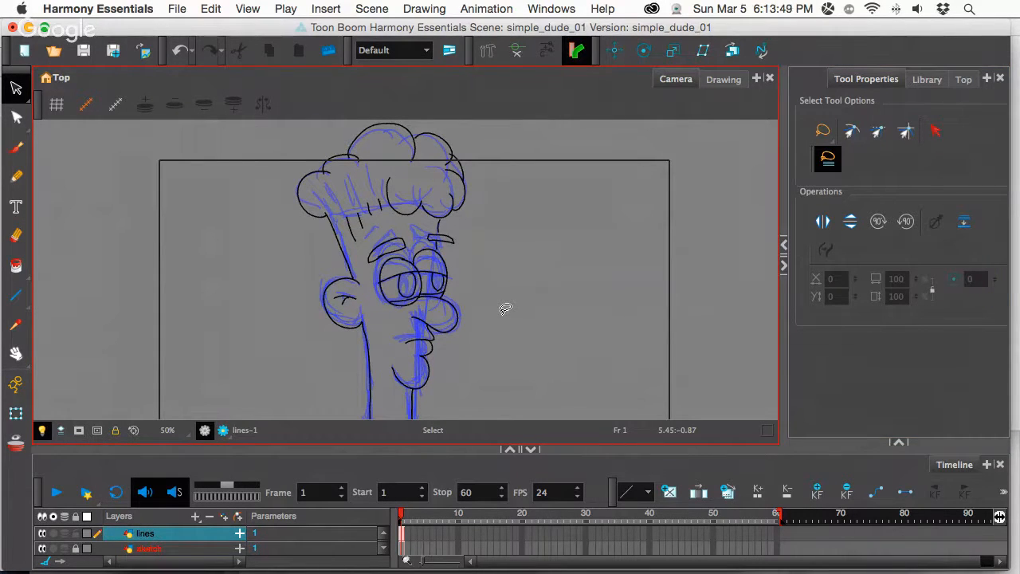
pyautogui.moveTo(450, 309)
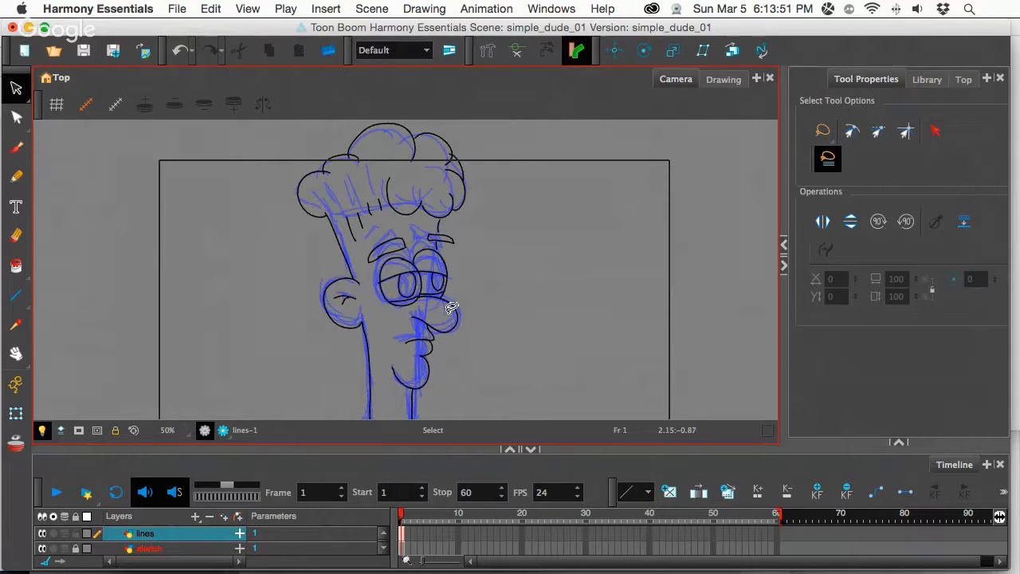
pyautogui.moveTo(470, 301)
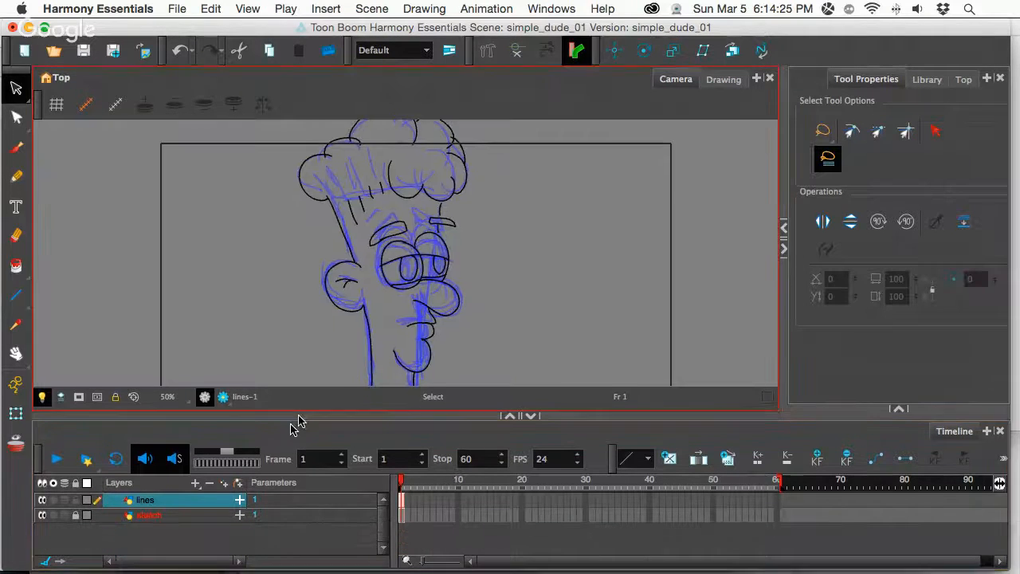
pyautogui.moveTo(376, 335)
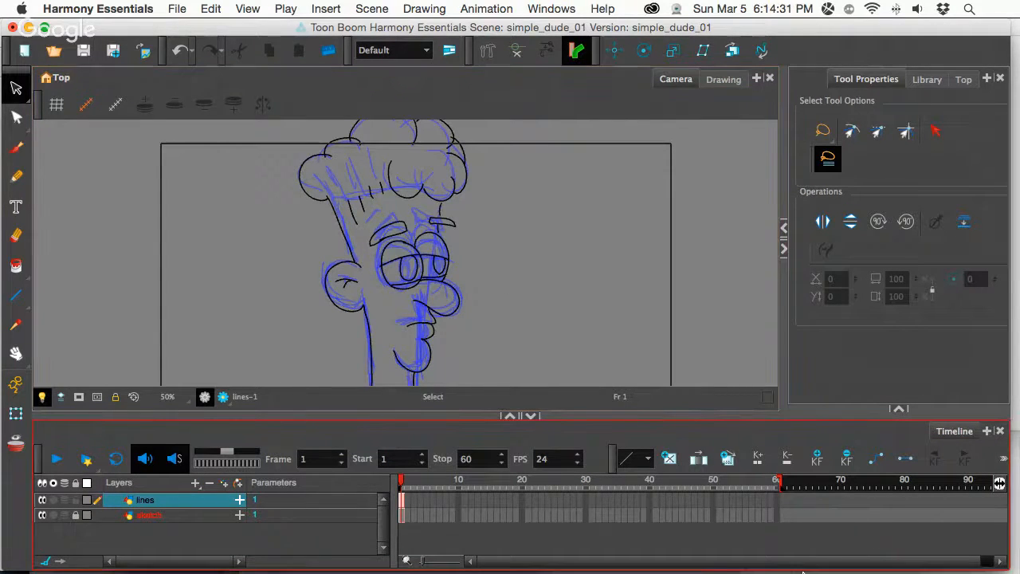
pyautogui.moveTo(909, 545)
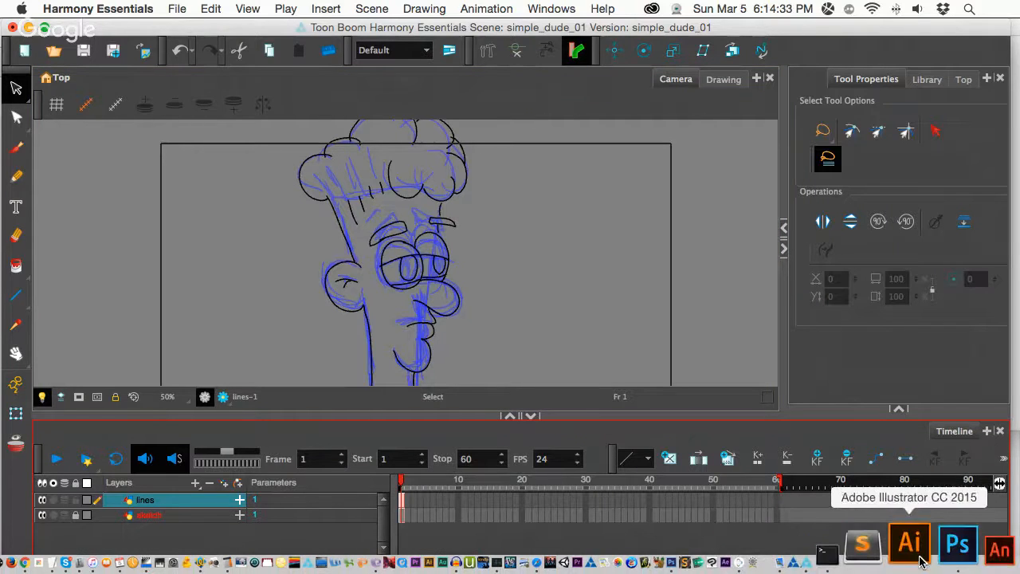
# Step: Switch from Harmony to Photoshop CS6 via the Dock to show the viewer's question image
pyautogui.click(939, 545)
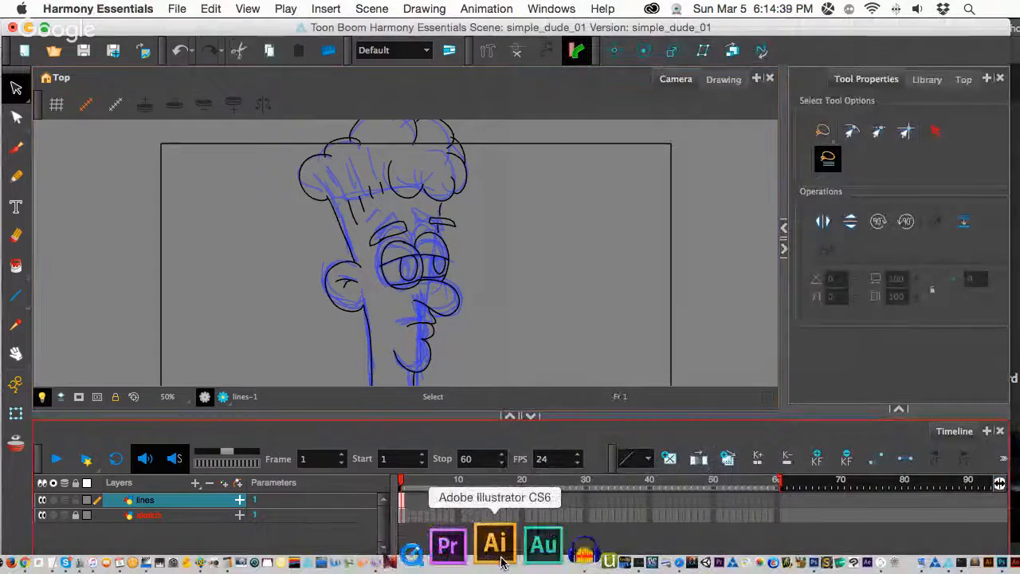
pyautogui.moveTo(645, 542)
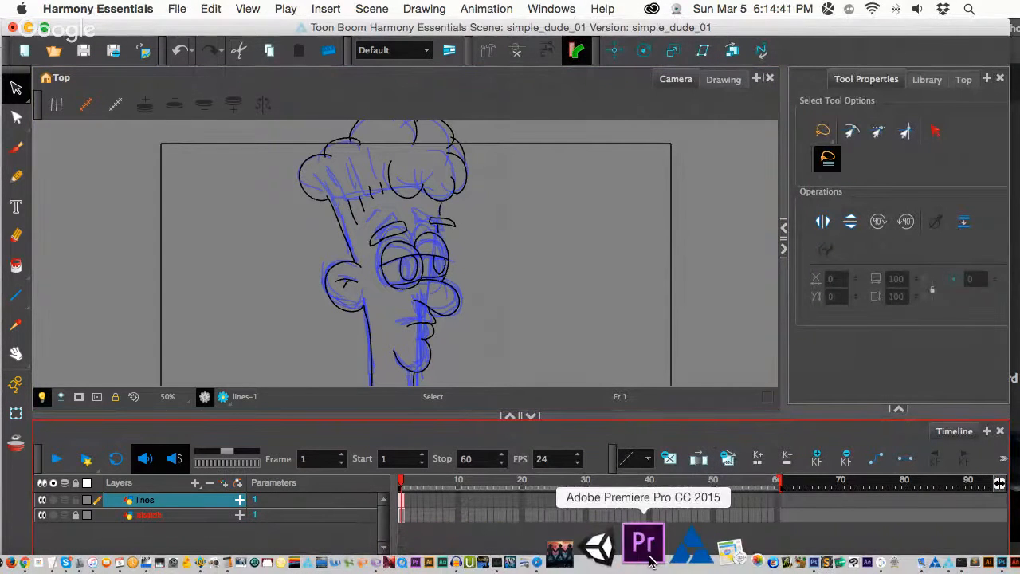
pyautogui.moveTo(749, 542)
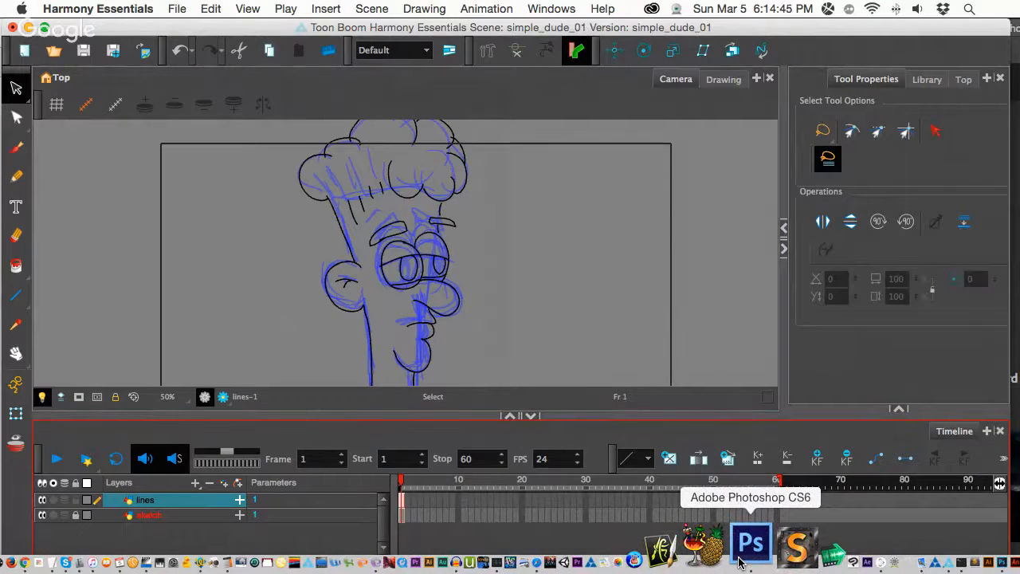
pyautogui.click(749, 542)
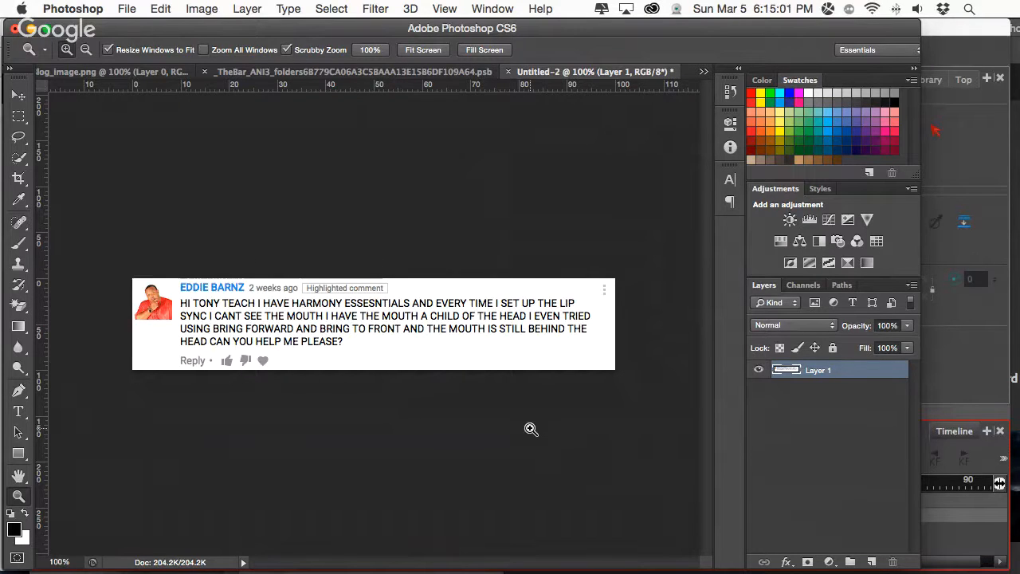
pyautogui.moveTo(667, 430)
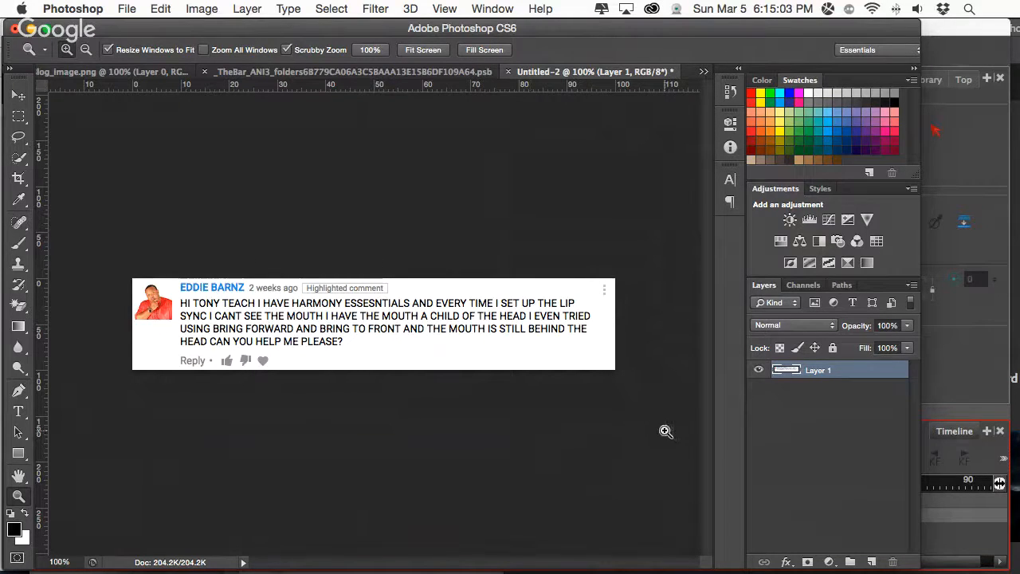
pyautogui.moveTo(702, 421)
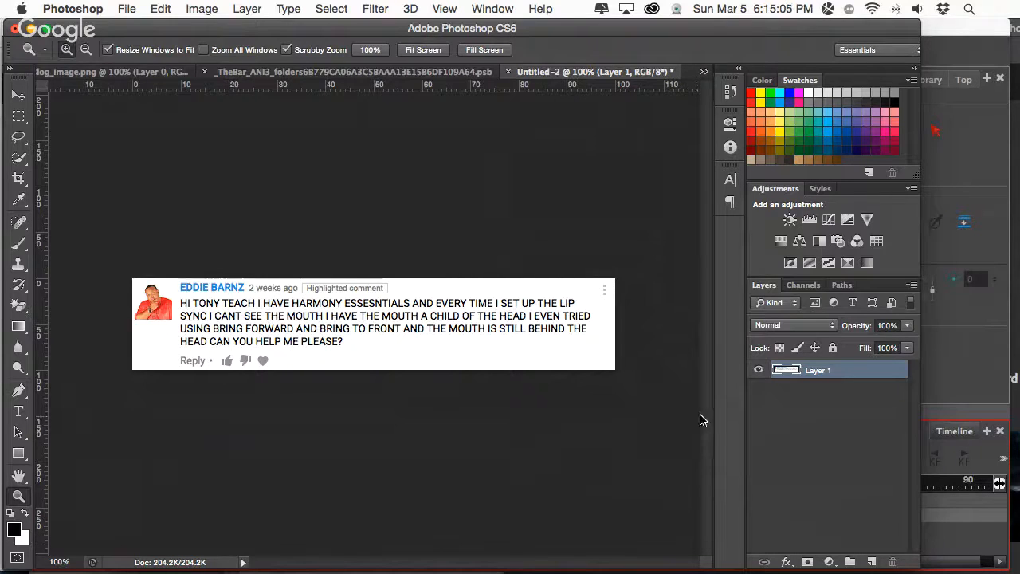
pyautogui.moveTo(937, 364)
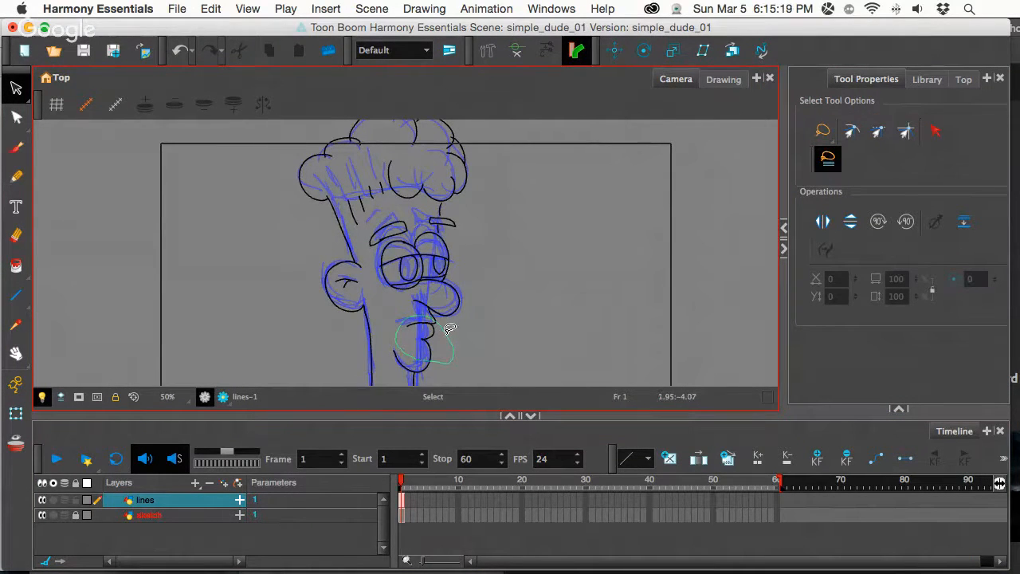
# Step: Select the mouth strokes on the lines layer and cut them with Cmd+X
pyautogui.click(427, 338)
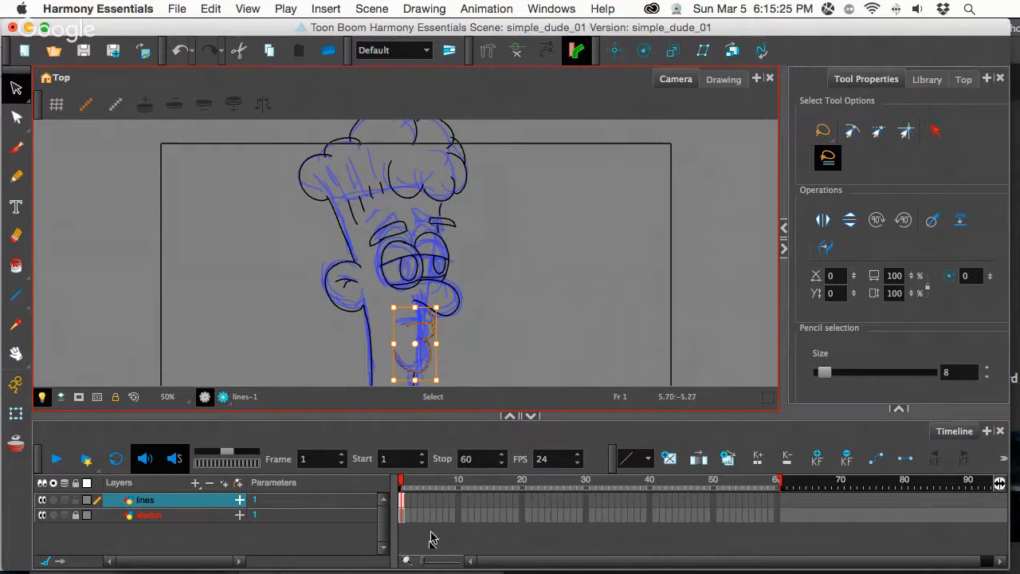
pyautogui.moveTo(309, 546)
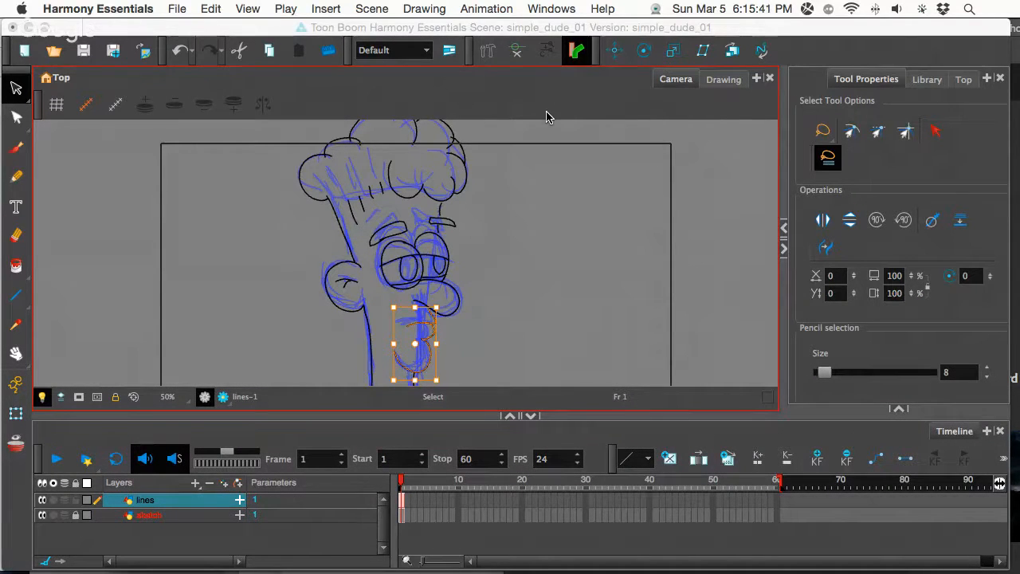
pyautogui.press('cmd')
pyautogui.write('m')
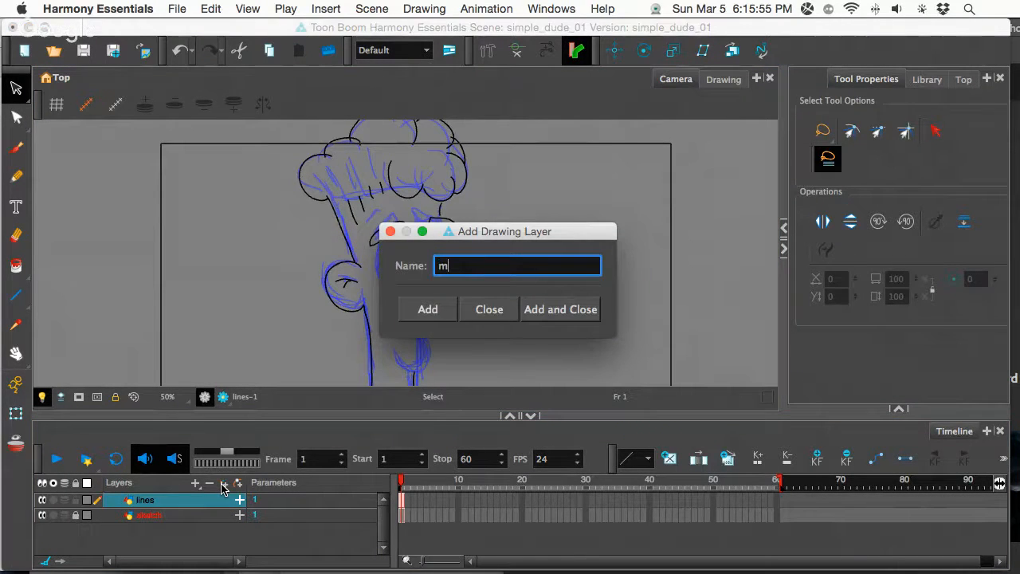
# Step: Create drawing layers mouths, nose, l_eye, rt_eye and ear, closing the dialog after ear
pyautogui.write('ouths')
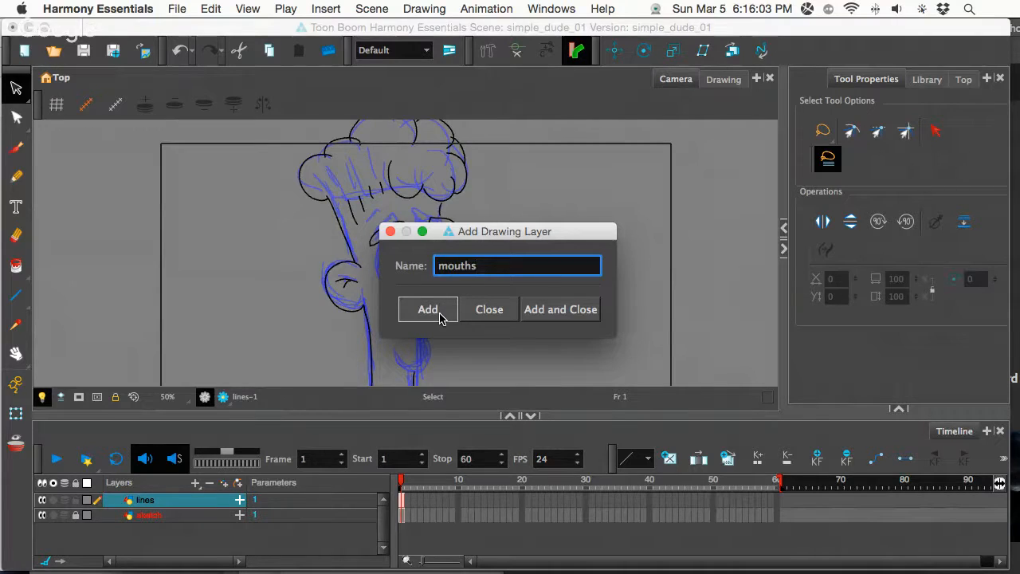
pyautogui.click(428, 310)
pyautogui.write('nose')
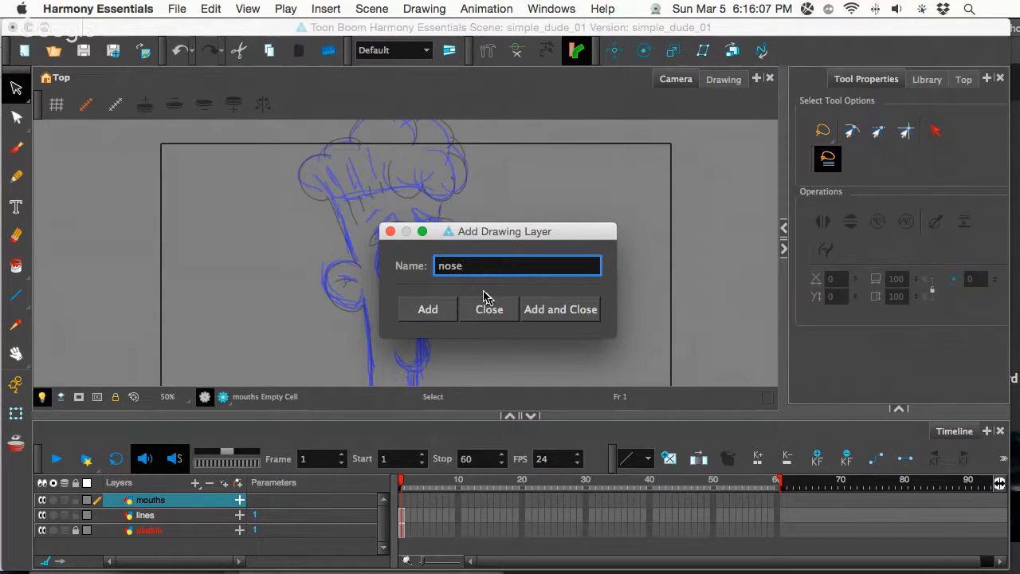
pyautogui.click(427, 309)
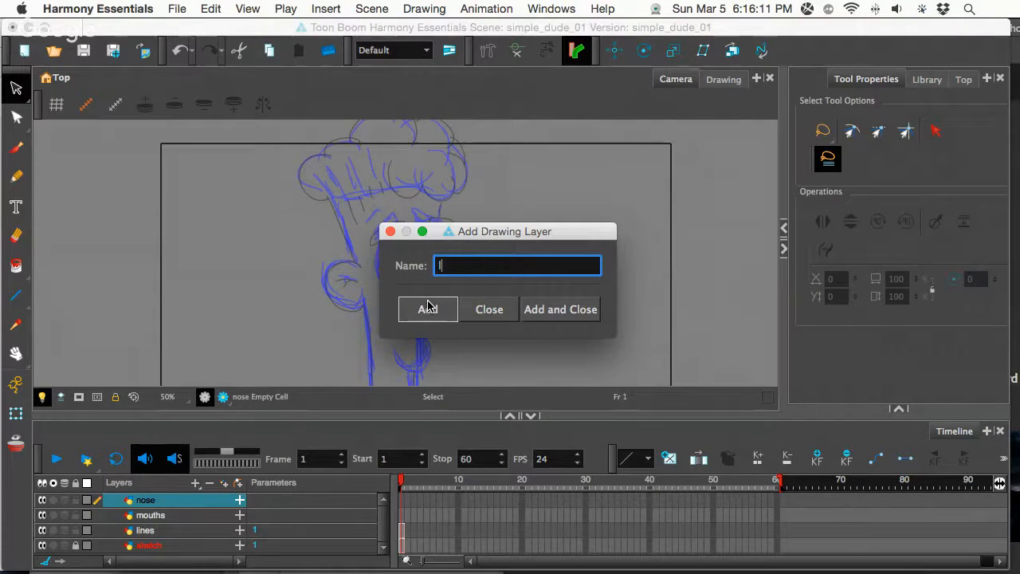
pyautogui.write('Ley')
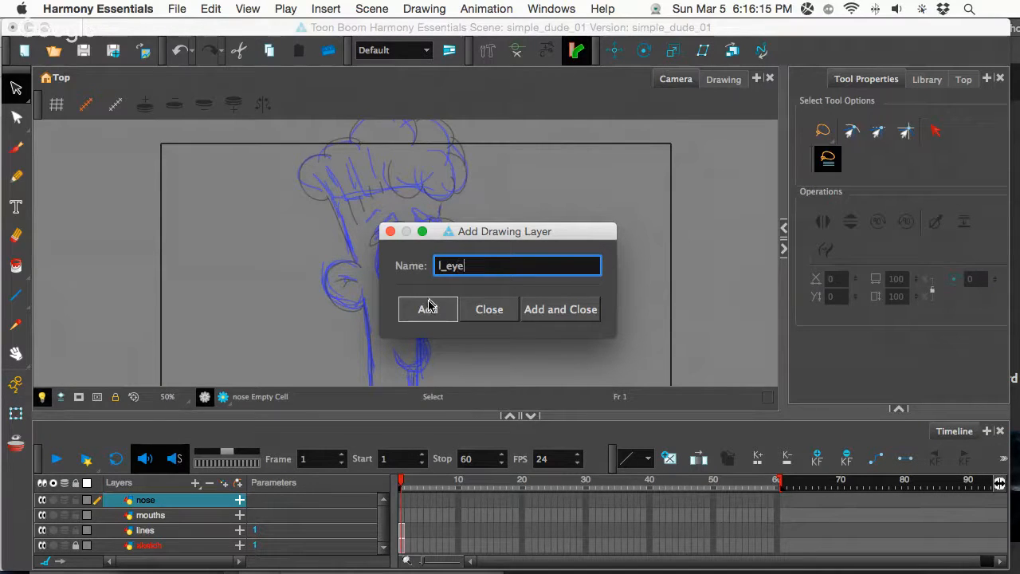
pyautogui.click(427, 309)
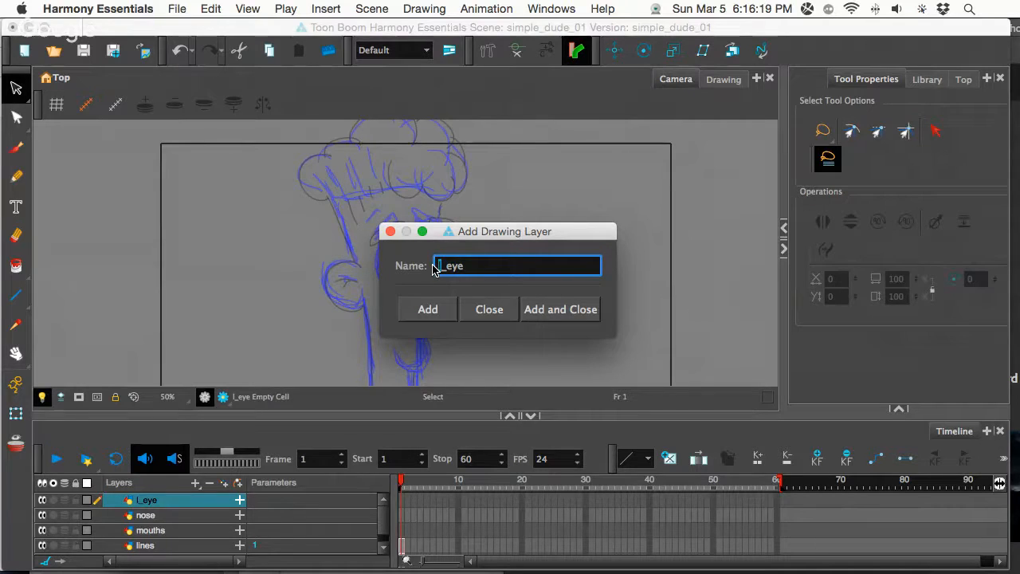
pyautogui.click(427, 309)
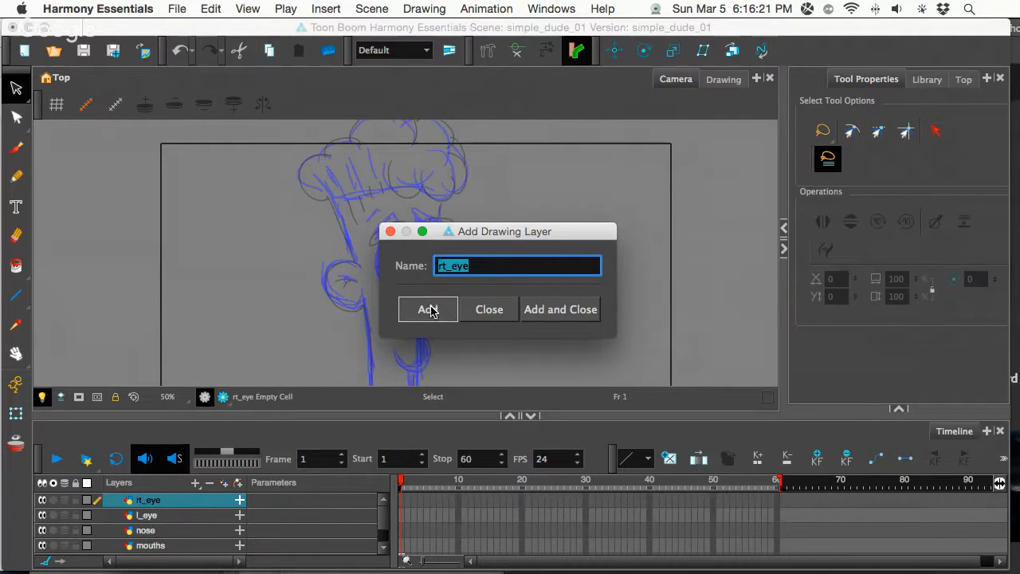
pyautogui.moveTo(438, 306)
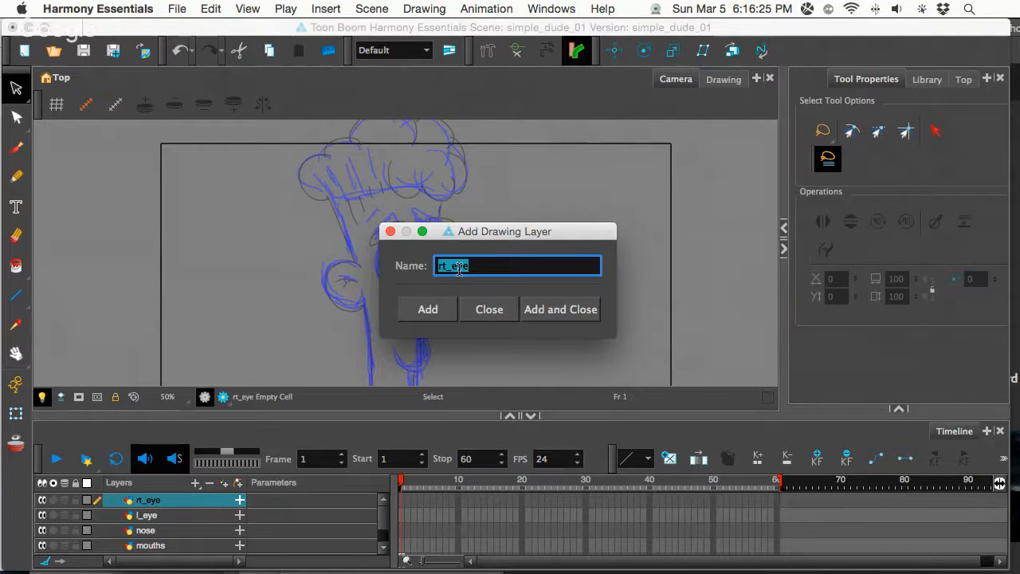
pyautogui.write('ear')
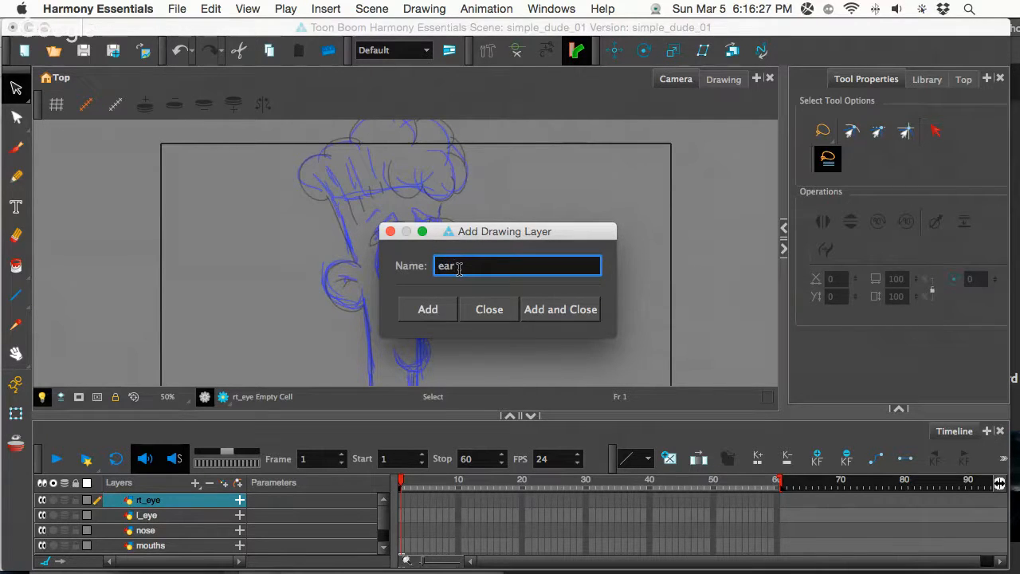
pyautogui.moveTo(562, 309)
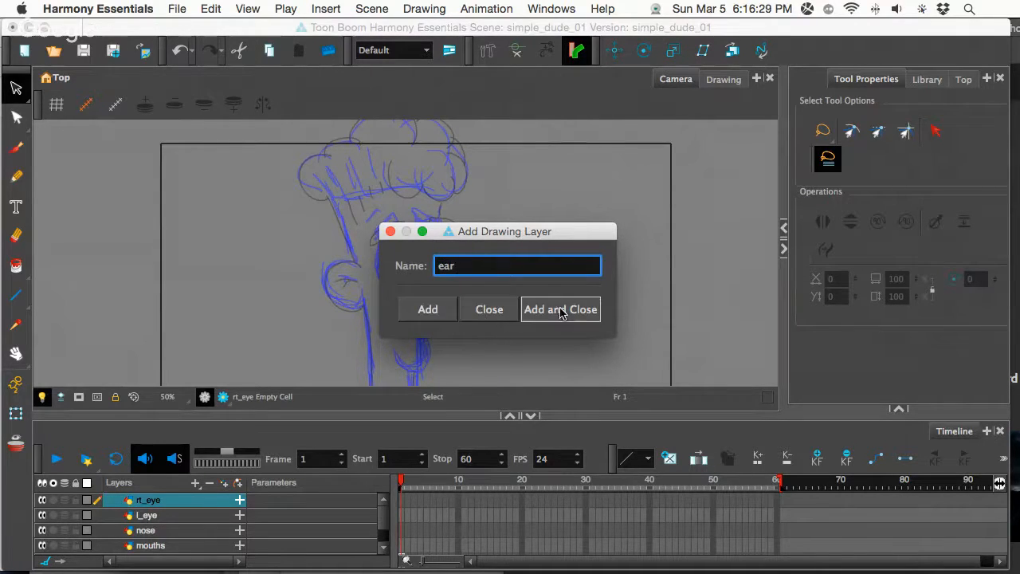
pyautogui.click(561, 309)
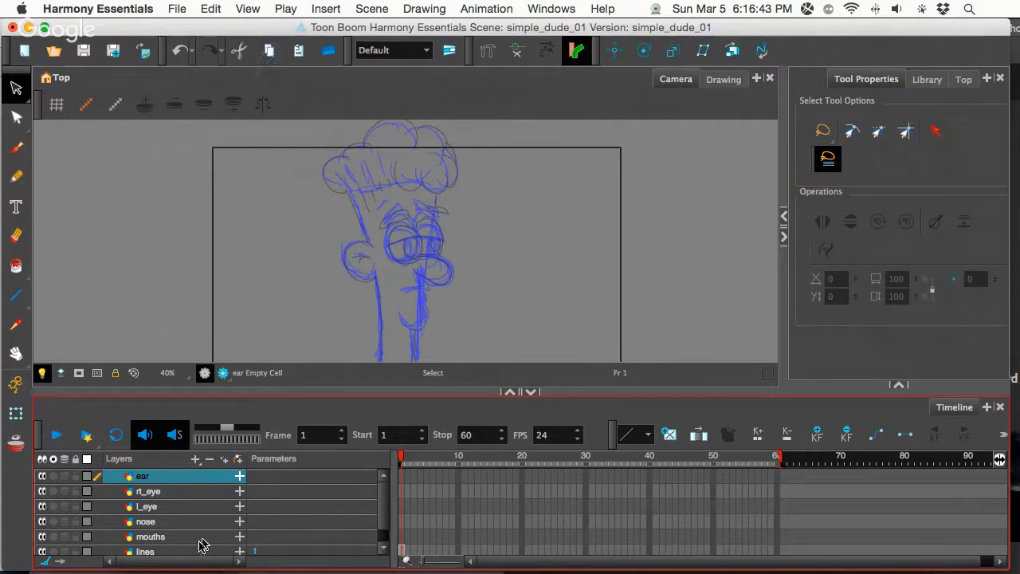
# Step: Paste the cut mouth onto the mouths layer, then return to the lines layer
pyautogui.click(150, 536)
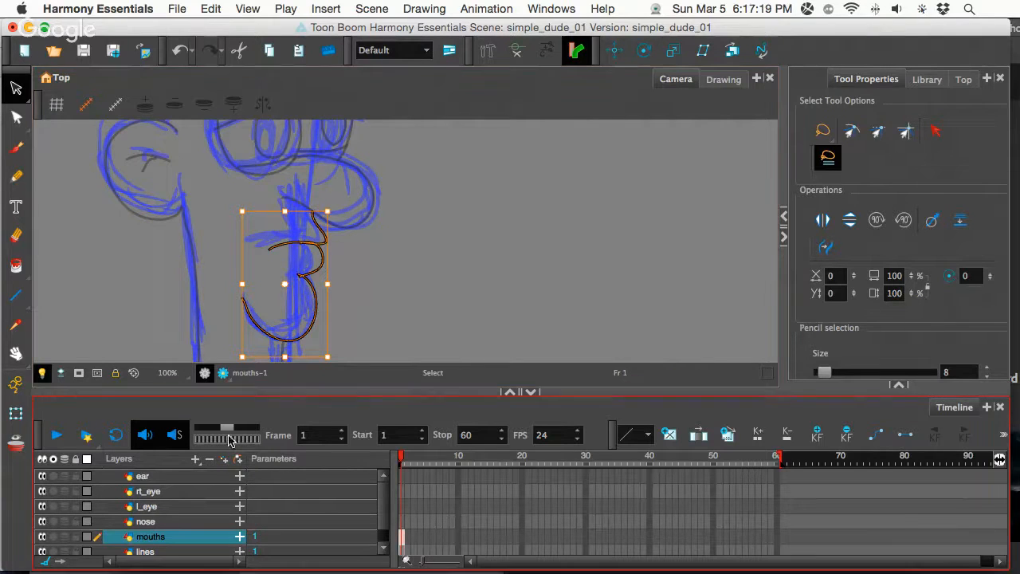
pyautogui.click(145, 552)
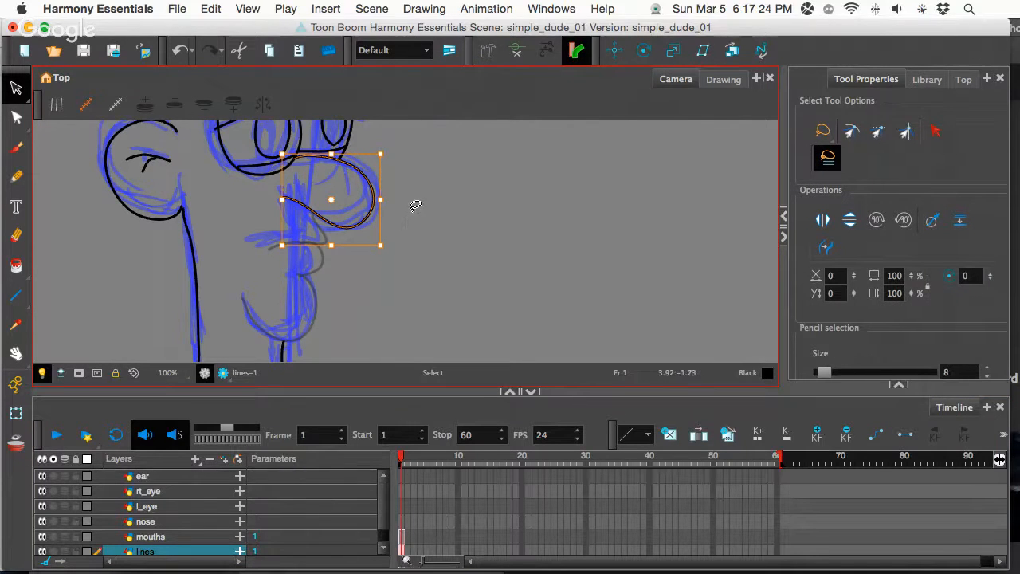
# Step: Paste the nose strokes onto the nose layer and target the l_eye layer next
pyautogui.click(146, 522)
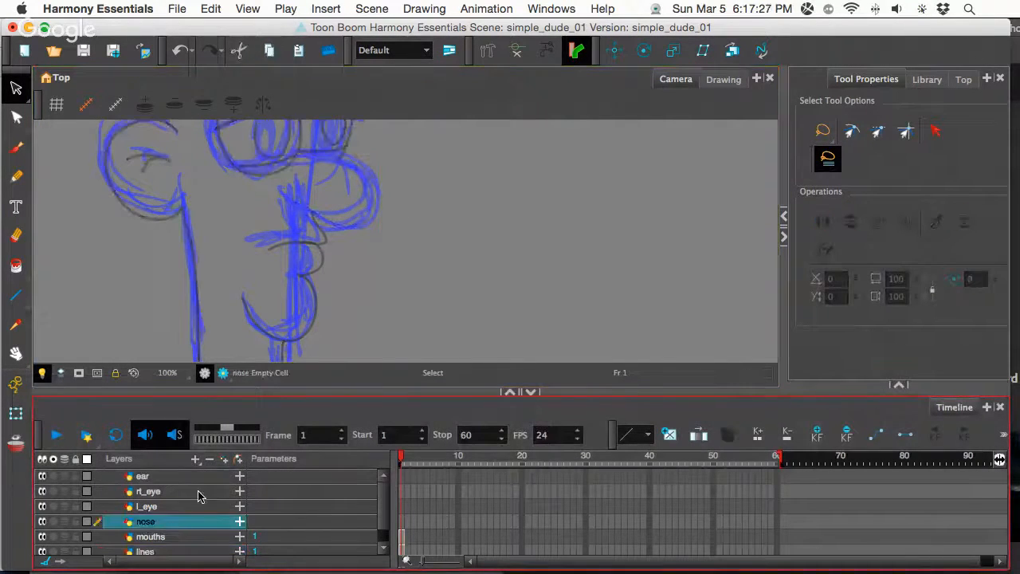
pyautogui.press('cmd+v')
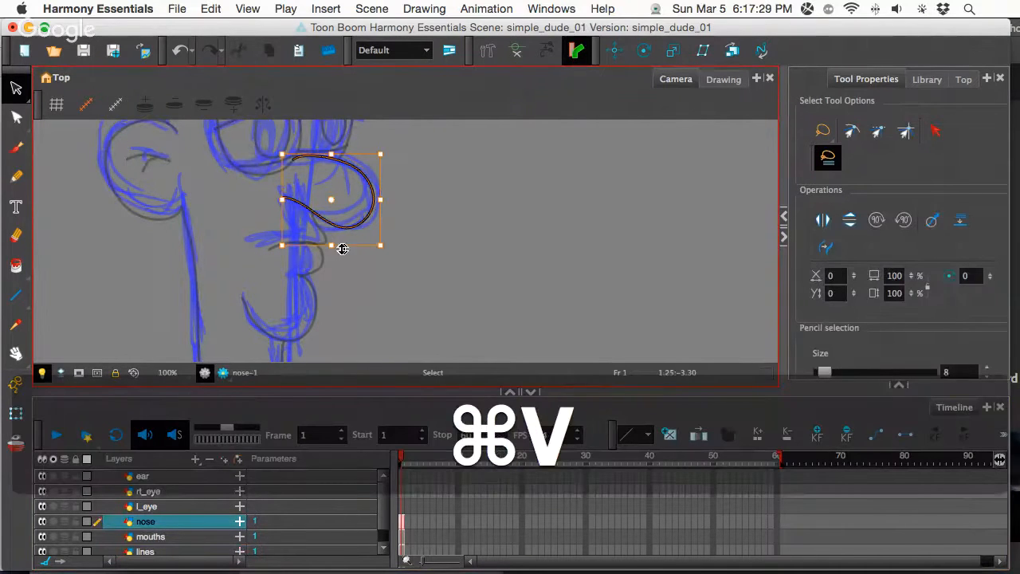
pyautogui.press('cmd+v')
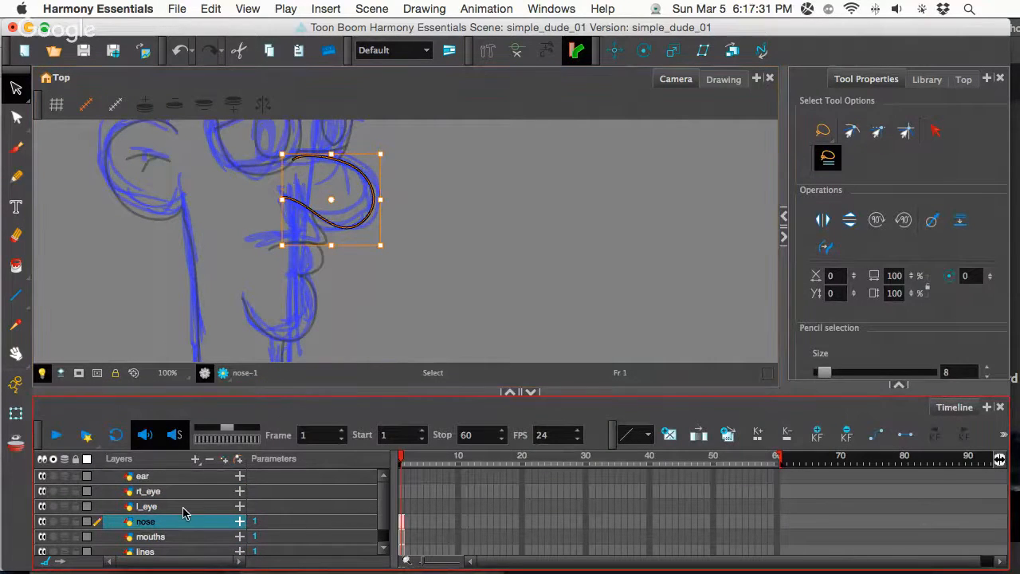
pyautogui.click(147, 507)
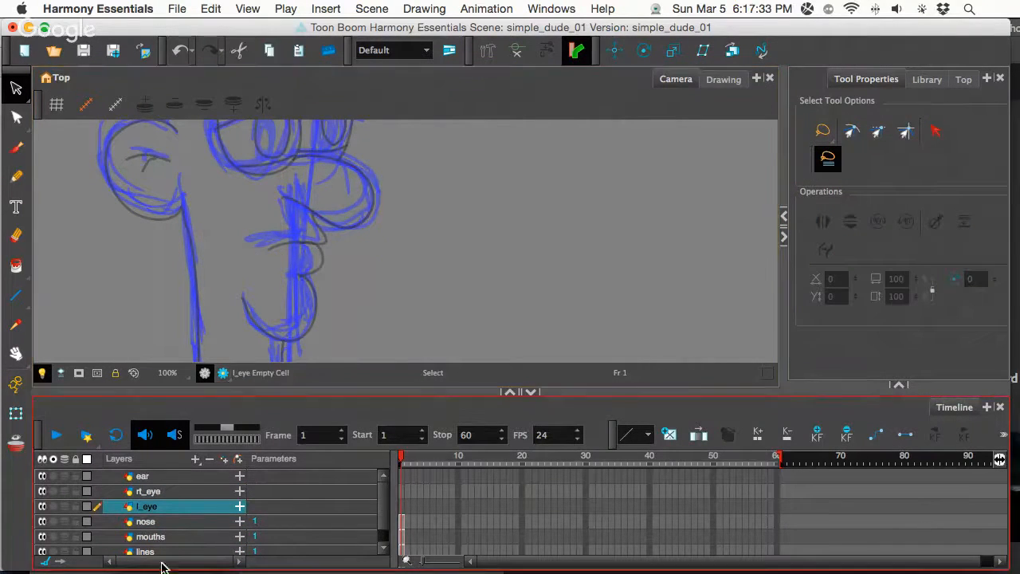
pyautogui.click(145, 552)
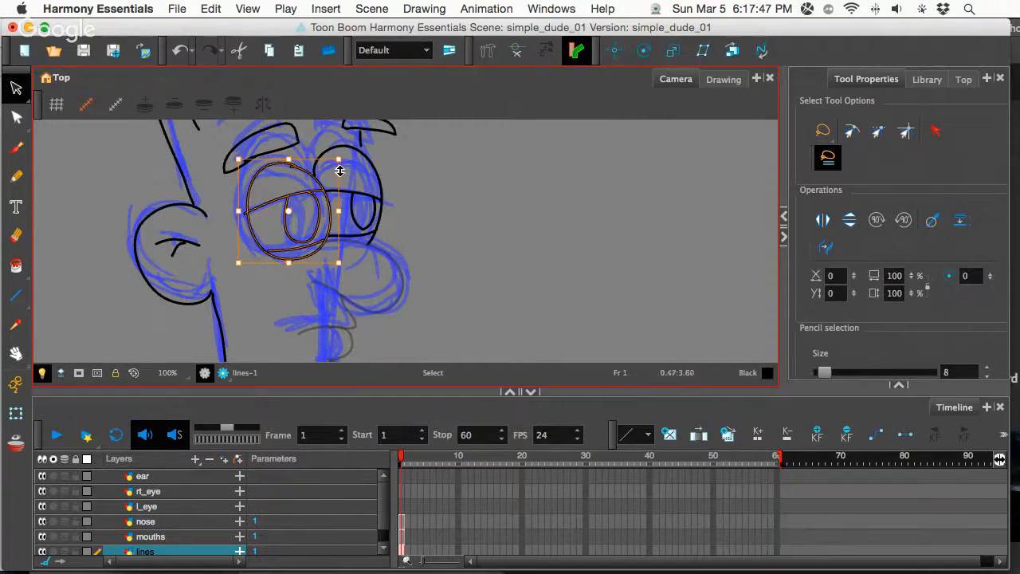
# Step: Cut and paste the left eye onto l_eye and the right eye onto the r_eye layer
pyautogui.press('cmd+x')
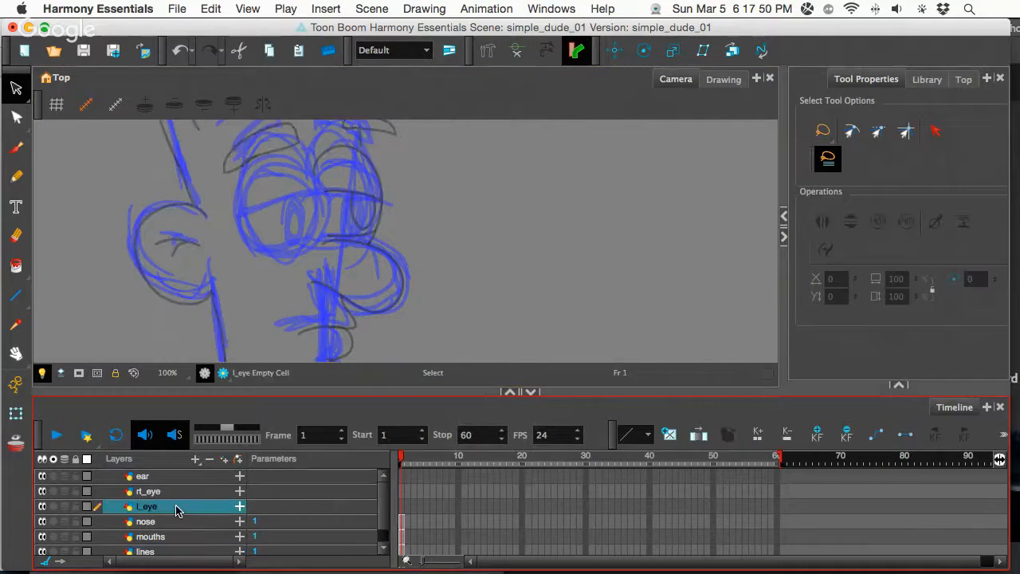
pyautogui.press('cmd+v')
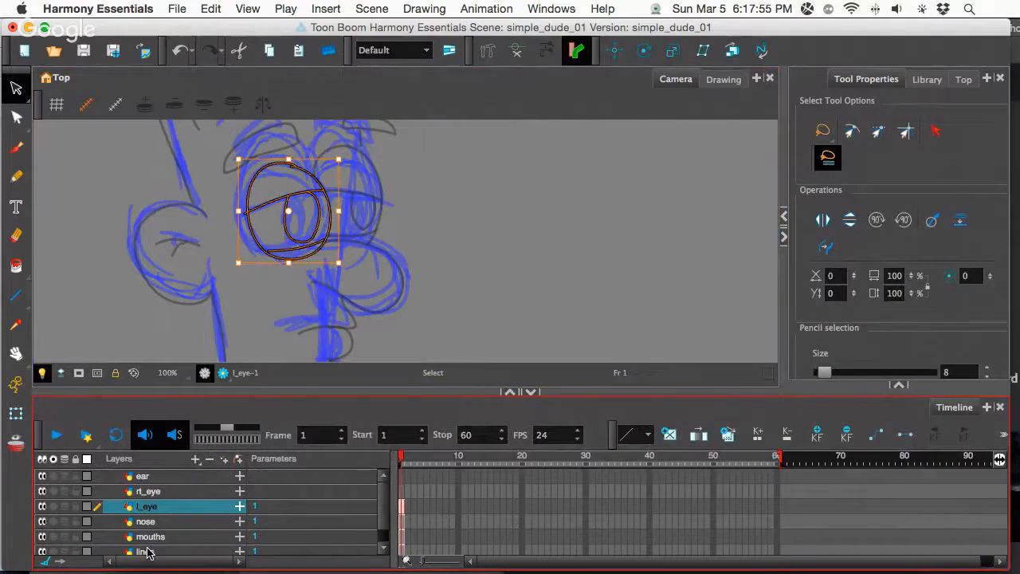
pyautogui.click(145, 552)
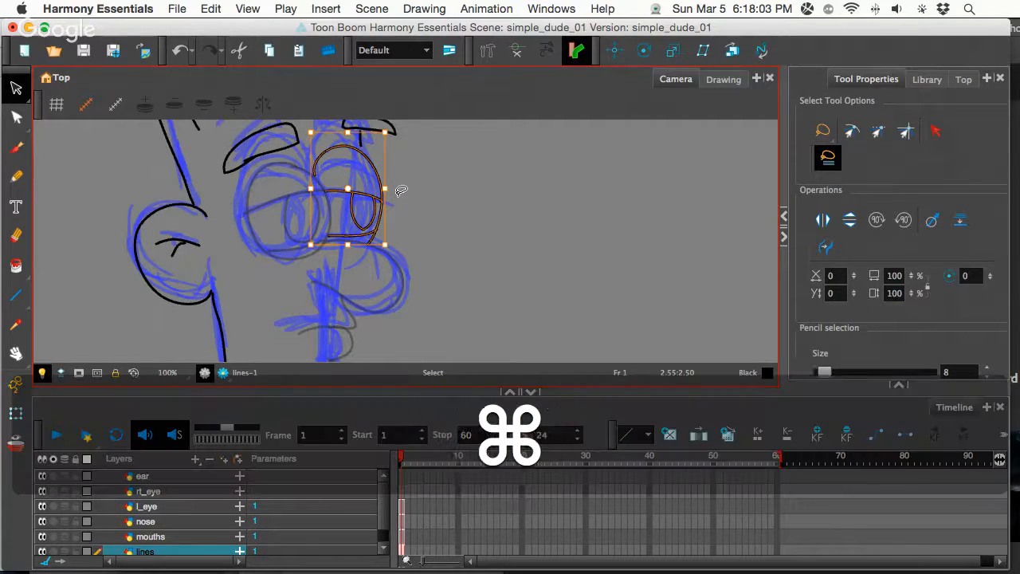
pyautogui.click(149, 491)
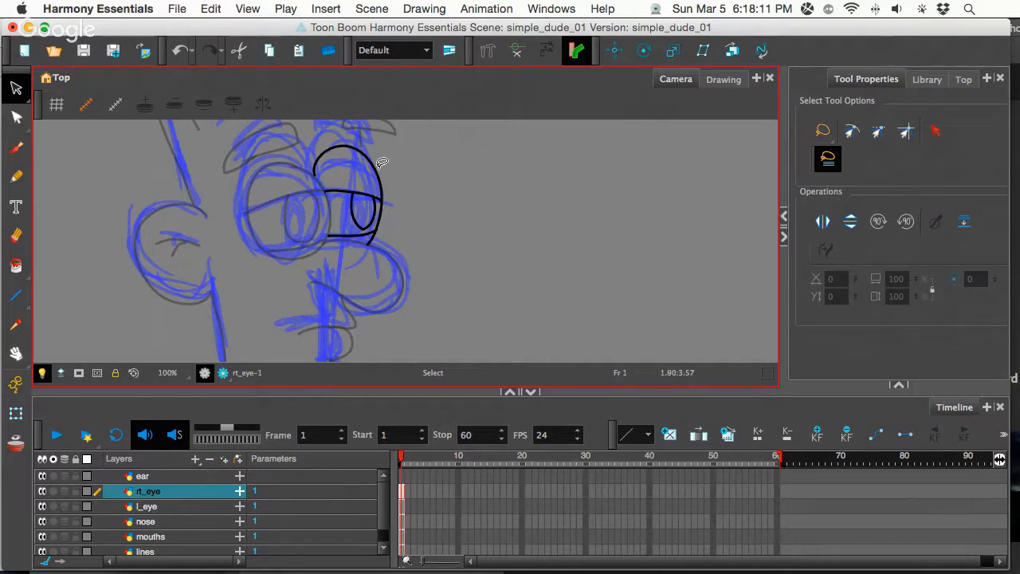
# Step: Select the right eye drawing and raise the Pencil tool's Maximum Size to 8
pyautogui.click(348, 199)
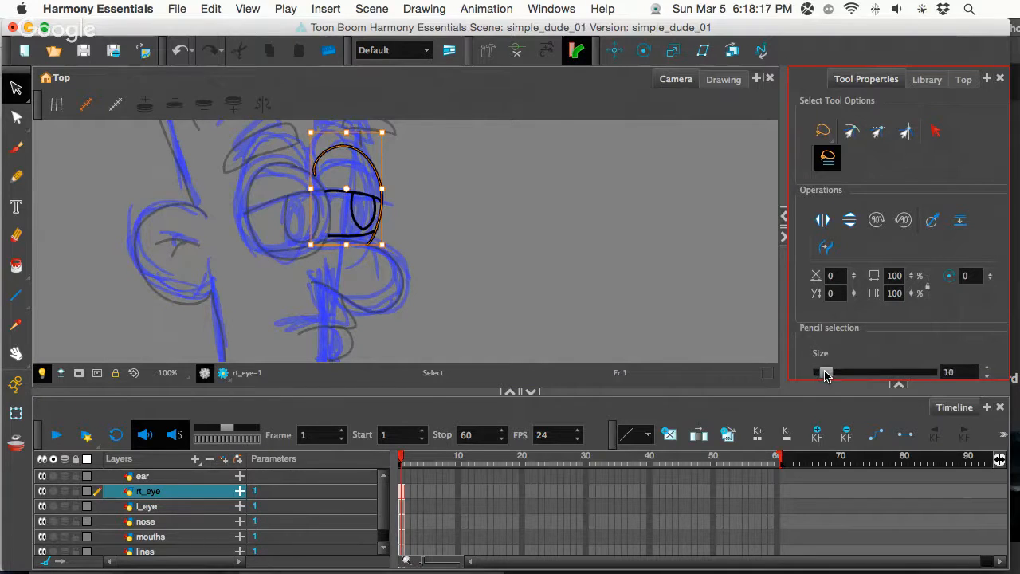
pyautogui.moveTo(826, 373); pyautogui.dragTo(852, 373)
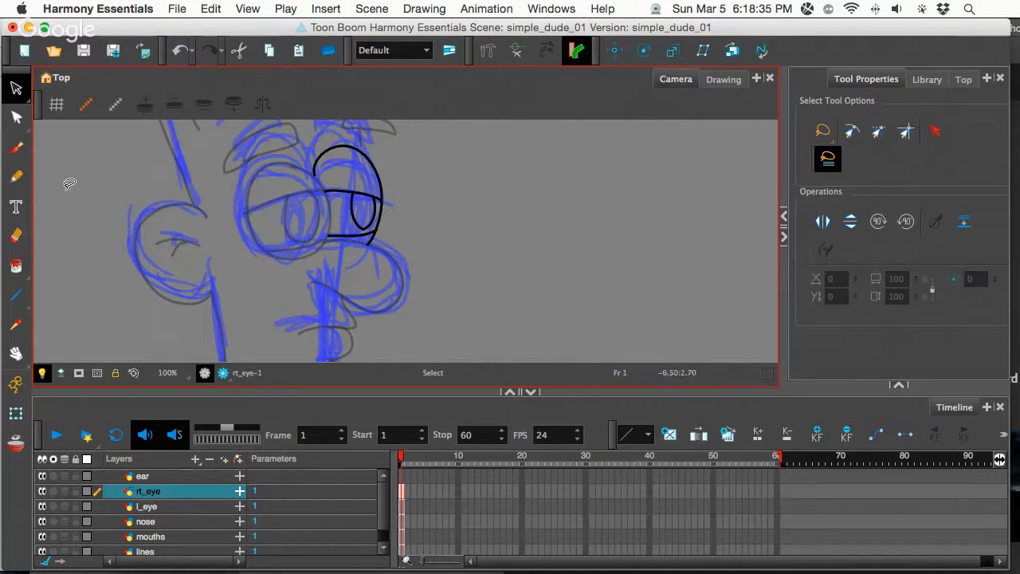
pyautogui.moveTo(63, 360)
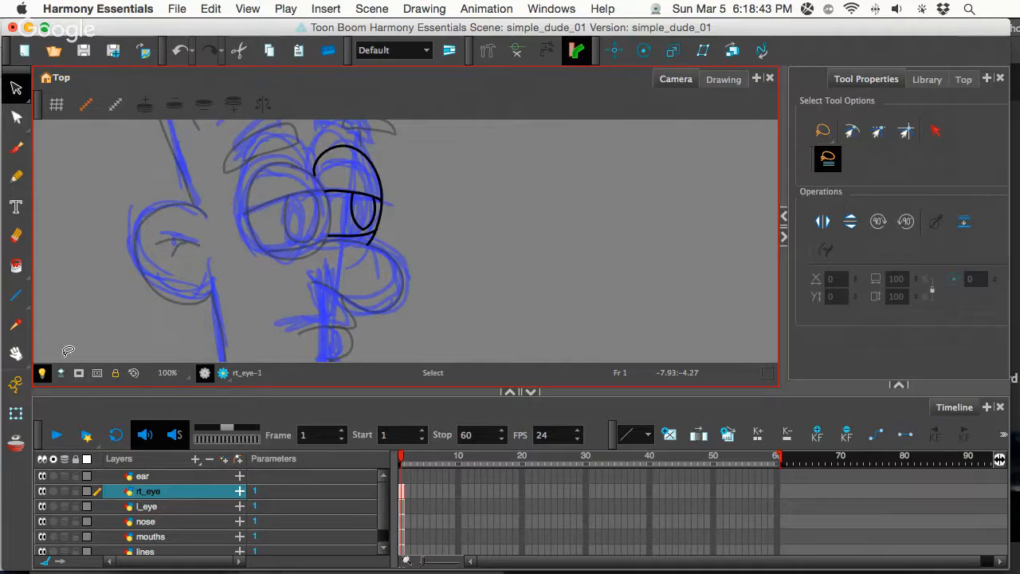
pyautogui.moveTo(348, 183)
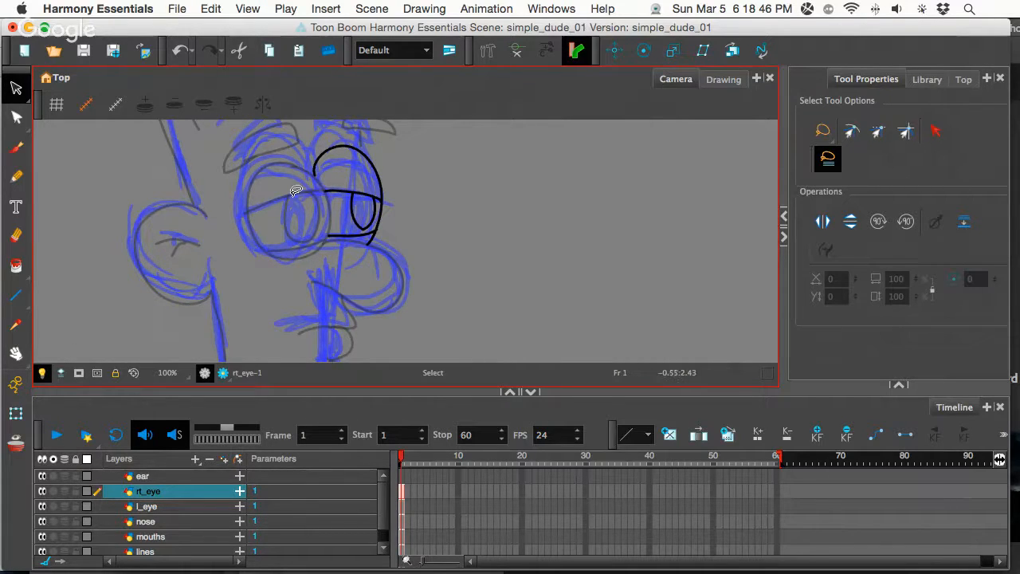
pyautogui.click(16, 177)
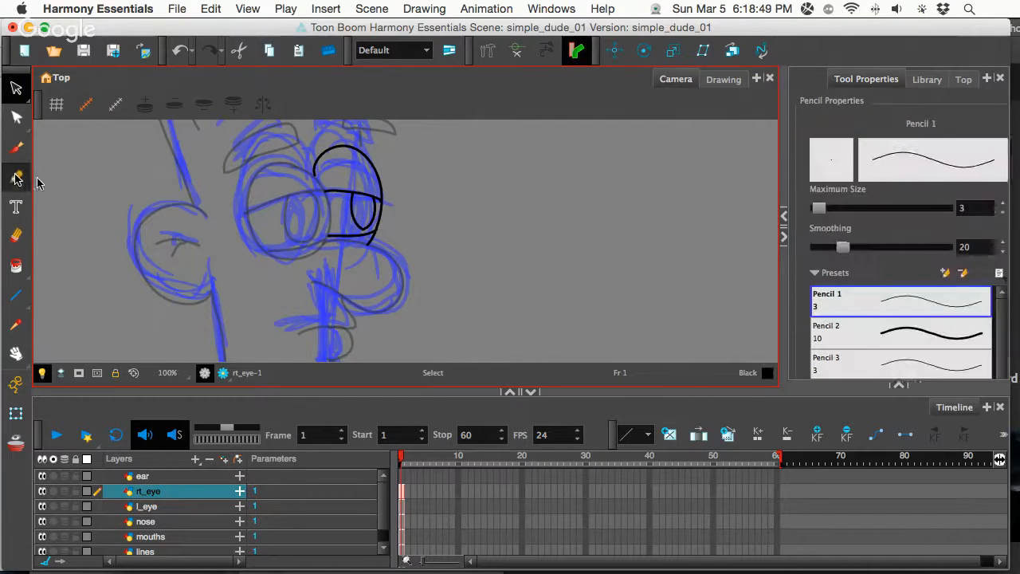
pyautogui.click(16, 177)
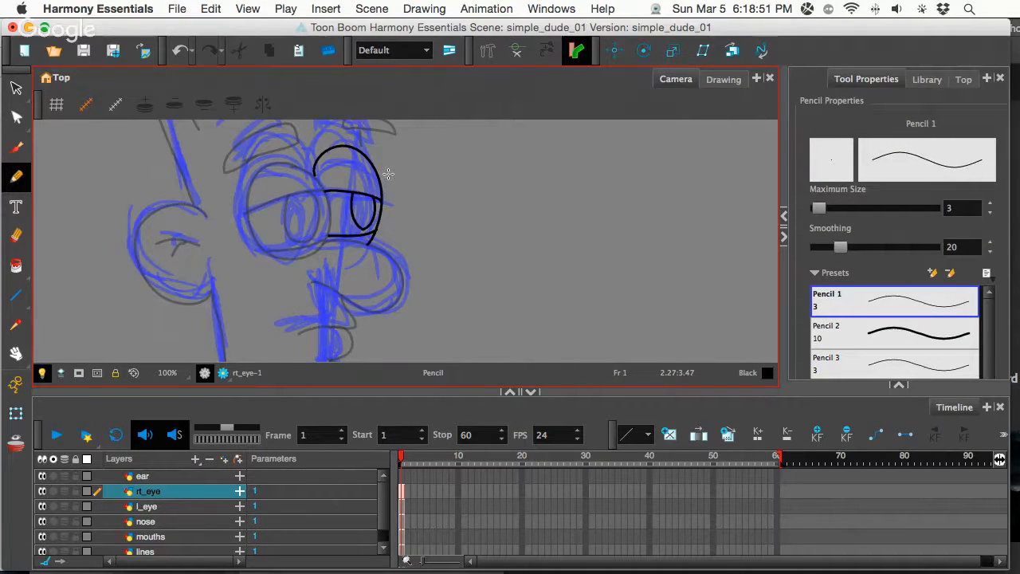
pyautogui.moveTo(315, 166)
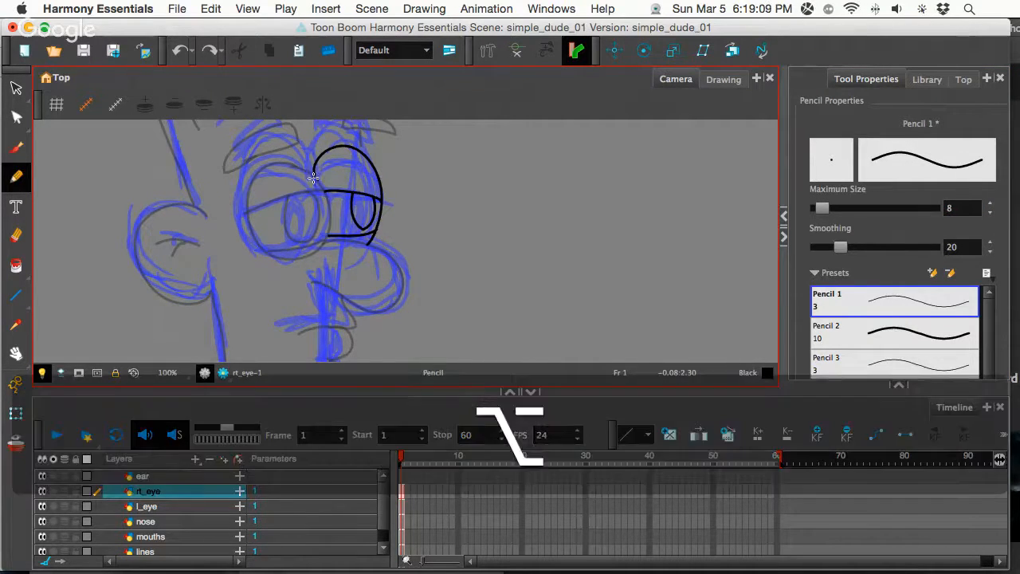
pyautogui.moveTo(311, 175); pyautogui.dragTo(354, 227)
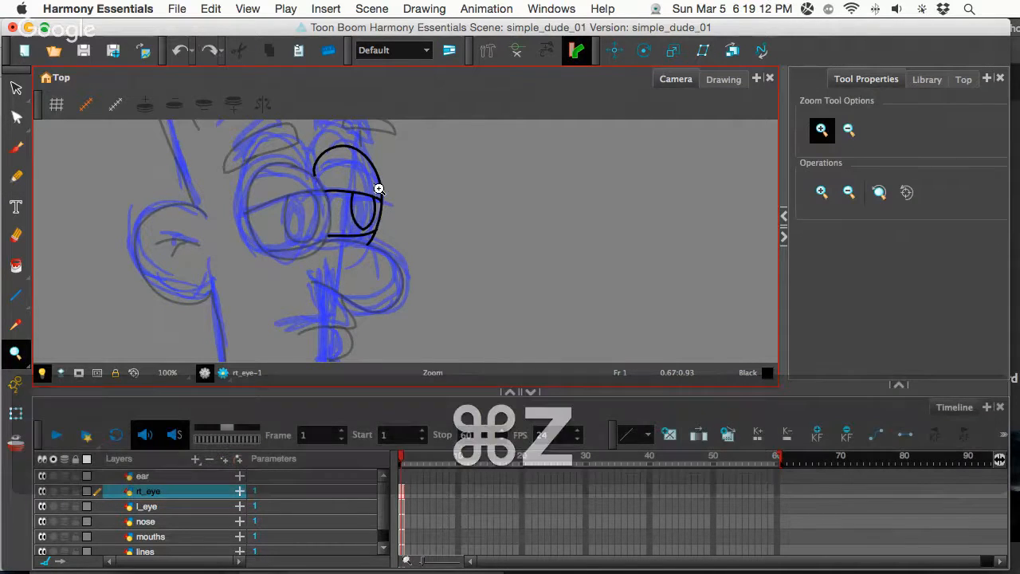
pyautogui.press('cmd+z')
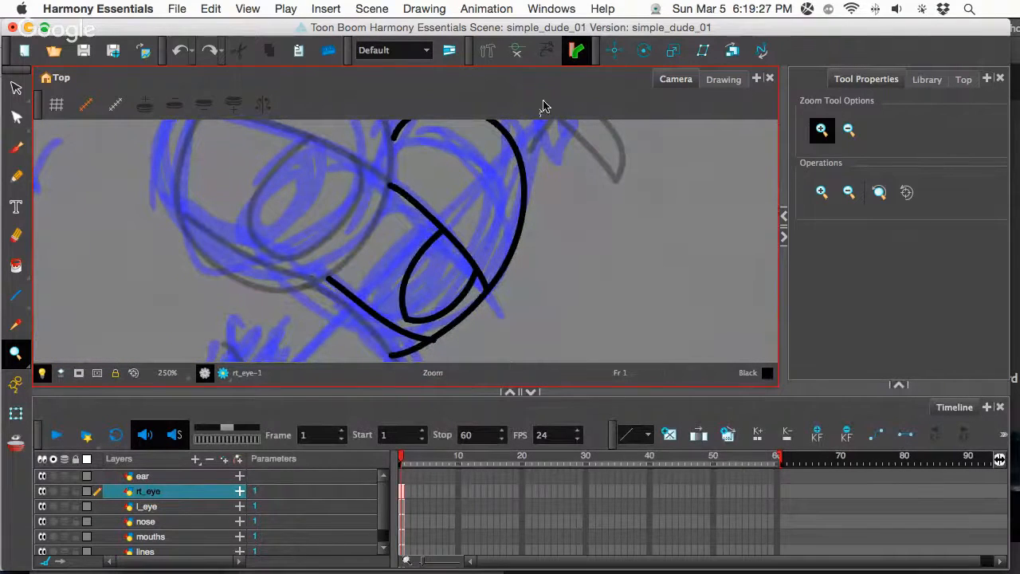
# Step: Draw a thicker test outline over the right eye, then undo it with Cmd+Z
pyautogui.click(16, 176)
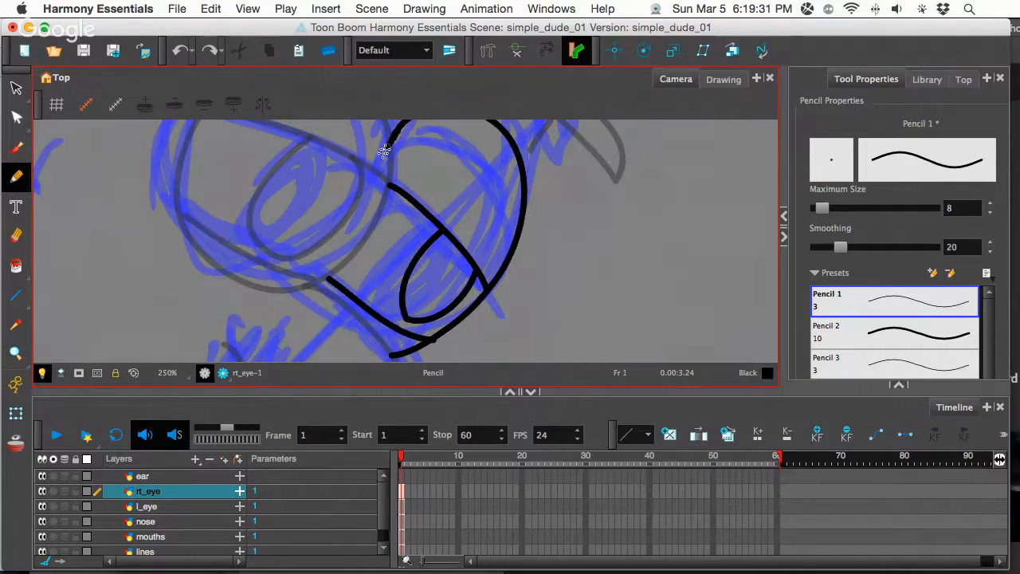
pyautogui.moveTo(386, 151); pyautogui.dragTo(382, 348)
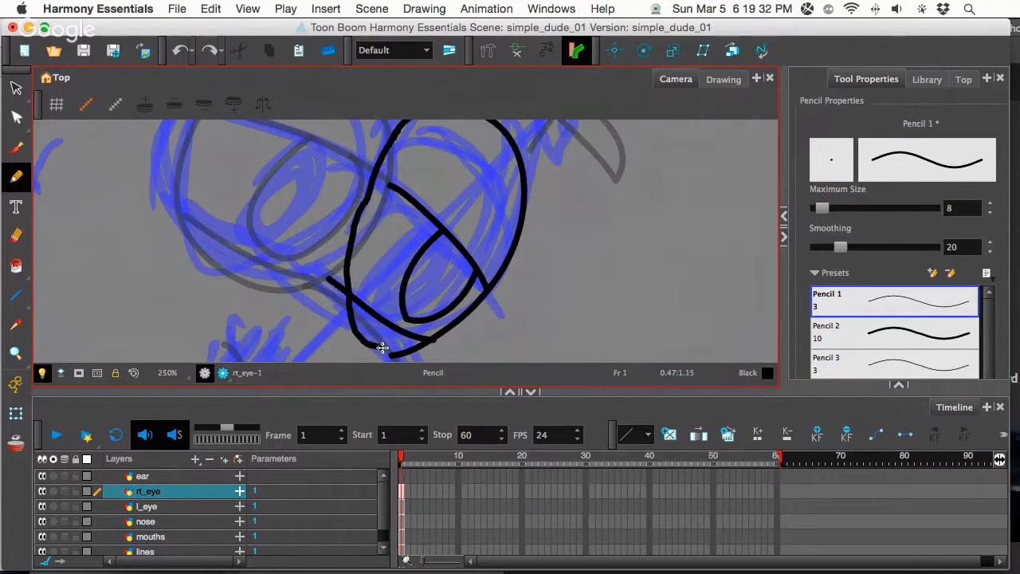
pyautogui.press('cmd+z')
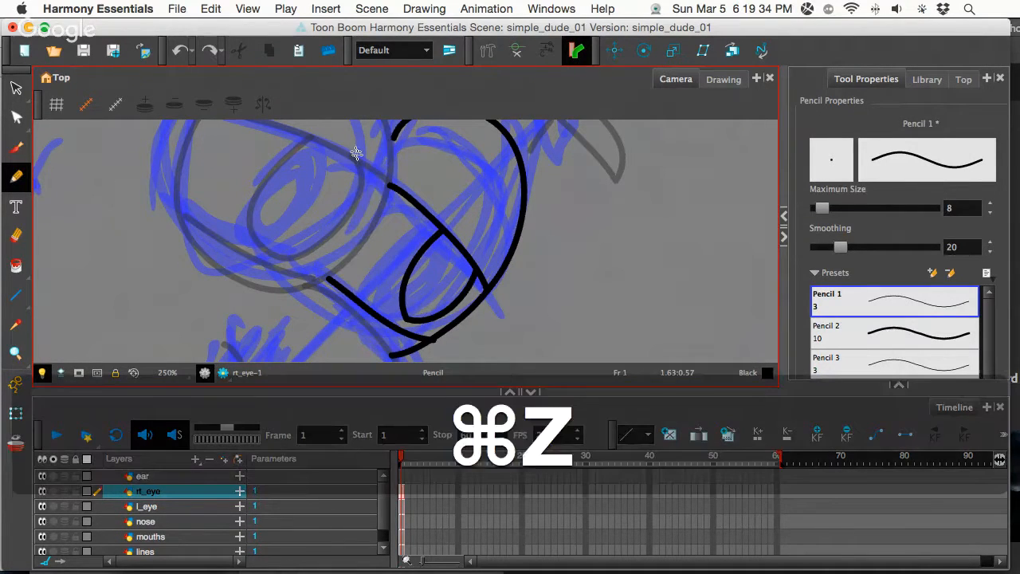
pyautogui.press('cmd+z')
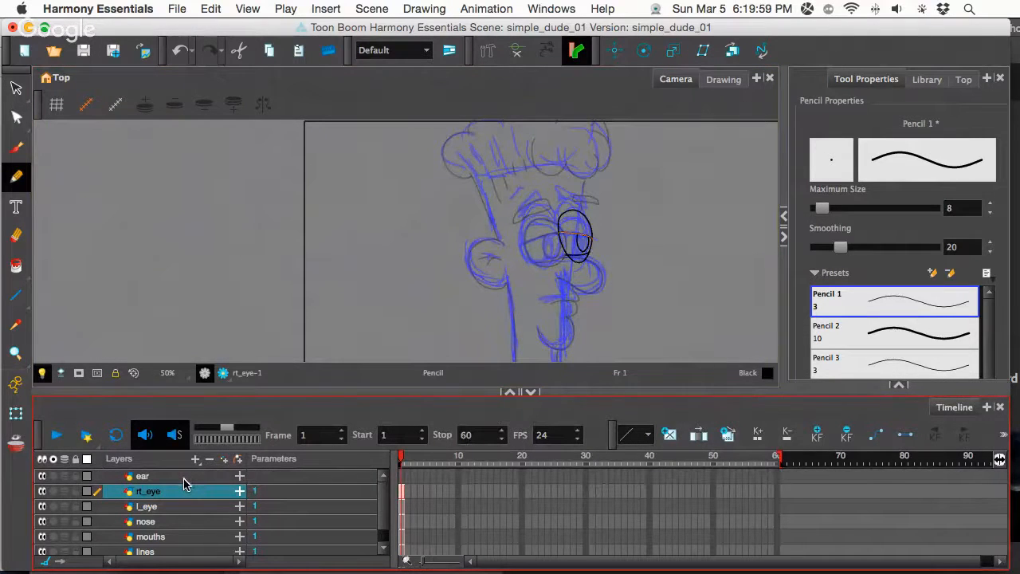
# Step: Lasso the ear on the lines layer, cut it and paste it onto the ear layer
pyautogui.click(145, 552)
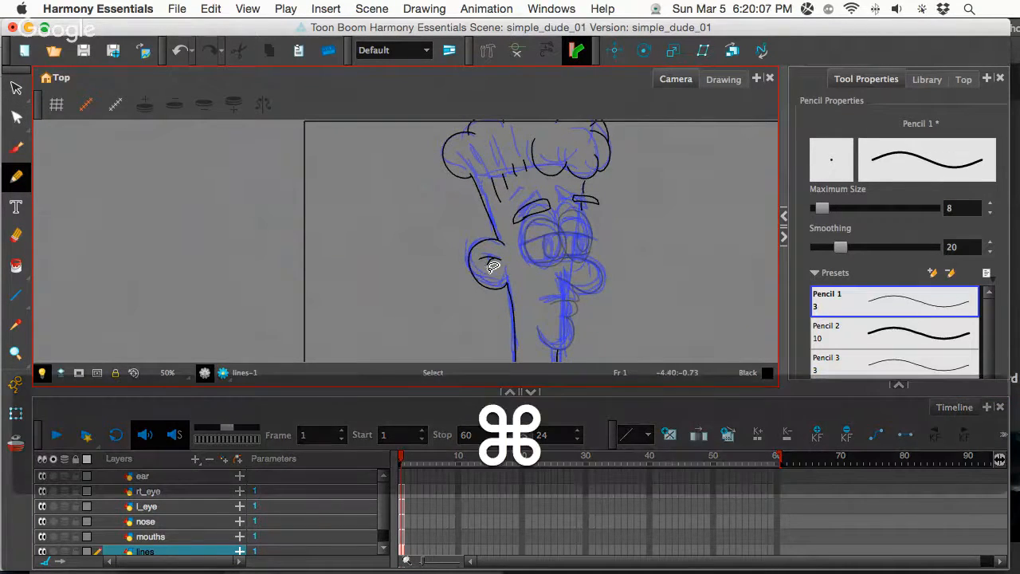
pyautogui.moveTo(493, 264); pyautogui.dragTo(482, 317)
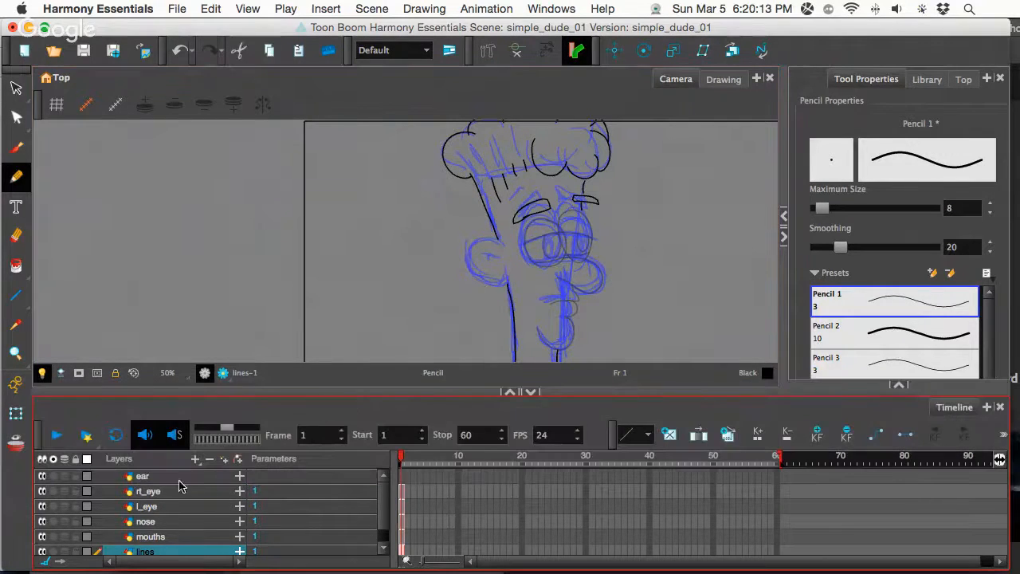
pyautogui.click(142, 475)
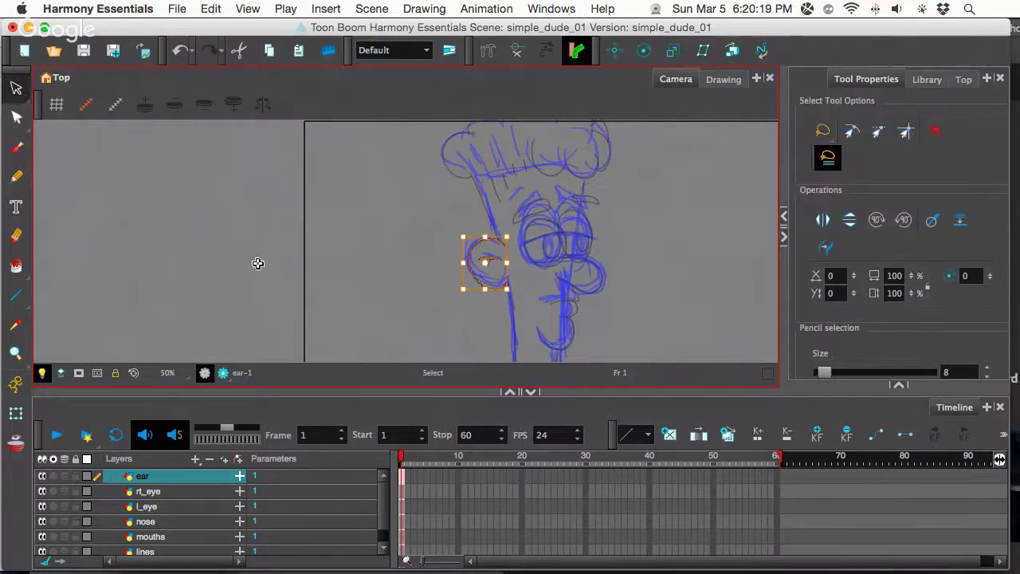
pyautogui.click(145, 552)
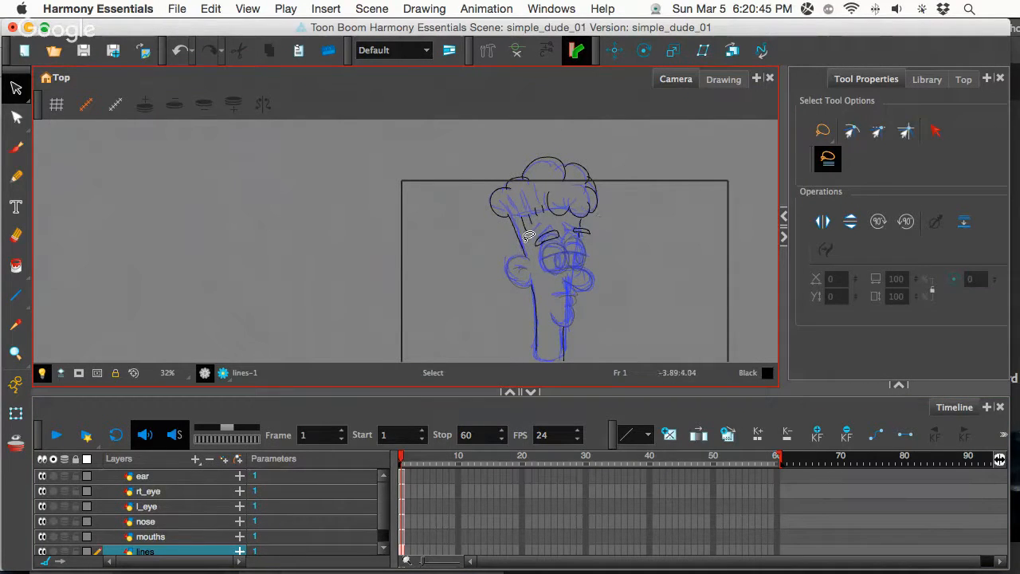
# Step: Cut the head outline from the lines layer and create a new drawing layer named head
pyautogui.moveTo(526, 236); pyautogui.dragTo(625, 247)
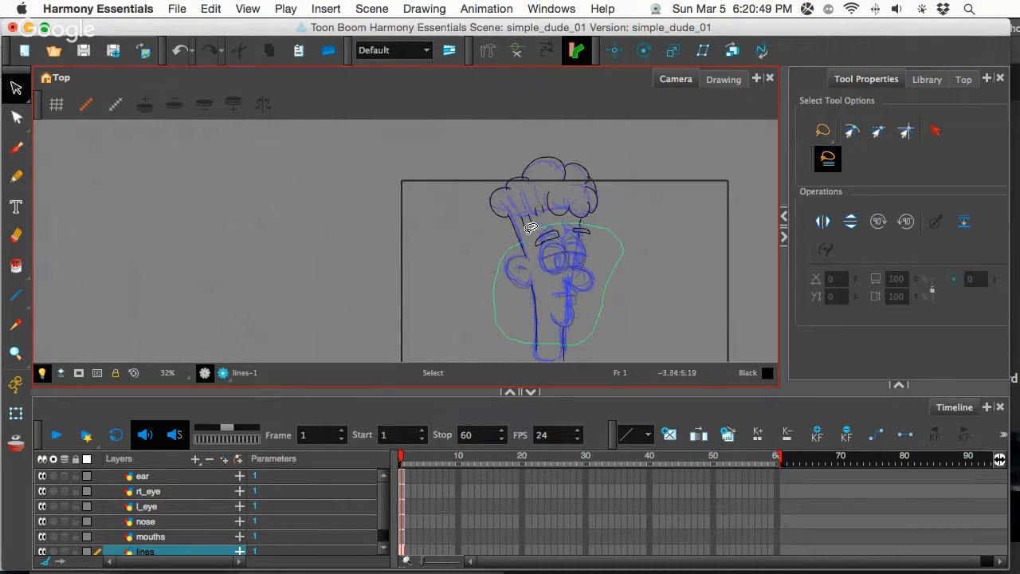
pyautogui.click(551, 287)
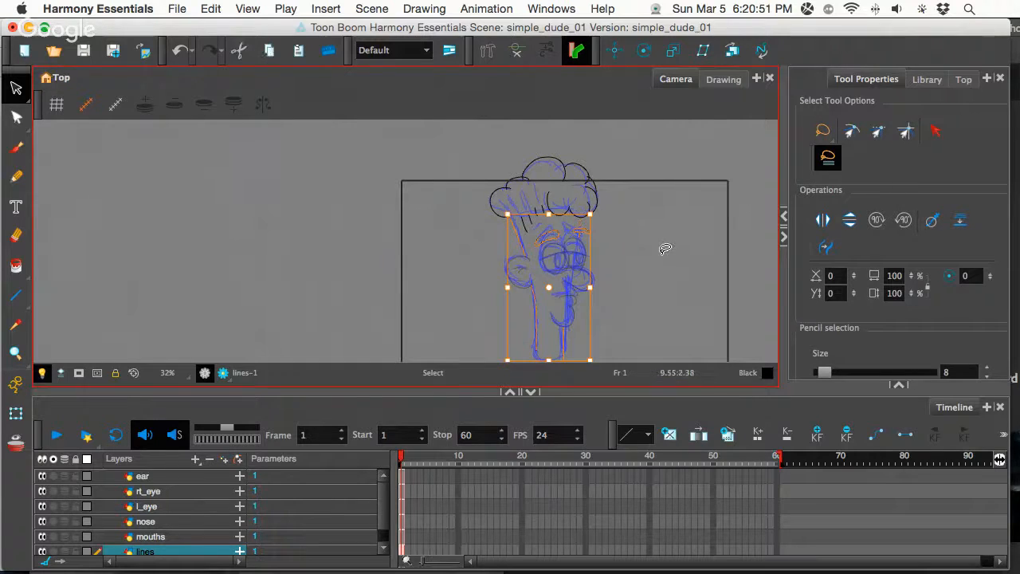
pyautogui.press('cmd+x')
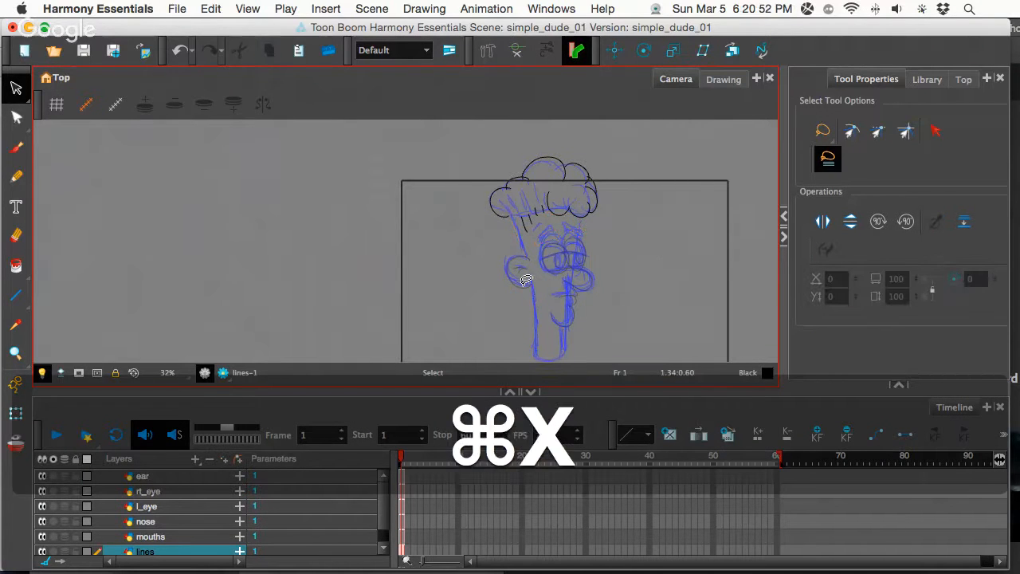
pyautogui.press('cmd+x')
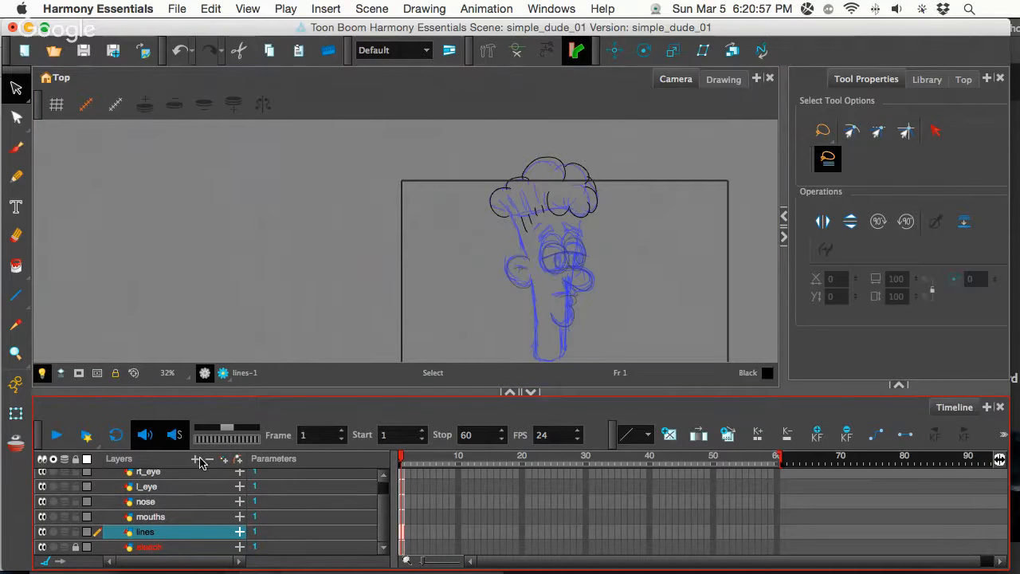
pyautogui.click(195, 460)
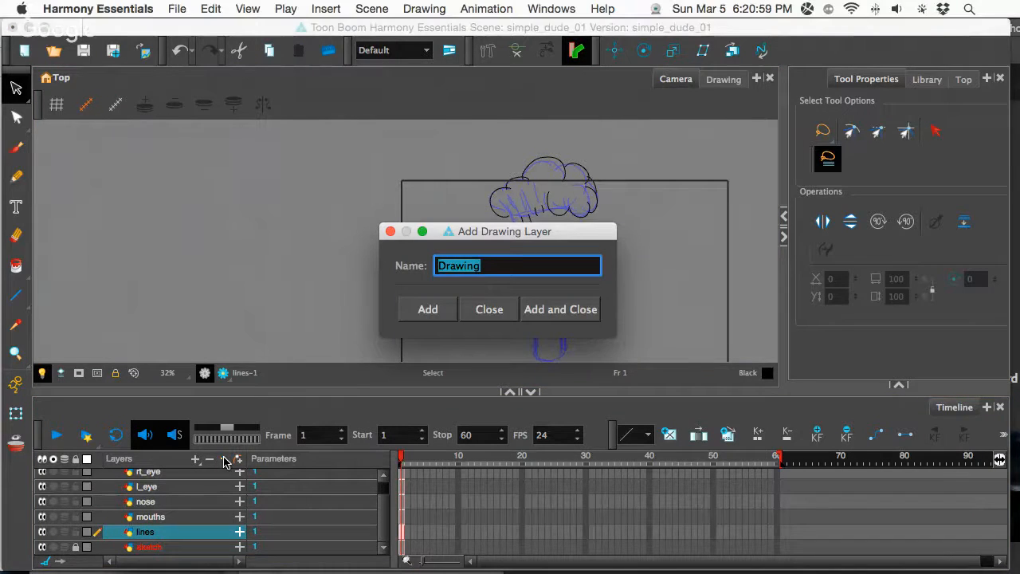
pyautogui.write('head')
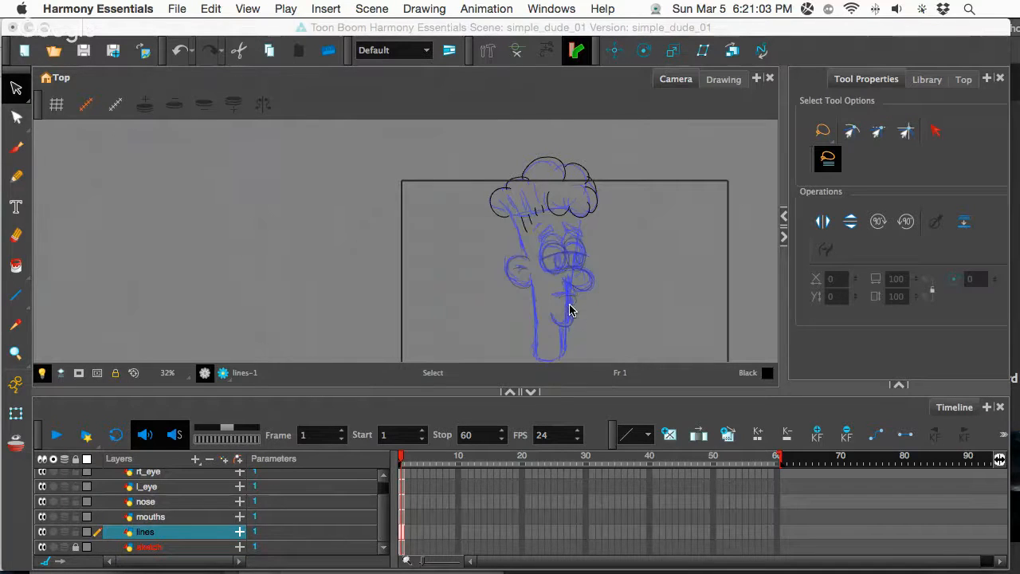
pyautogui.press('cmd+v')
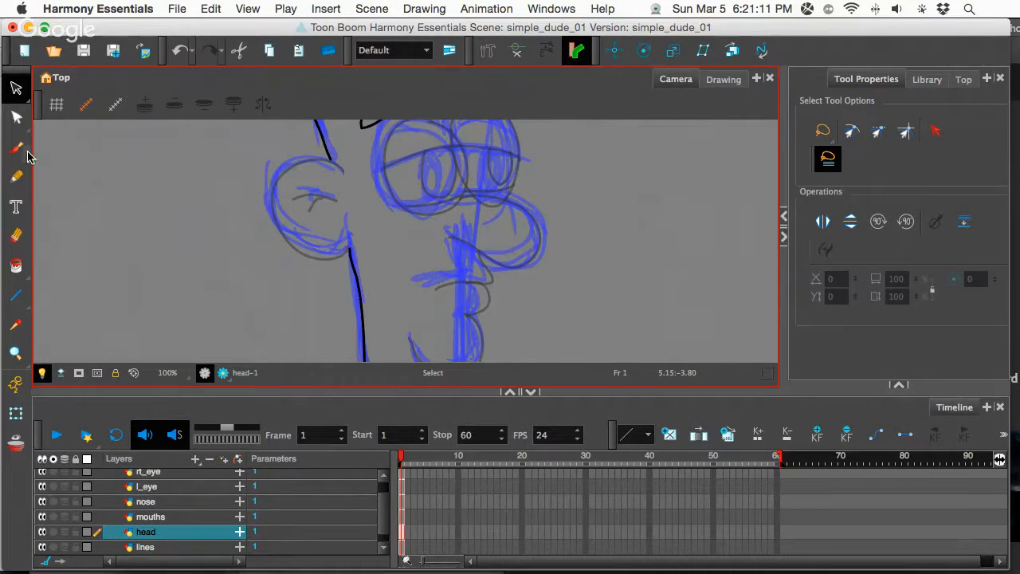
# Step: Reshape the head outline curve with the Contour Editor's points
pyautogui.click(16, 118)
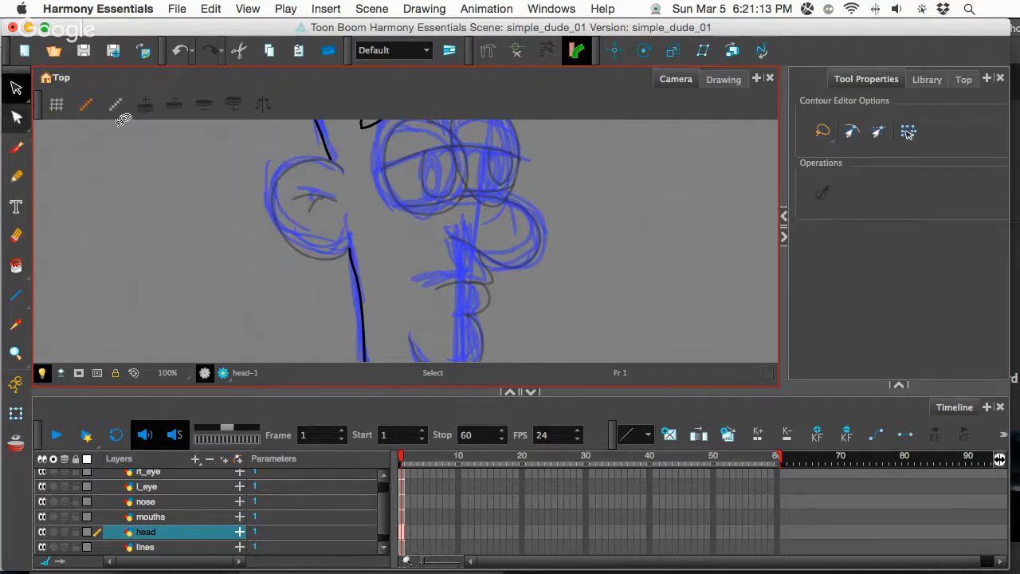
pyautogui.click(16, 118)
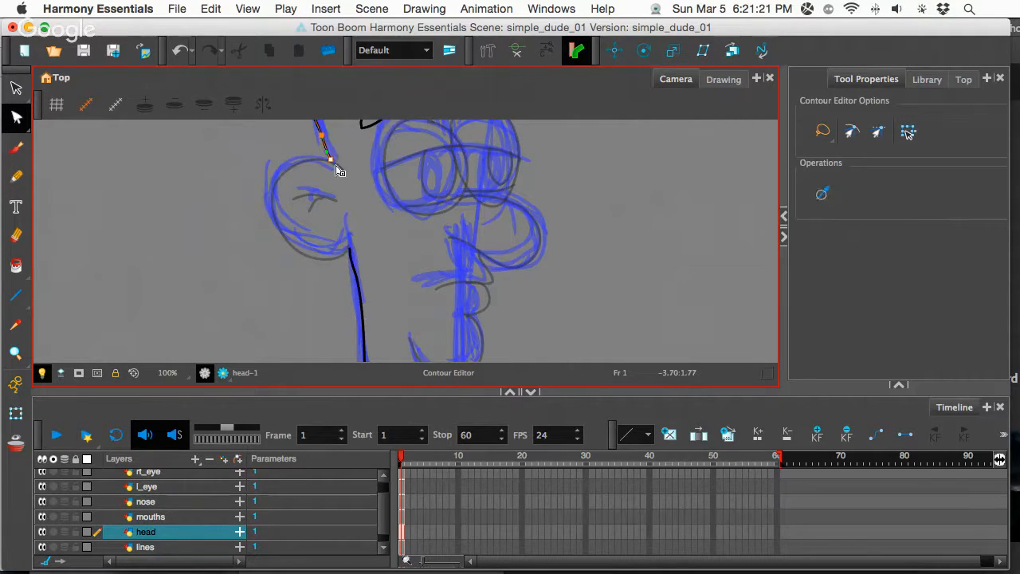
pyautogui.moveTo(331, 160); pyautogui.dragTo(351, 225)
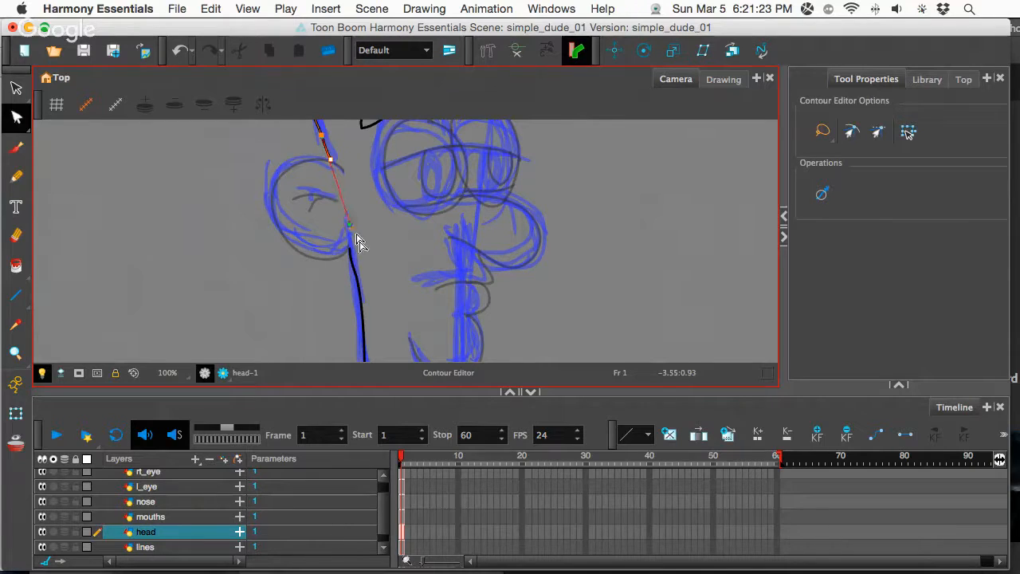
pyautogui.moveTo(347, 226); pyautogui.dragTo(351, 257)
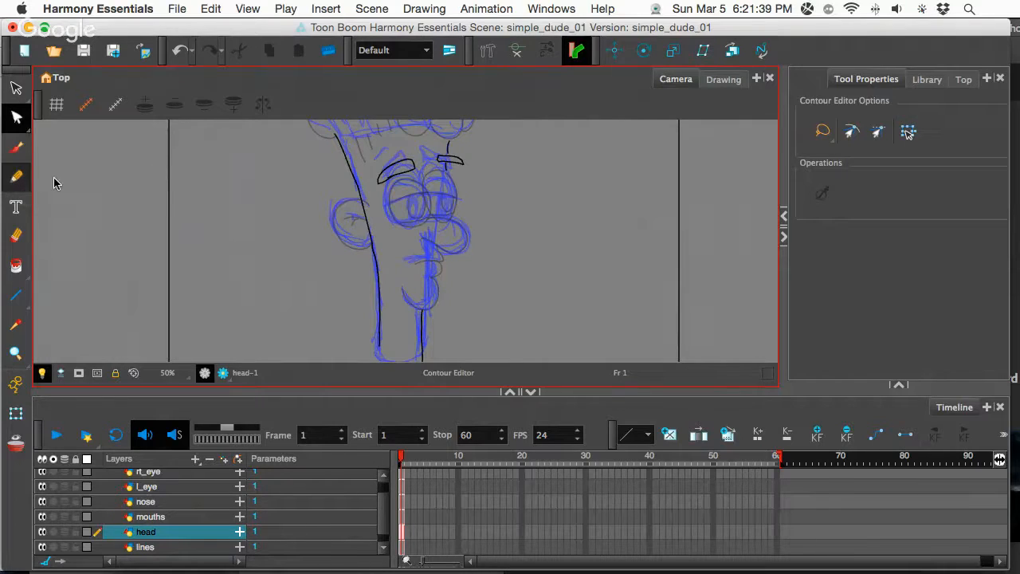
# Step: Draw clean eyebrow and eyelid pencil strokes over the blue head sketch
pyautogui.click(16, 177)
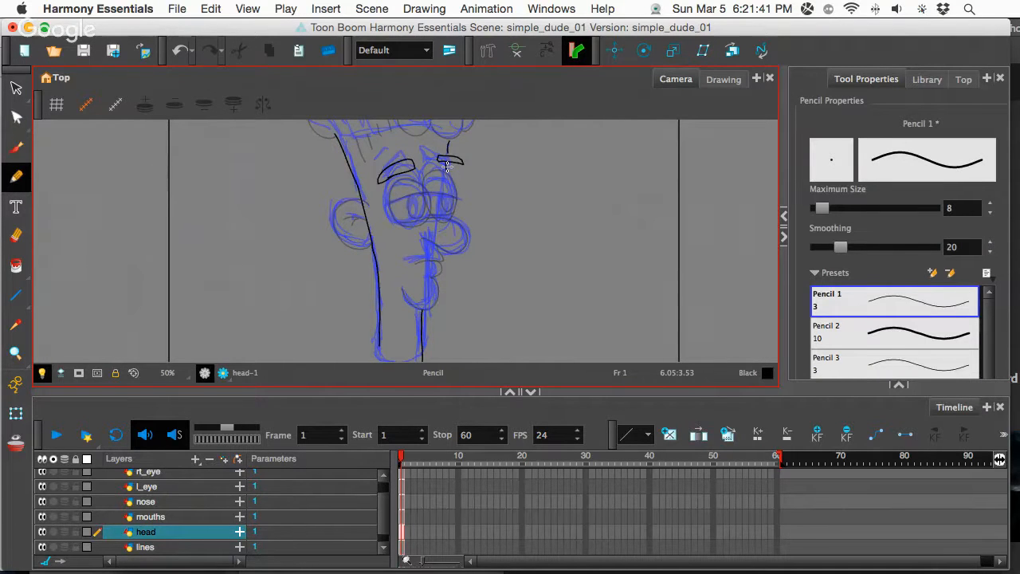
pyautogui.moveTo(448, 165); pyautogui.dragTo(443, 198)
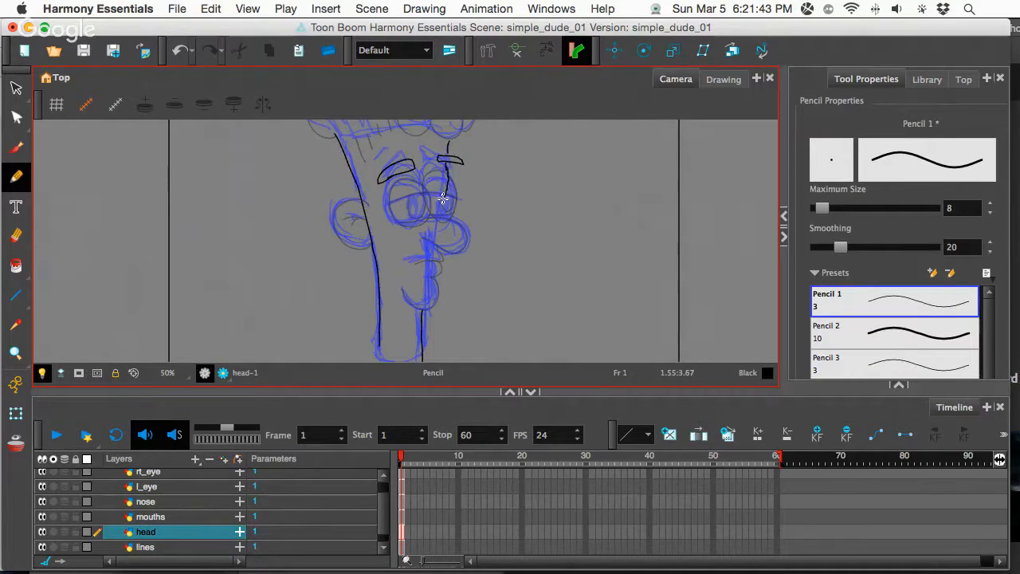
pyautogui.moveTo(443, 197); pyautogui.dragTo(422, 303)
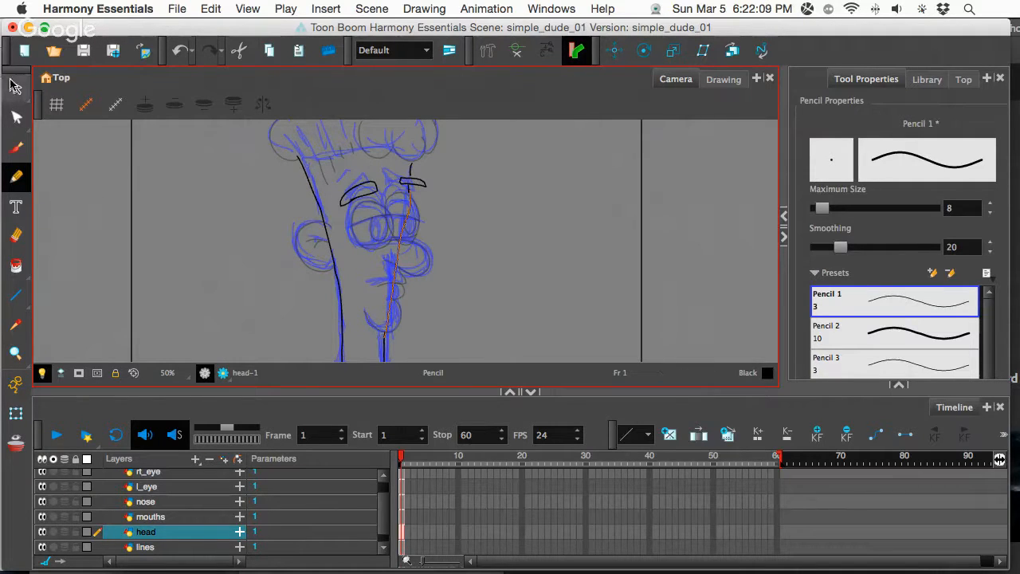
pyautogui.click(16, 88)
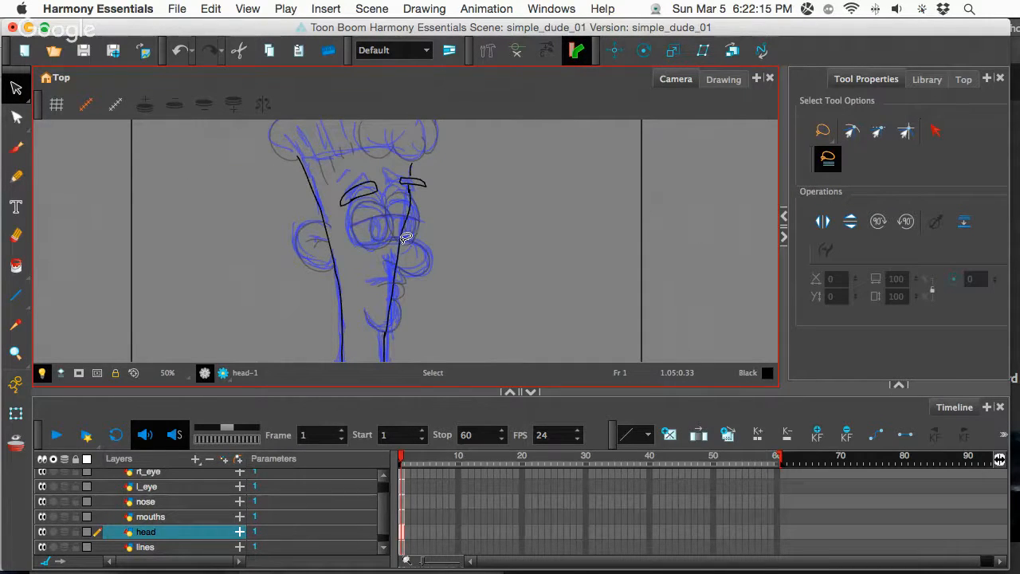
pyautogui.moveTo(393, 214)
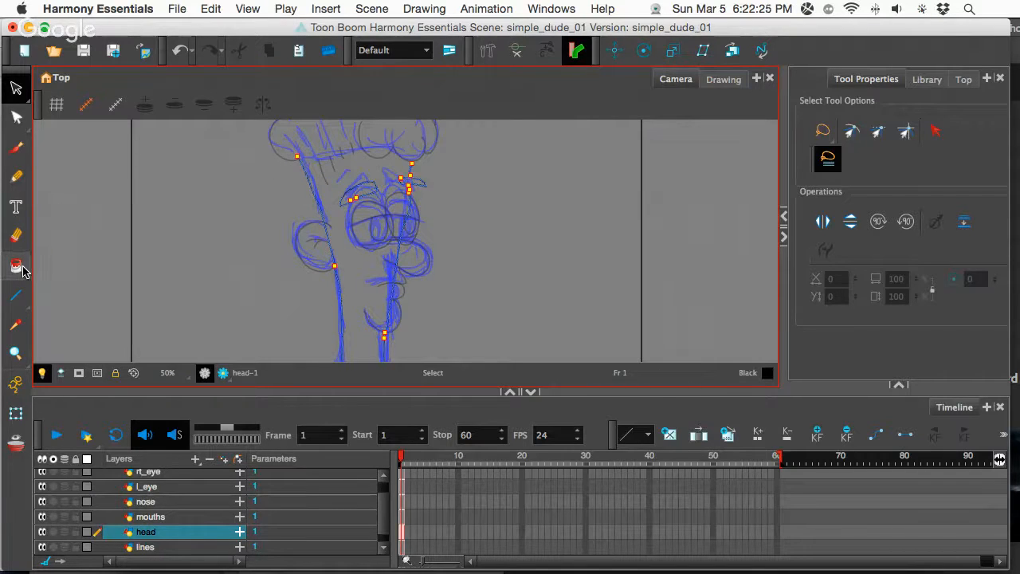
# Step: With the Stroke tool, draw invisible strokes across the hair and top-of-head gaps
pyautogui.click(16, 265)
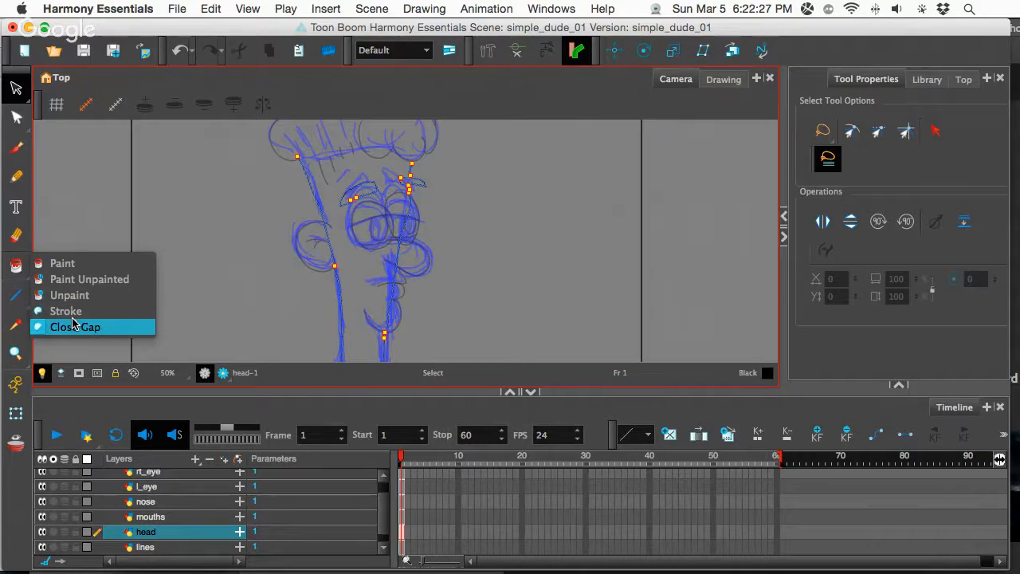
pyautogui.click(67, 311)
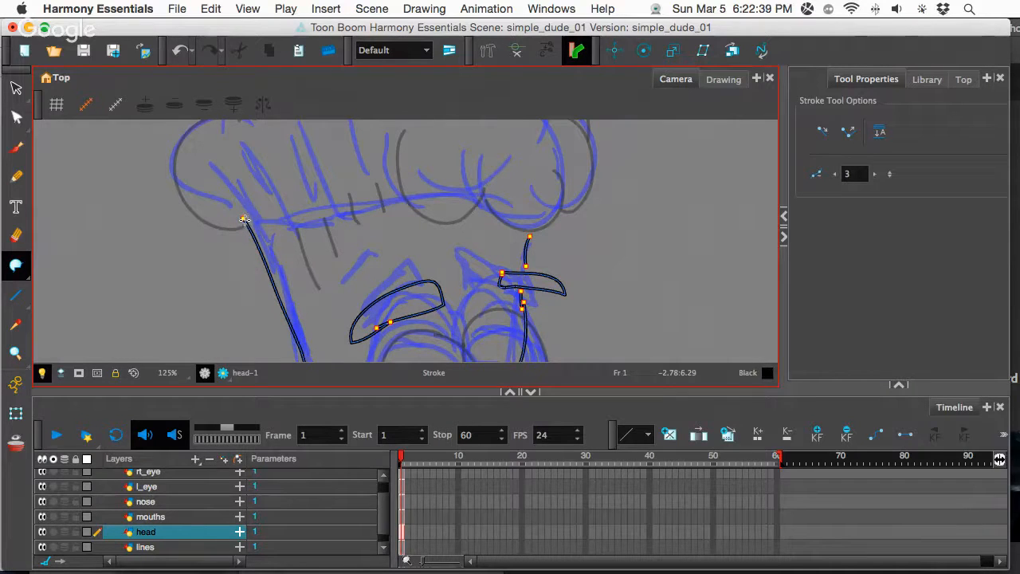
pyautogui.moveTo(246, 221); pyautogui.dragTo(402, 158)
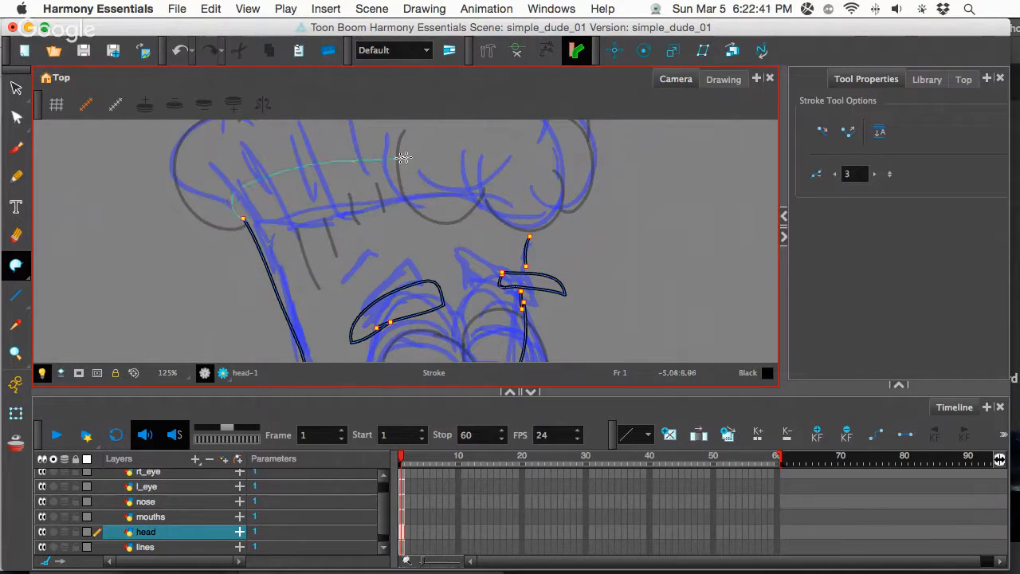
pyautogui.moveTo(402, 158); pyautogui.dragTo(532, 222)
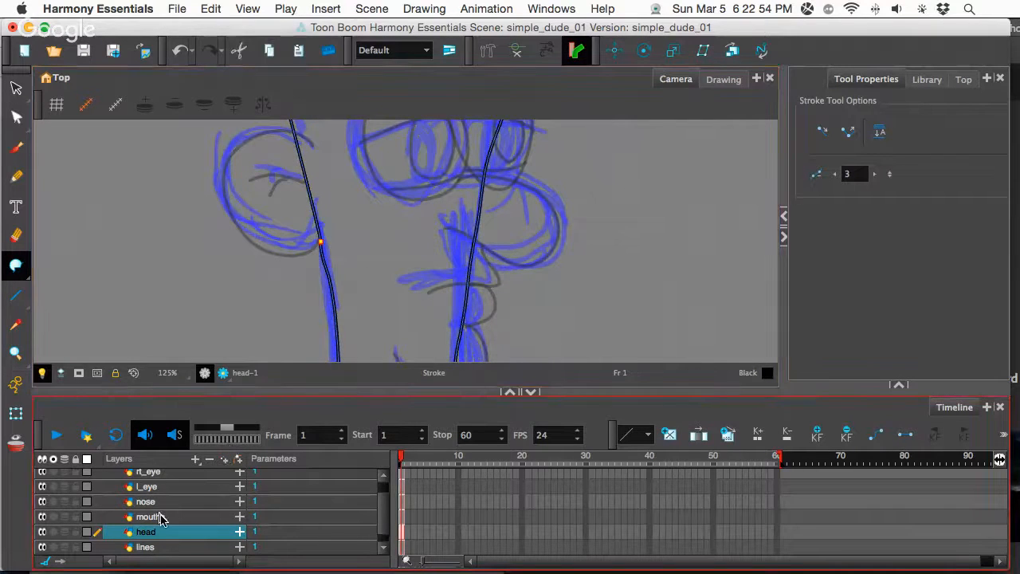
# Step: On the nose layer, drag the nose line's end point with the Contour Editor until the outline closes
pyautogui.click(145, 500)
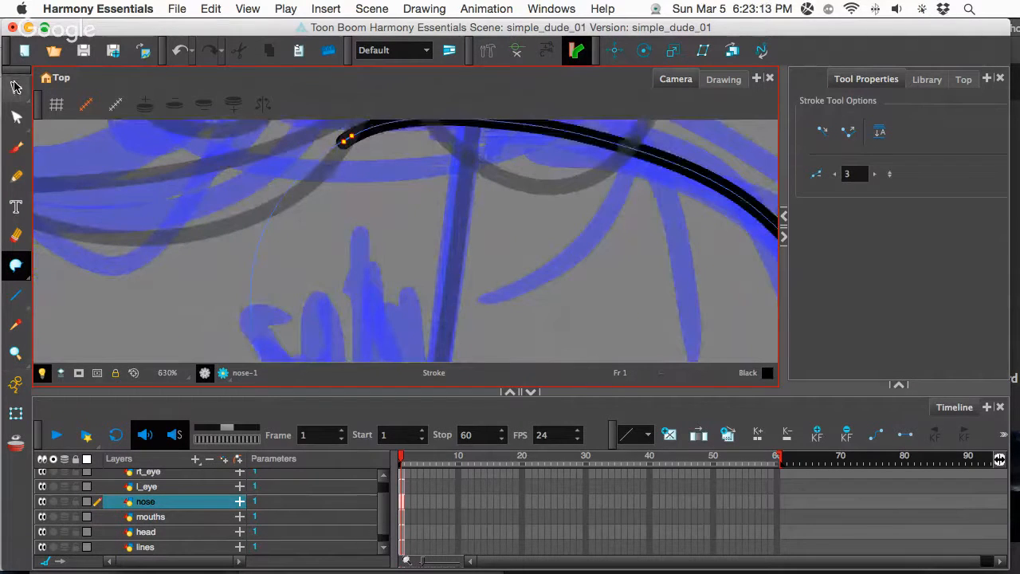
pyautogui.click(16, 118)
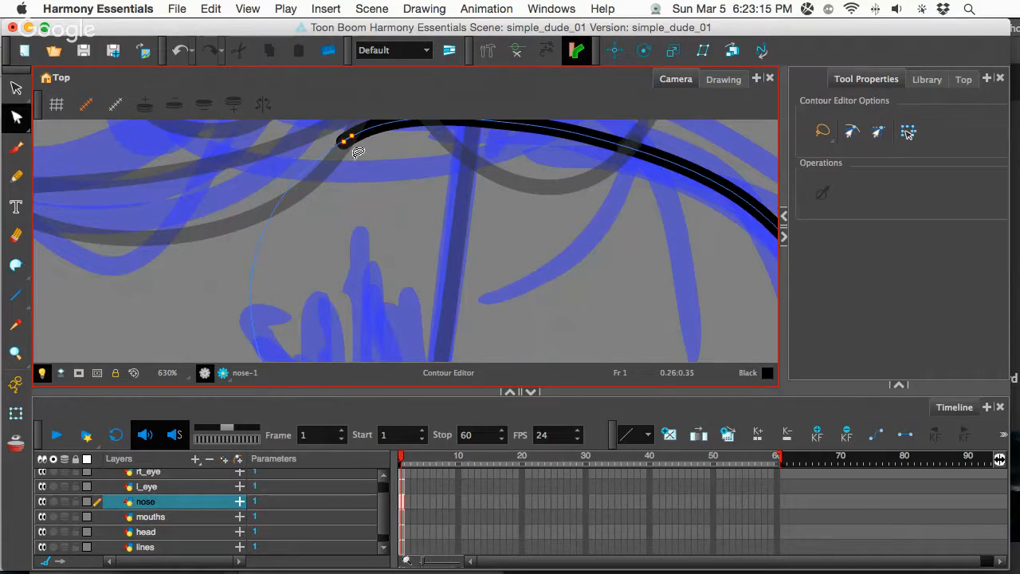
pyautogui.click(348, 143)
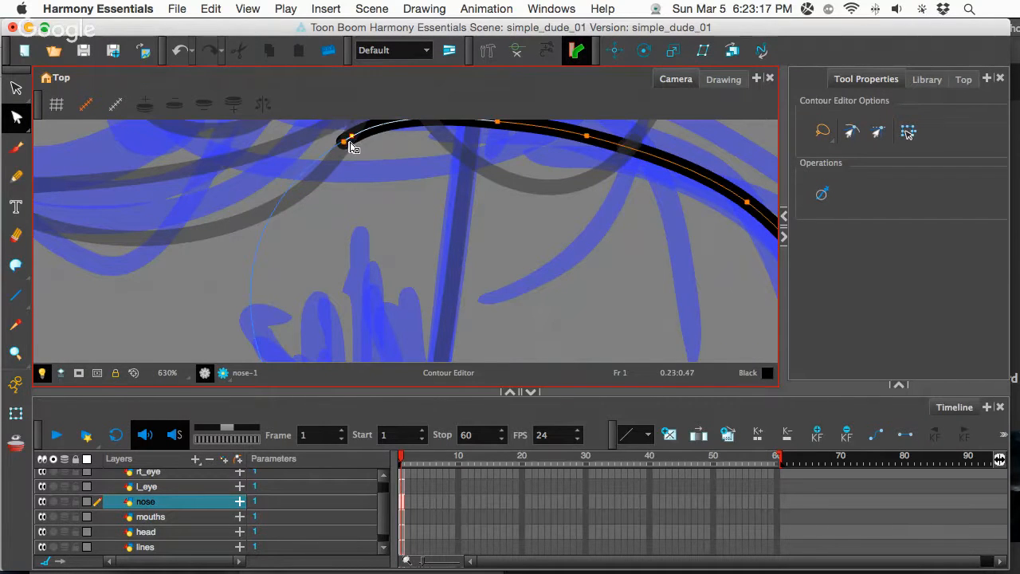
pyautogui.moveTo(344, 145); pyautogui.dragTo(348, 140)
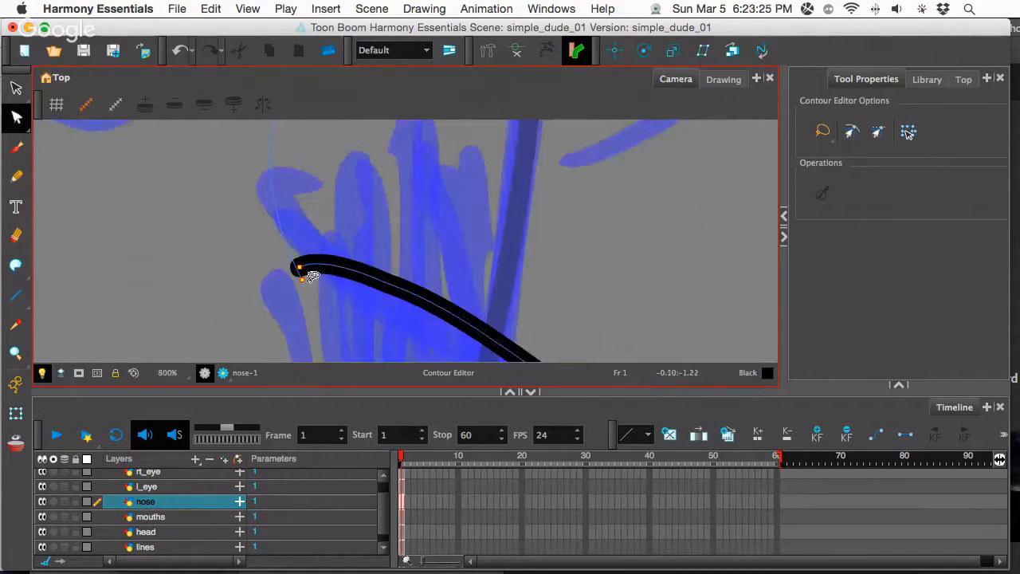
pyautogui.moveTo(301, 278); pyautogui.dragTo(294, 268)
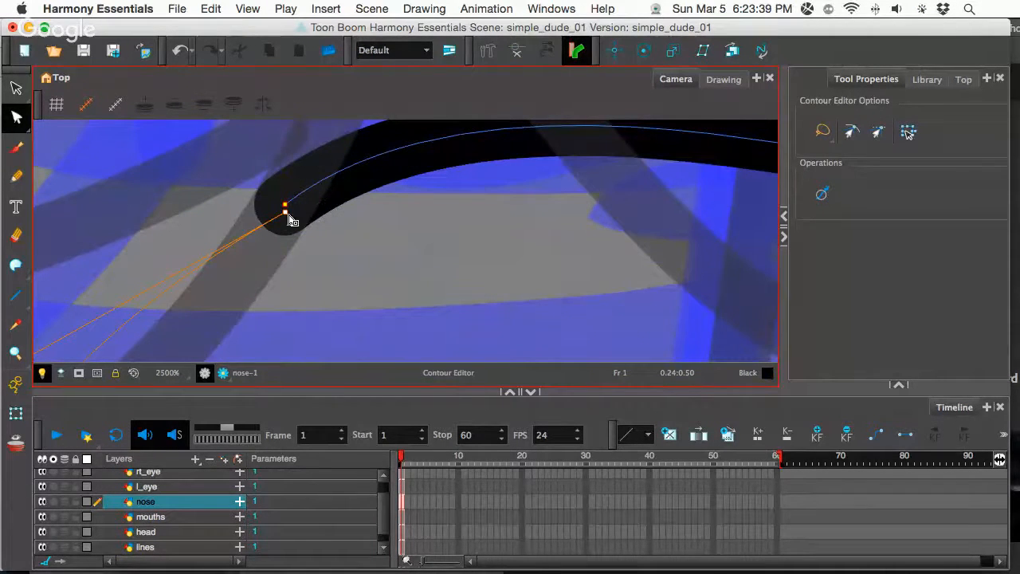
pyautogui.moveTo(285, 209); pyautogui.dragTo(286, 205)
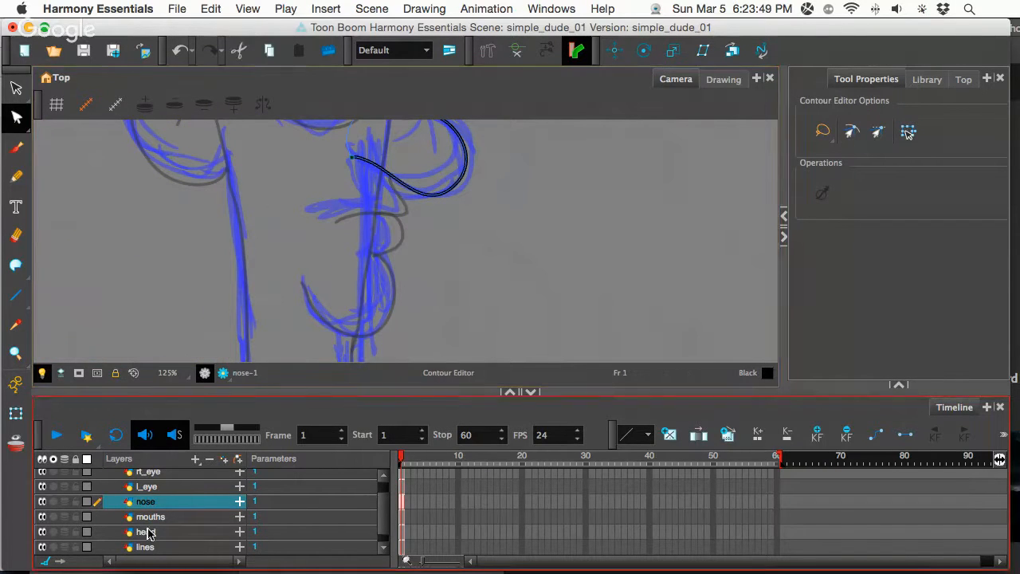
# Step: On the mouths layer, draw a short Pencil line at the curve's lower end
pyautogui.click(149, 516)
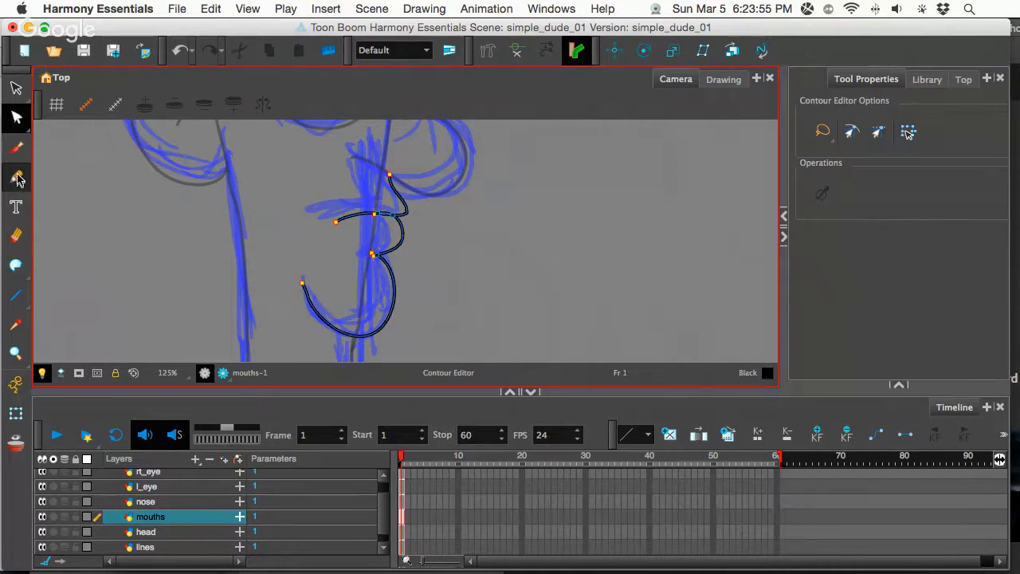
pyautogui.click(15, 177)
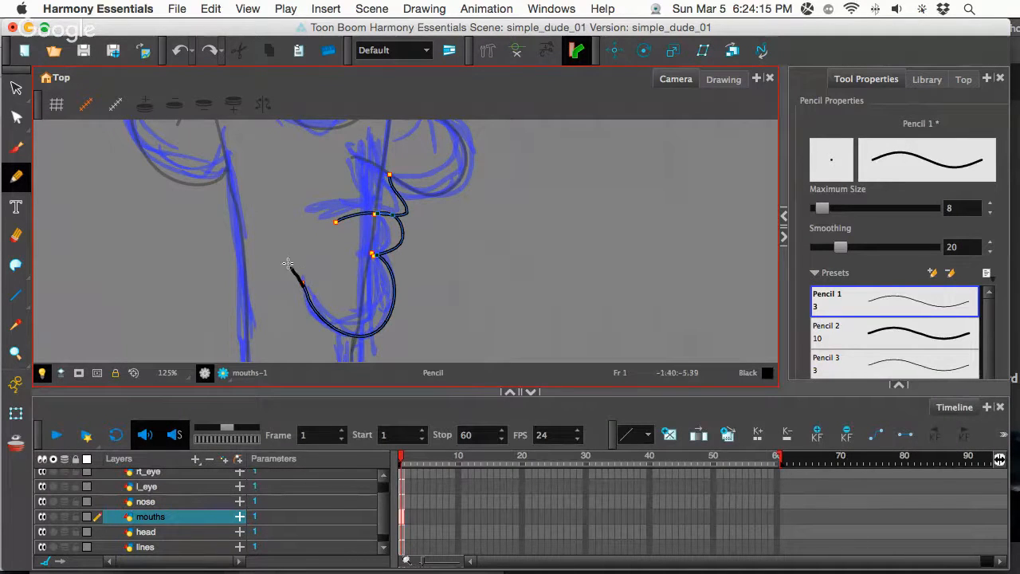
pyautogui.moveTo(290, 258); pyautogui.dragTo(390, 172)
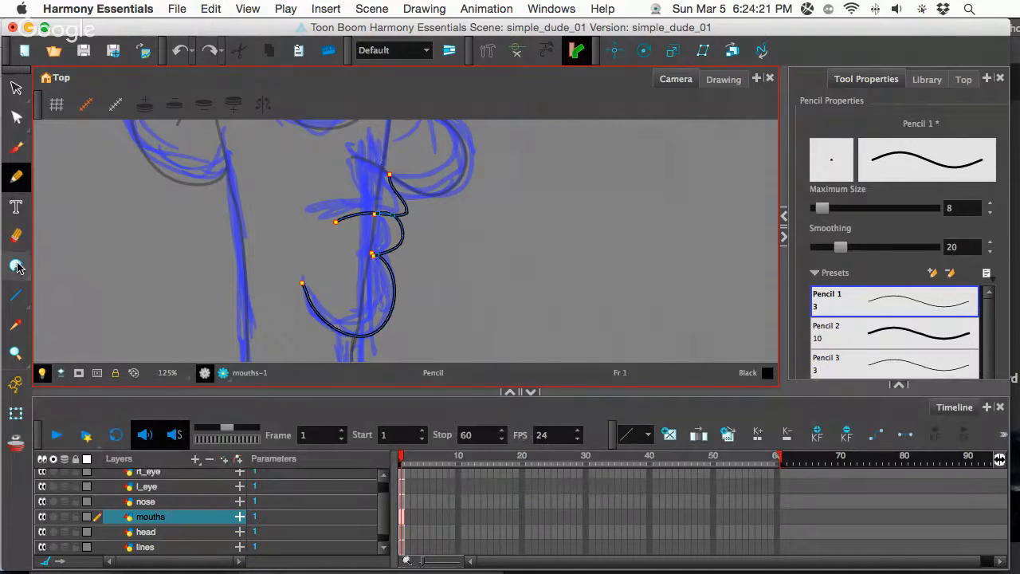
# Step: Close the curve's open end with an invisible stroke and tweak it with the Contour Editor
pyautogui.click(16, 265)
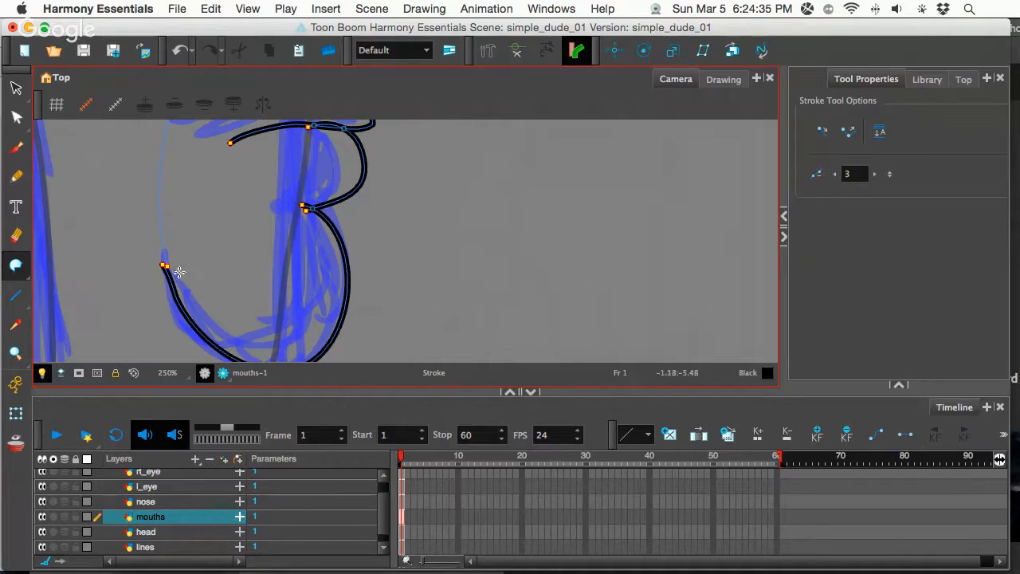
pyautogui.click(16, 118)
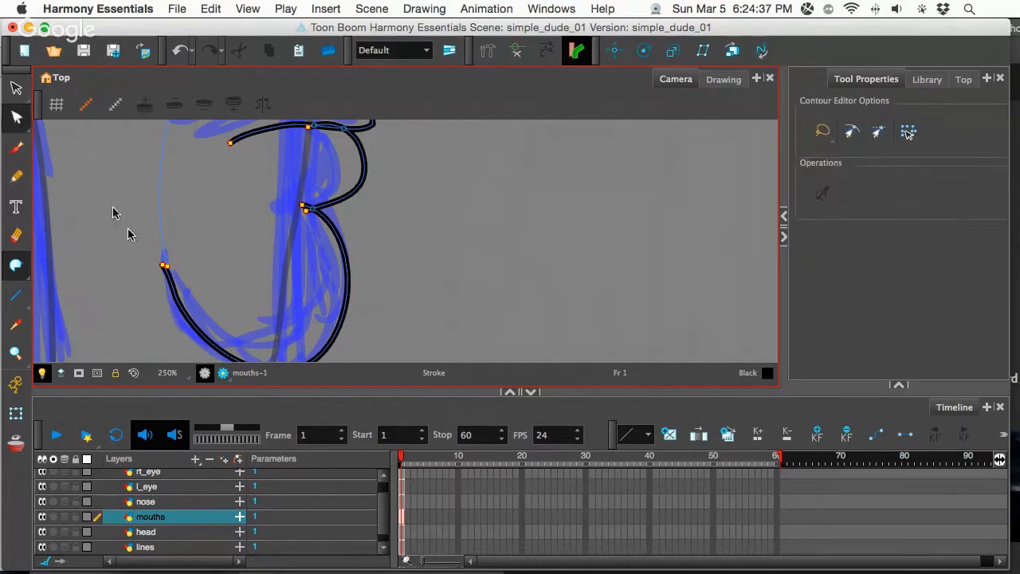
pyautogui.click(163, 266)
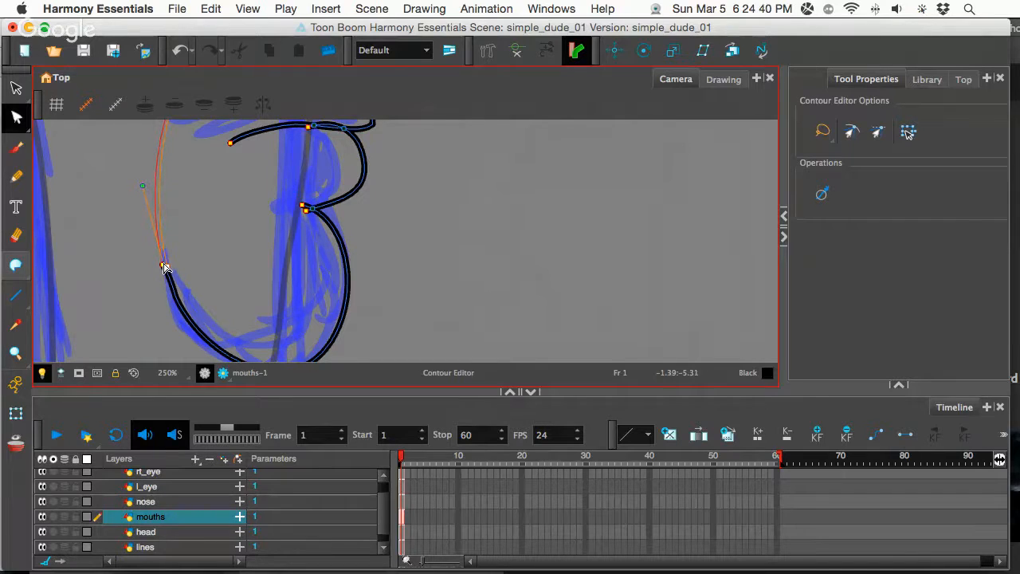
pyautogui.press('cmd')
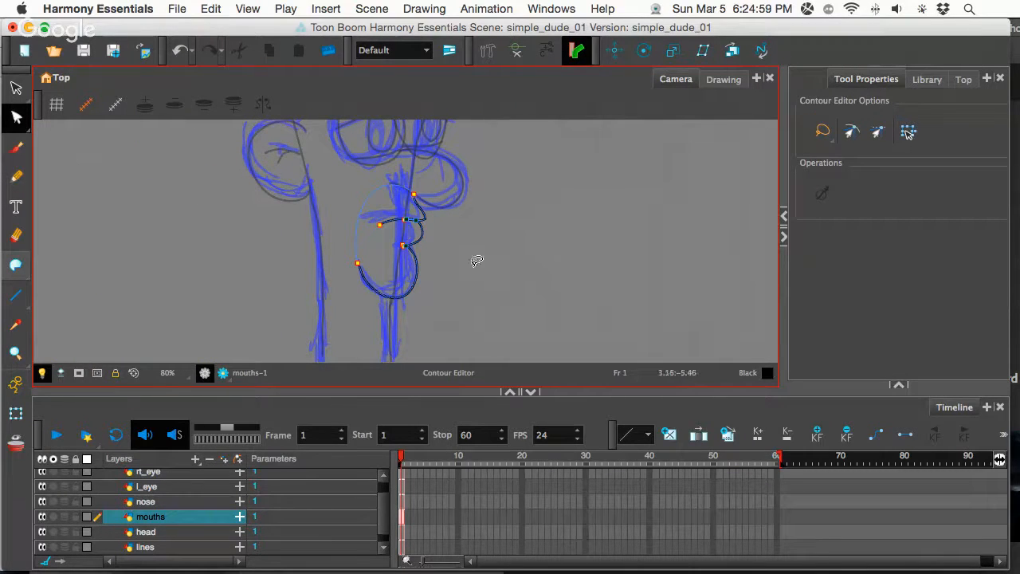
# Step: With the Paint tool, choose Green, fill the mouths shape, then move to the nose layer
pyautogui.scroll(3)
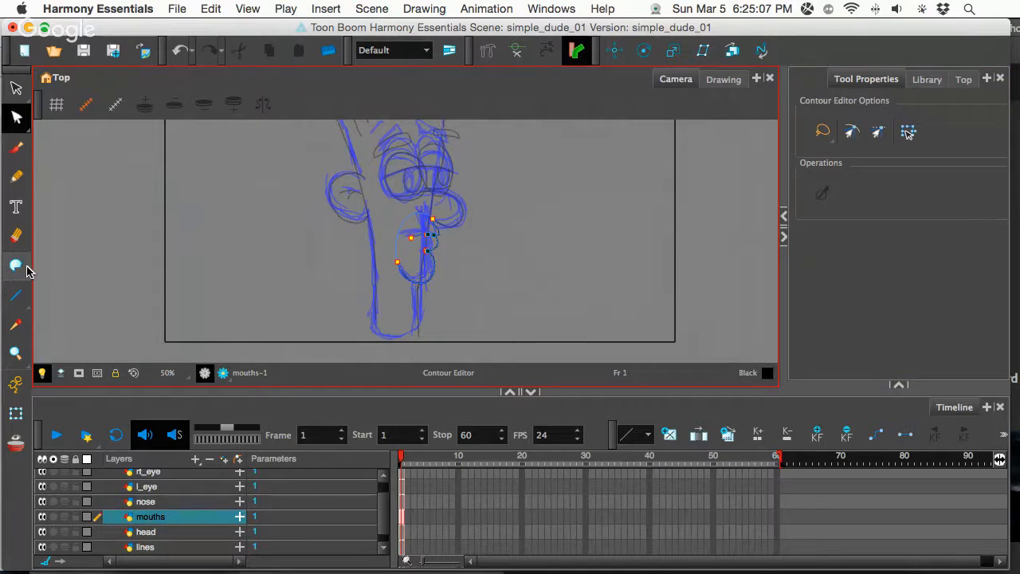
pyautogui.click(16, 265)
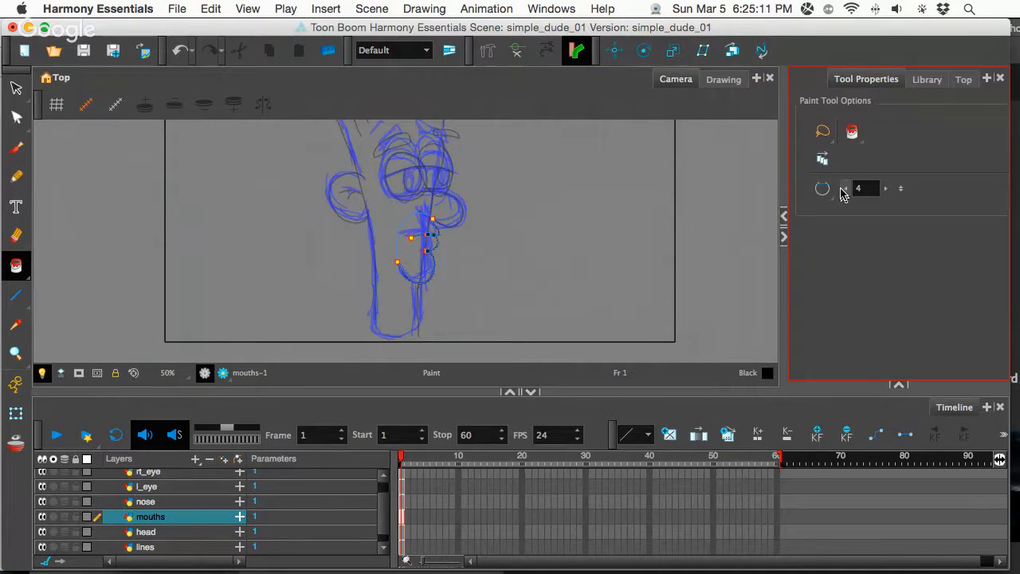
pyautogui.click(901, 379)
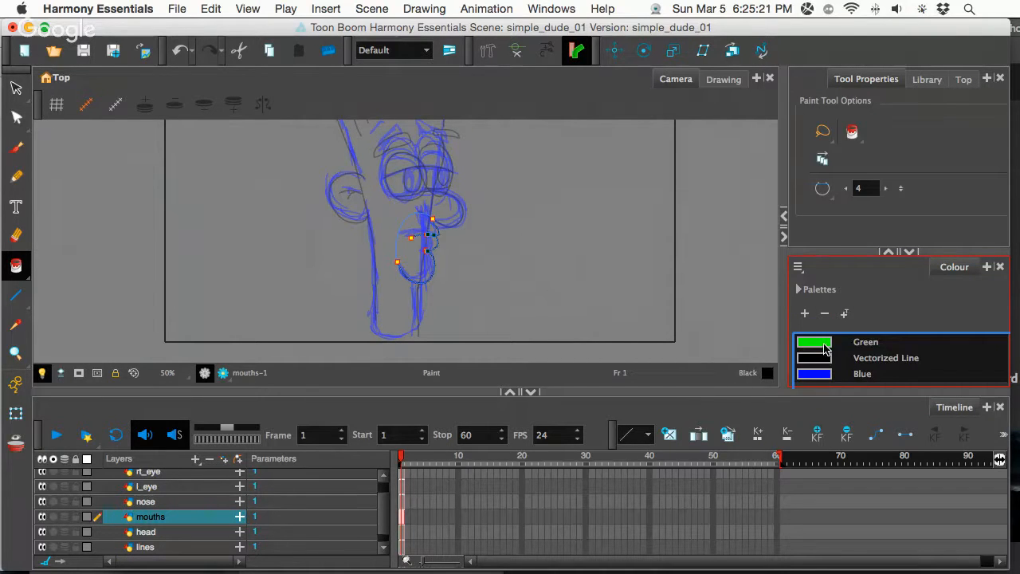
pyautogui.click(415, 253)
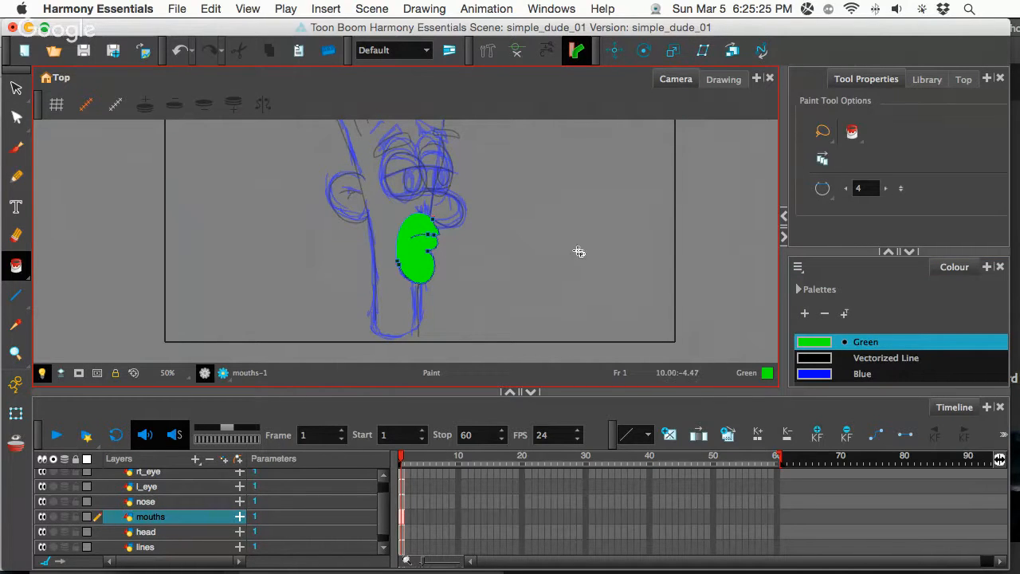
pyautogui.moveTo(159, 502)
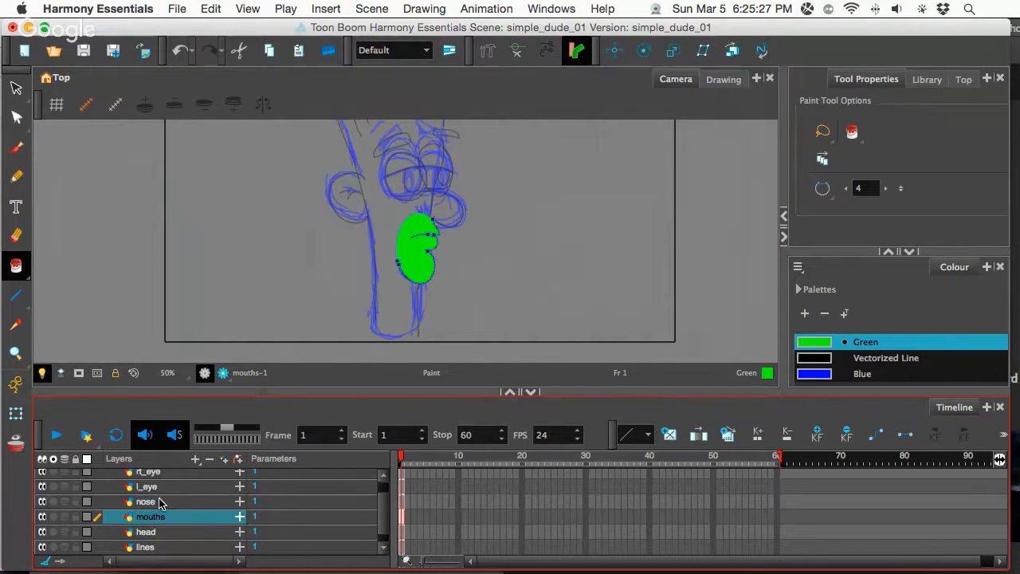
pyautogui.click(147, 501)
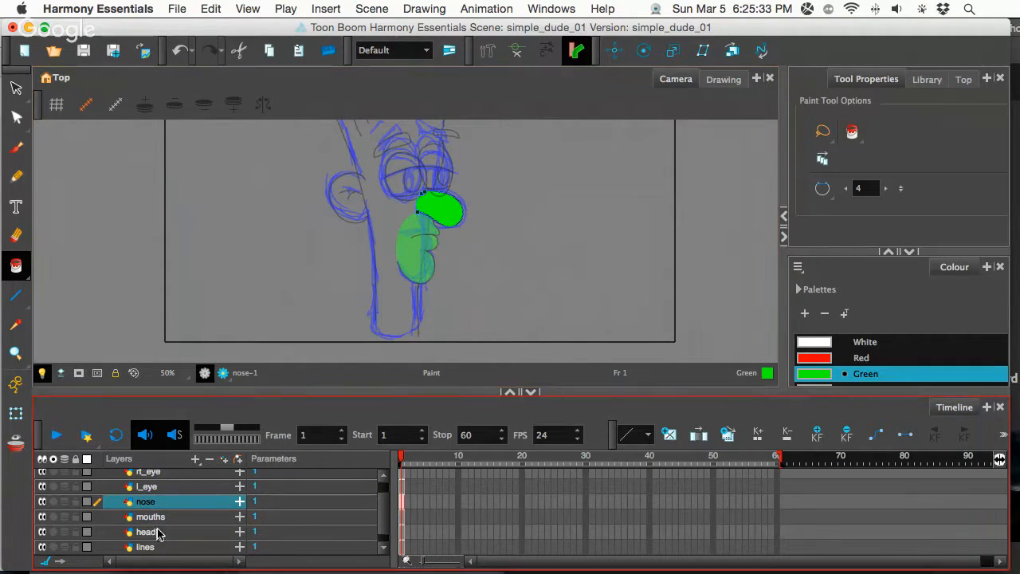
# Step: On the head layer, close the remaining gaps with invisible Stroke tool lines
pyautogui.click(147, 533)
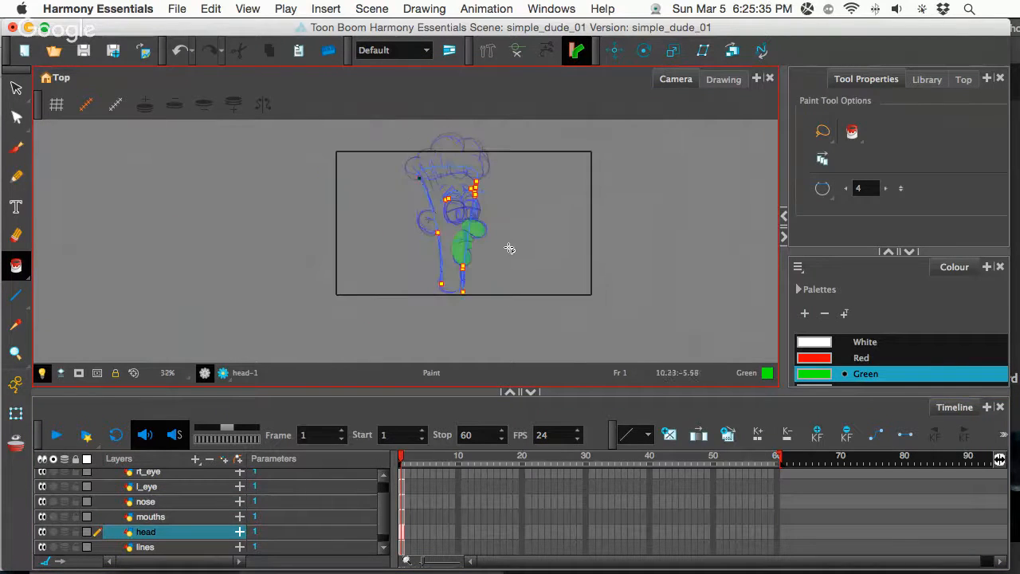
pyautogui.scroll(-3)
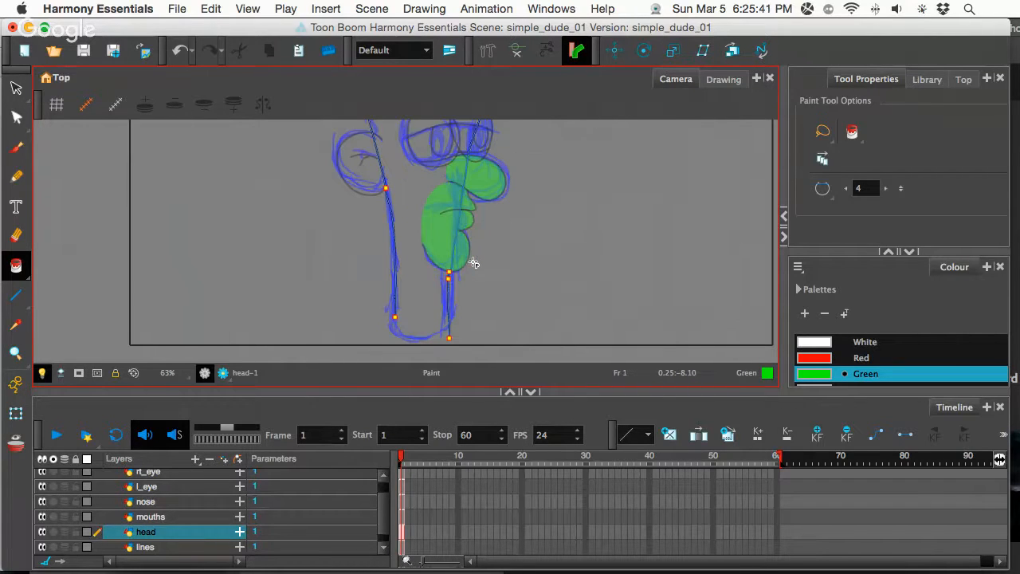
pyautogui.moveTo(424, 309)
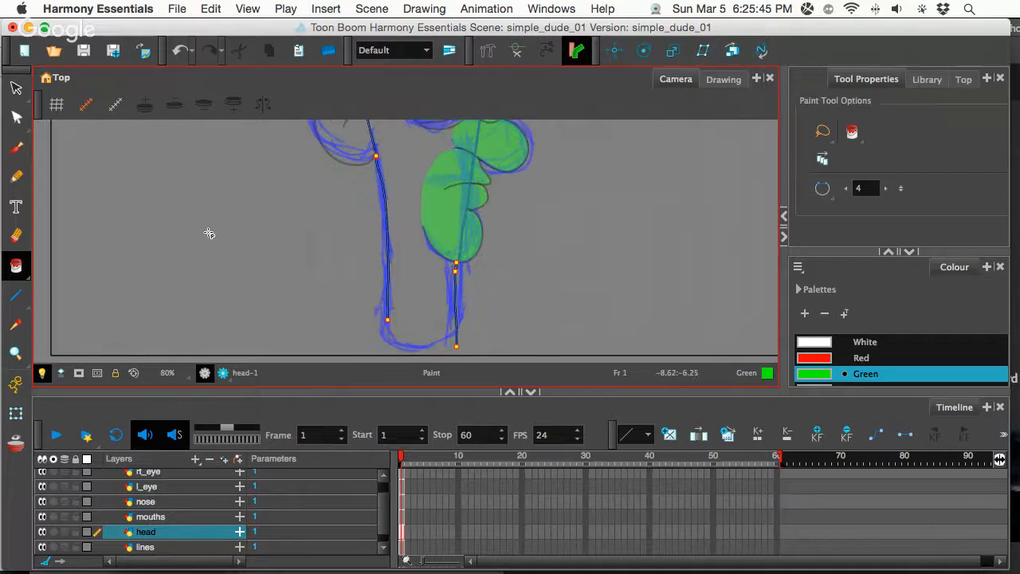
pyautogui.click(16, 265)
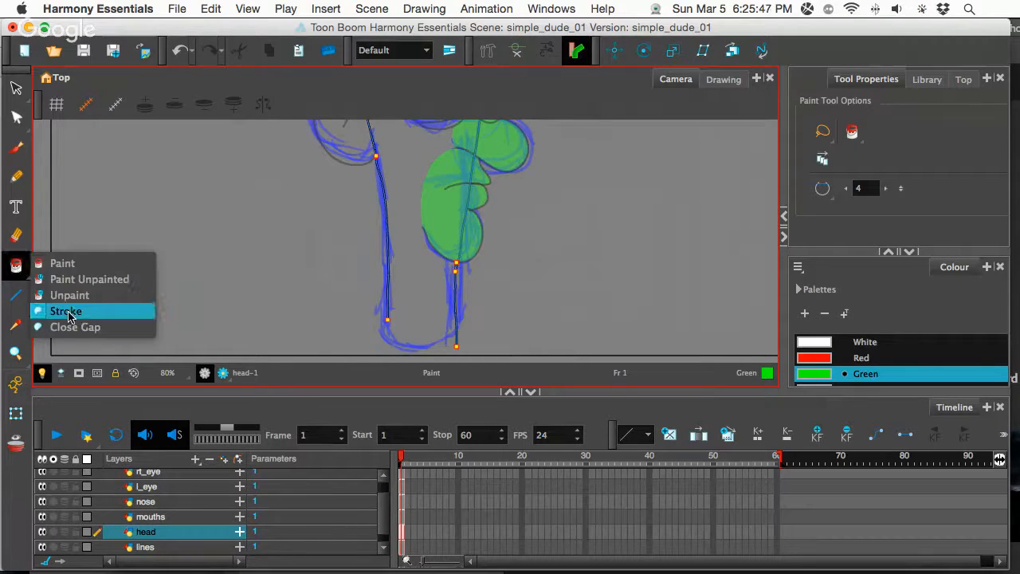
pyautogui.click(66, 311)
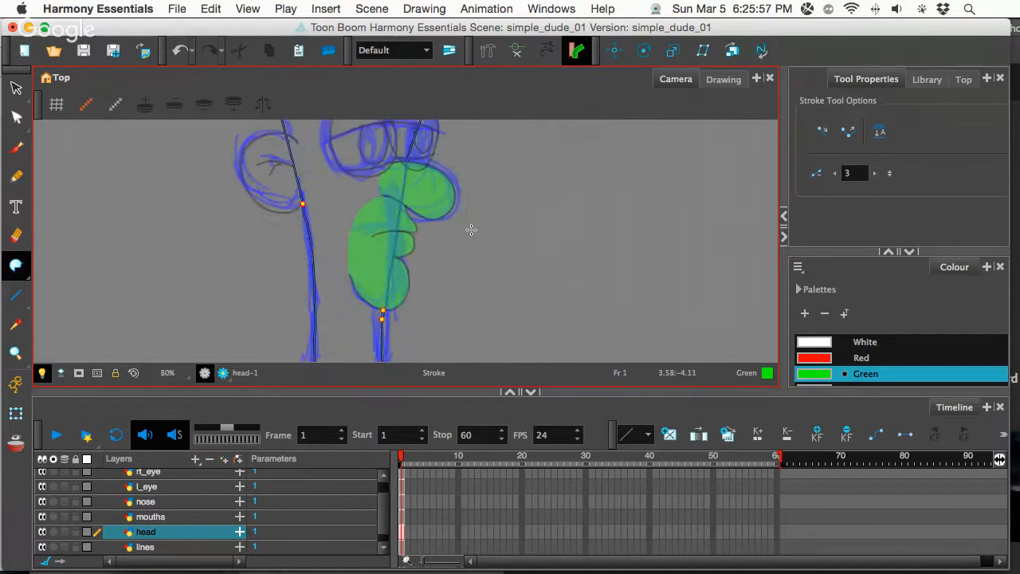
pyautogui.scroll(-3)
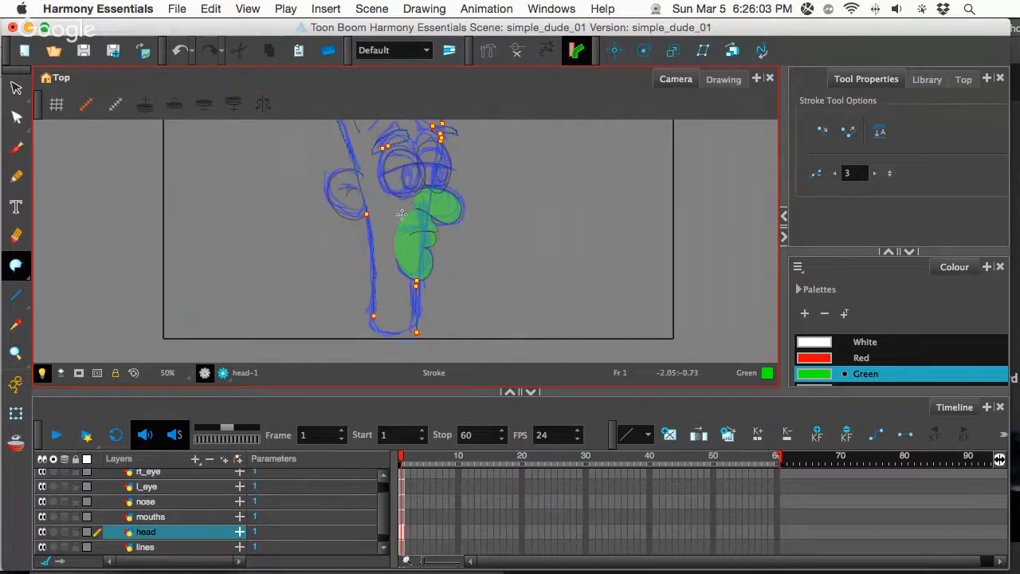
pyautogui.scroll(3)
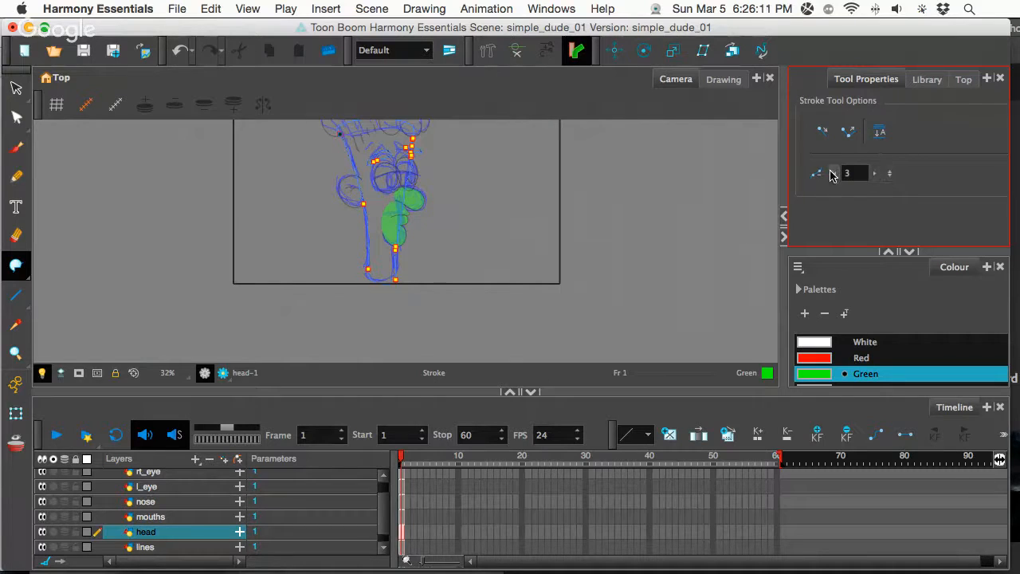
# Step: Fill the head area with green using the Paint tool, then return to Select
pyautogui.click(16, 264)
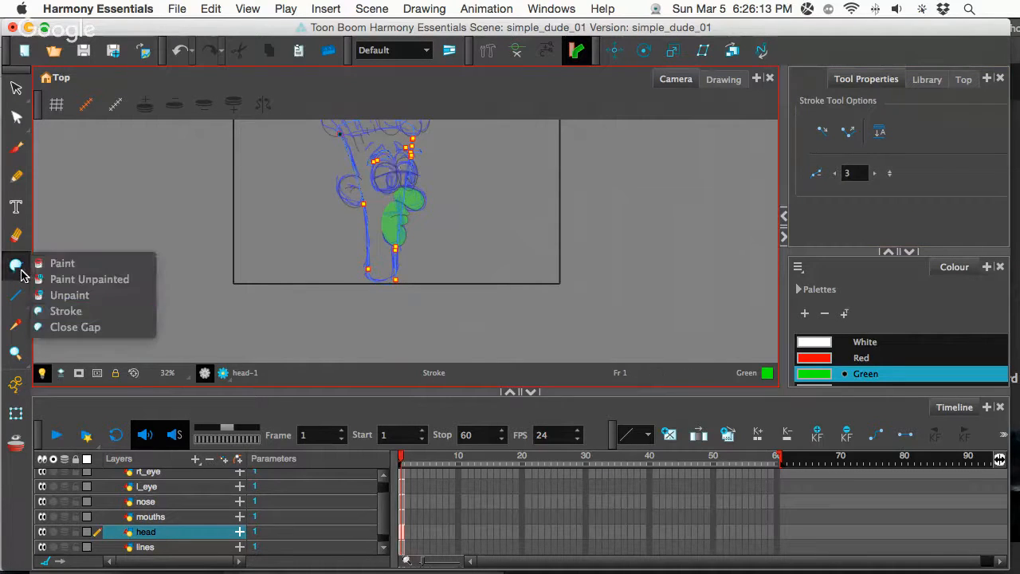
pyautogui.click(62, 264)
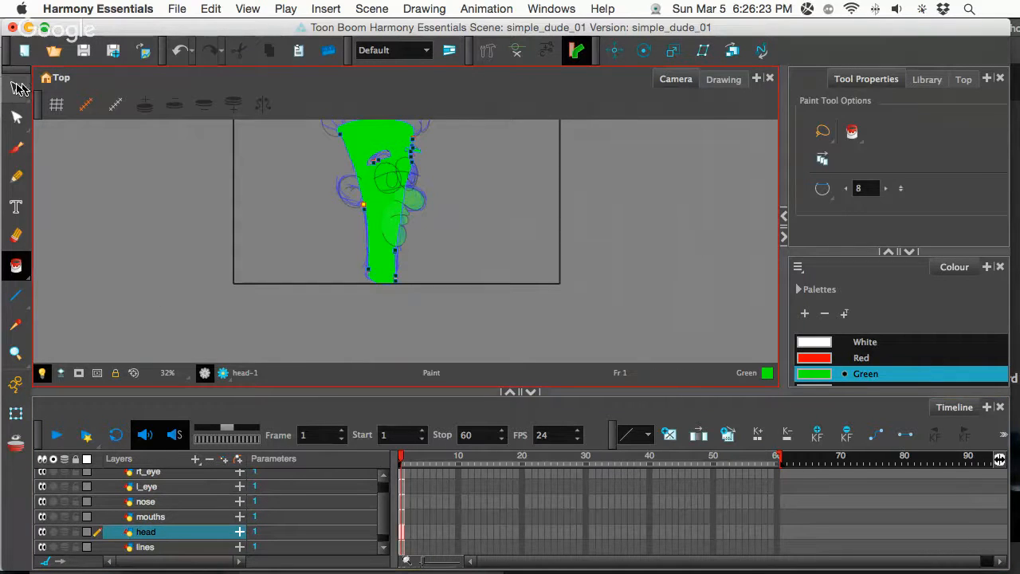
pyautogui.click(16, 87)
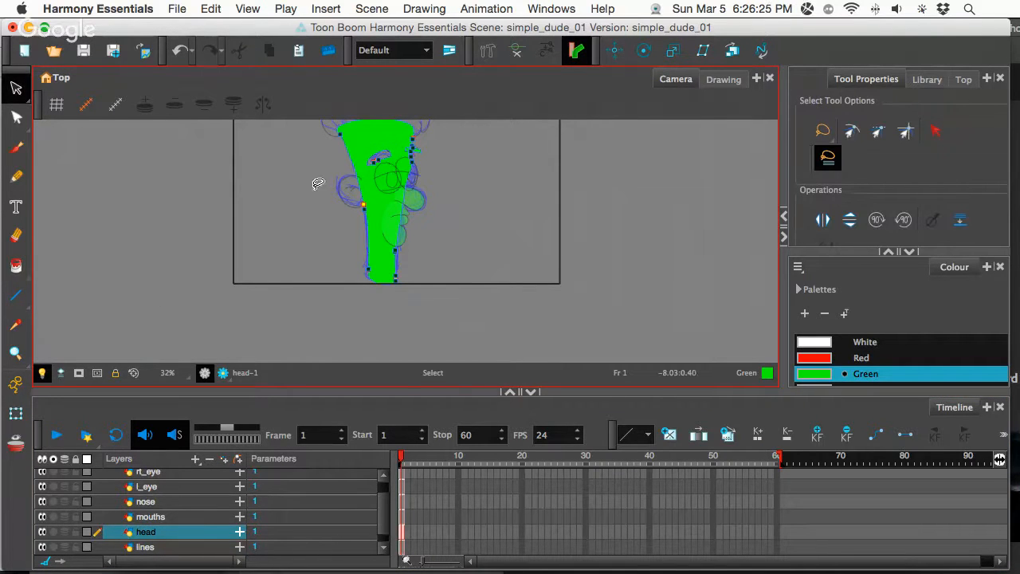
pyautogui.moveTo(300, 242)
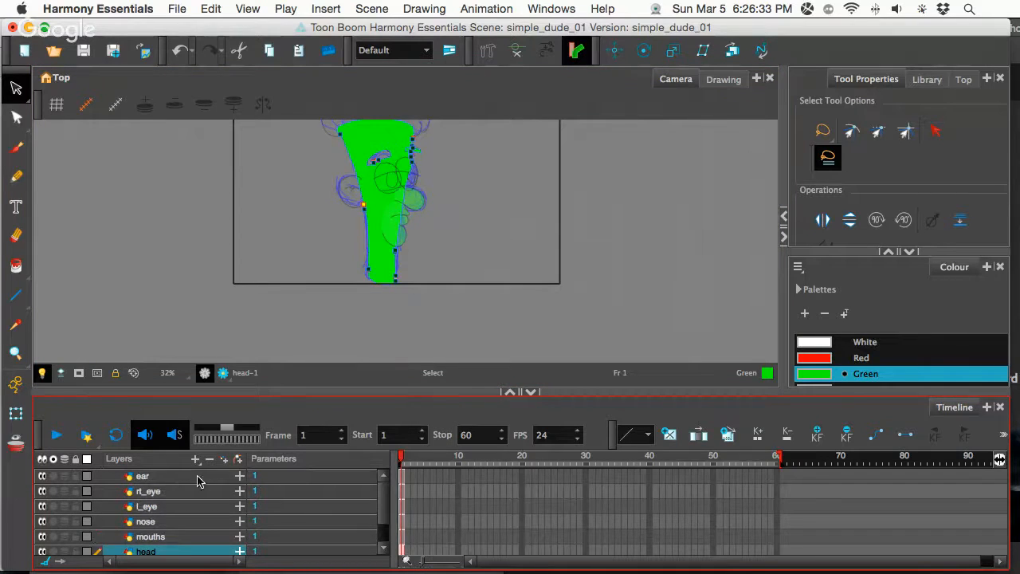
pyautogui.click(142, 475)
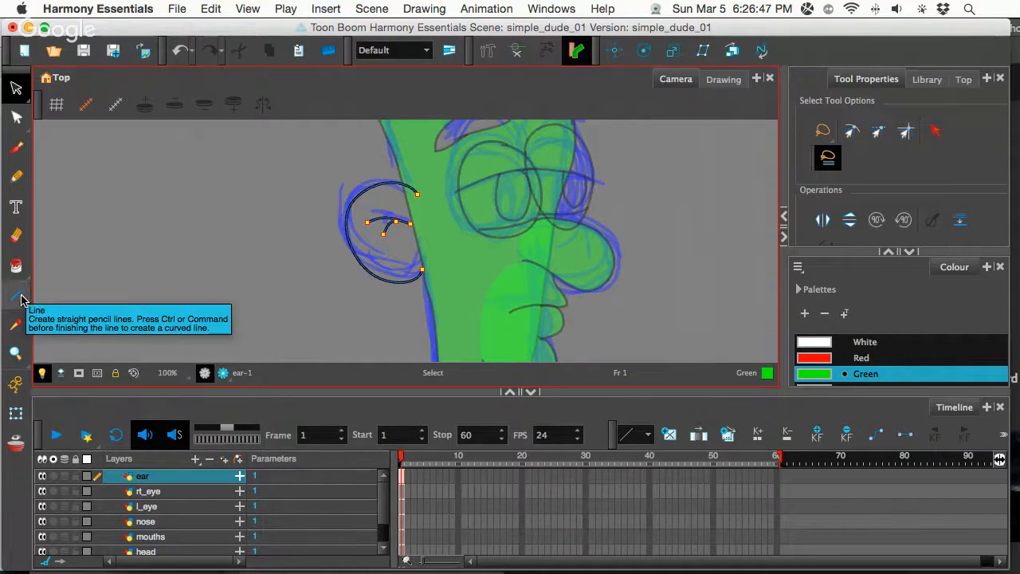
pyautogui.moveTo(18, 274)
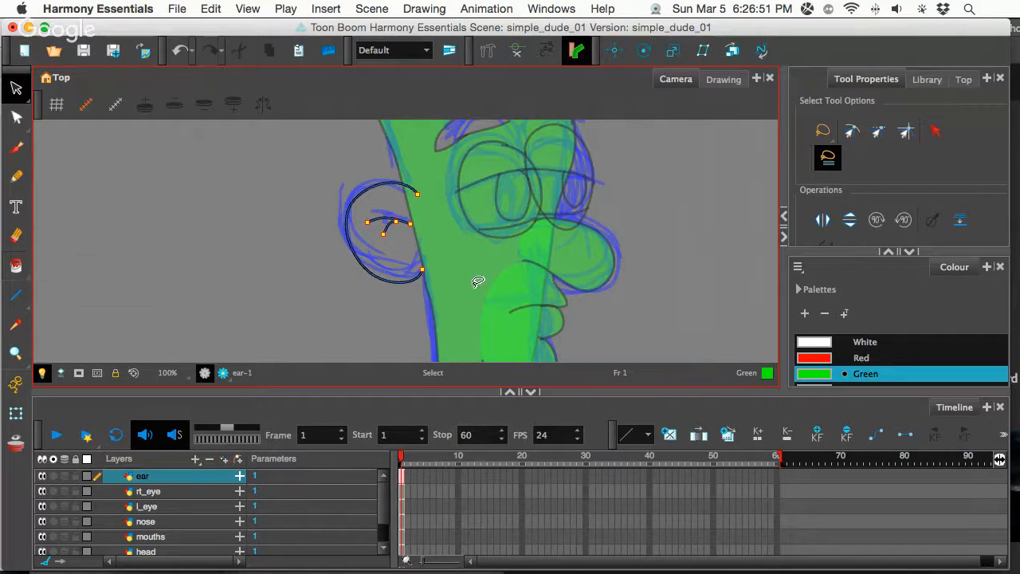
pyautogui.click(16, 266)
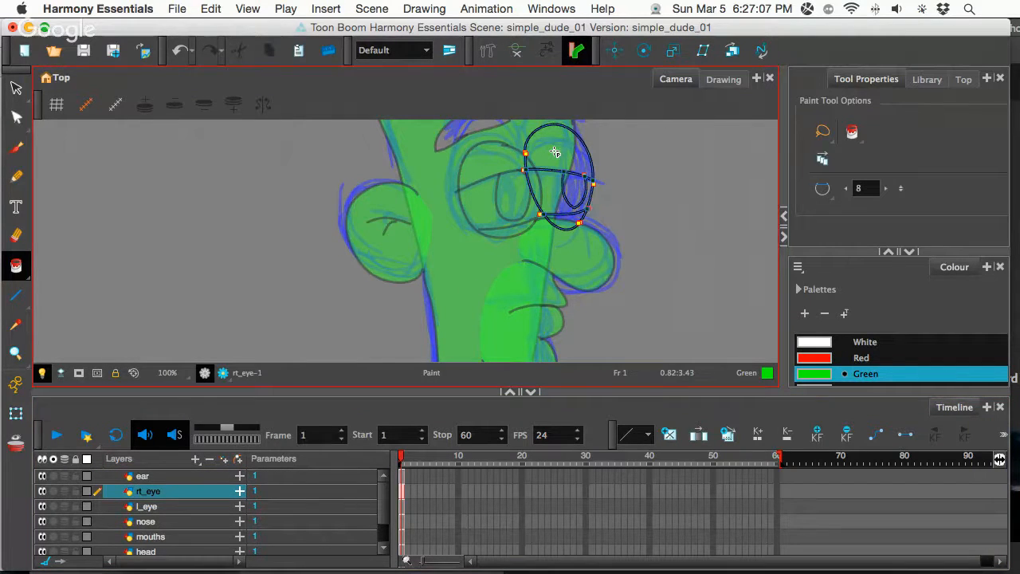
# Step: Paint the right eye: green lid, white eyeball and black pupil
pyautogui.click(555, 153)
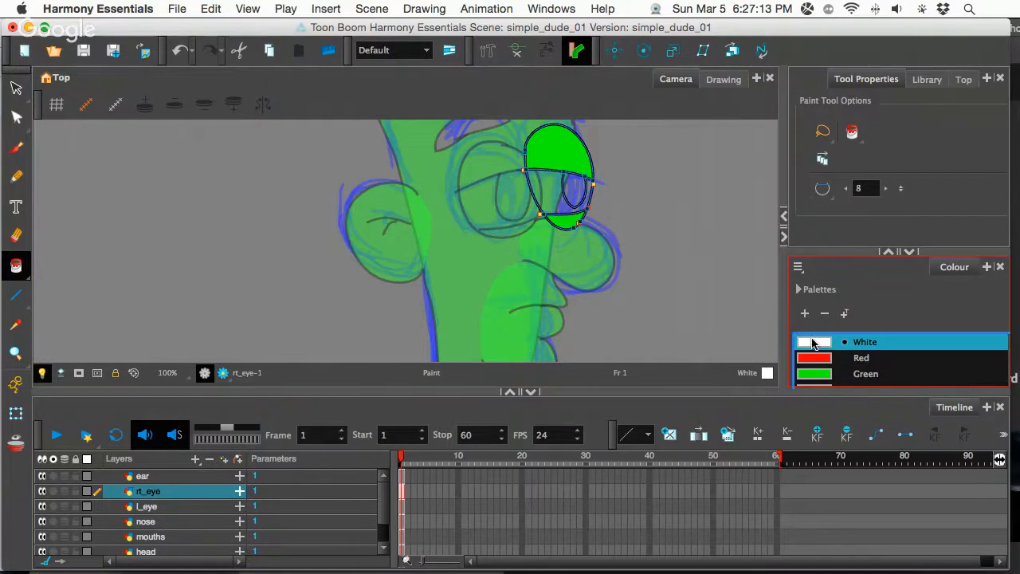
pyautogui.click(558, 192)
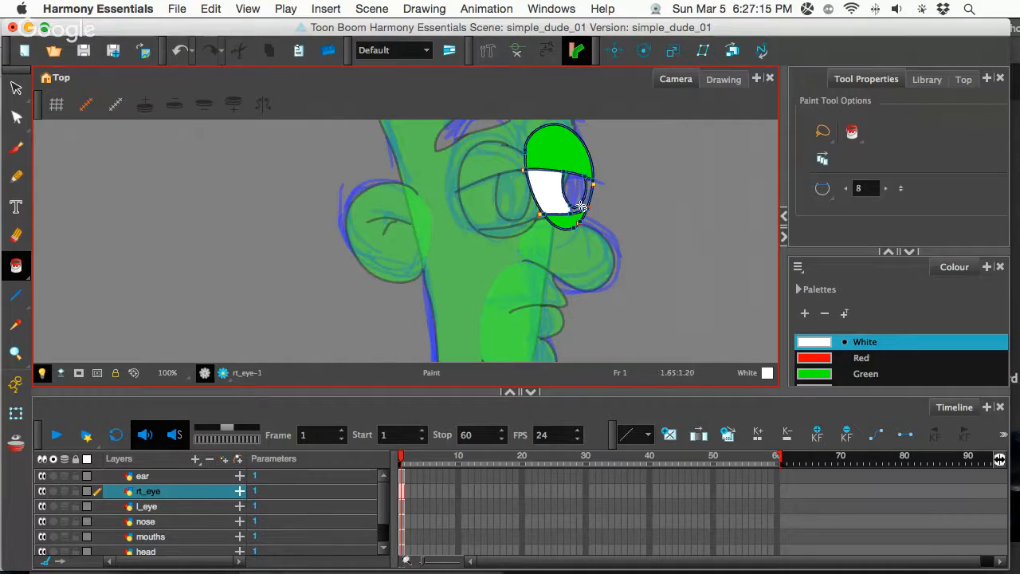
pyautogui.click(566, 194)
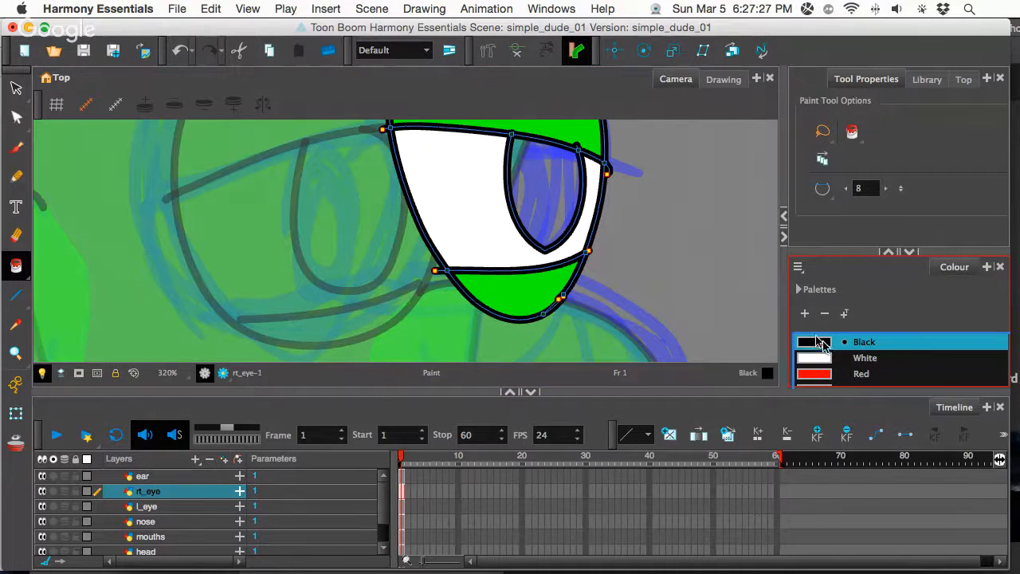
pyautogui.click(542, 199)
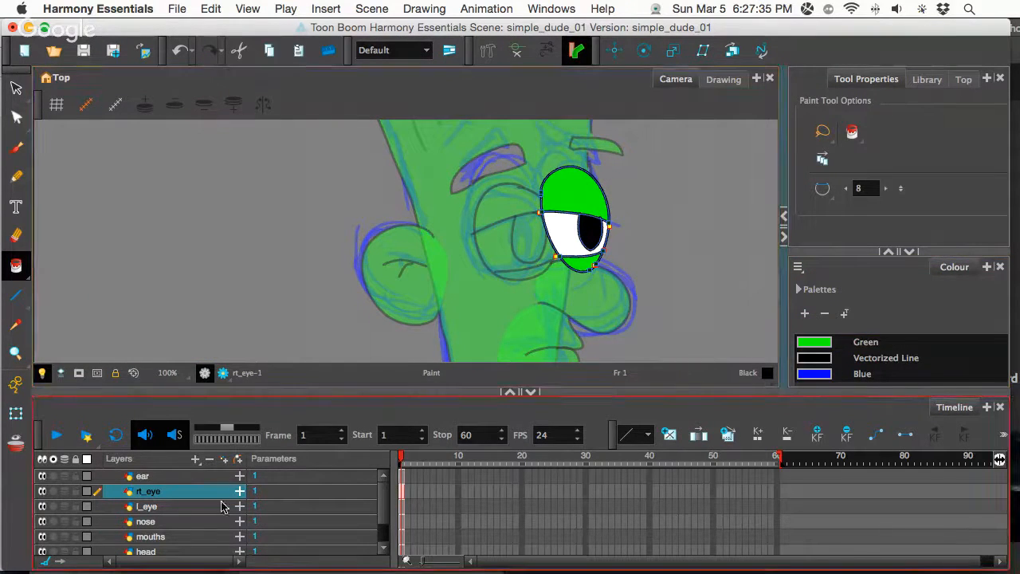
# Step: Paint the left eye on the l_eye layer: green lid, black pupil and white eyeball
pyautogui.click(147, 507)
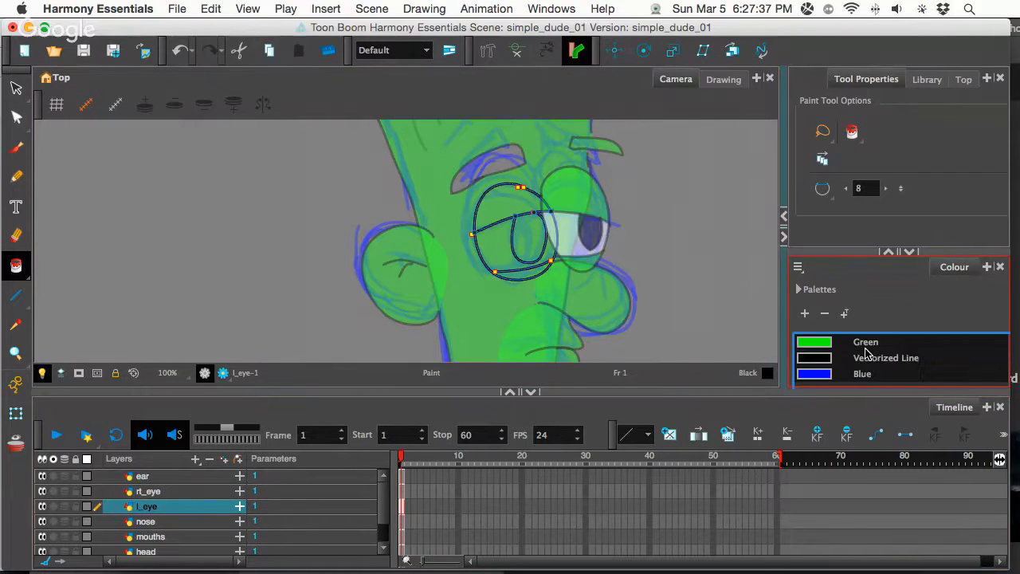
pyautogui.click(866, 341)
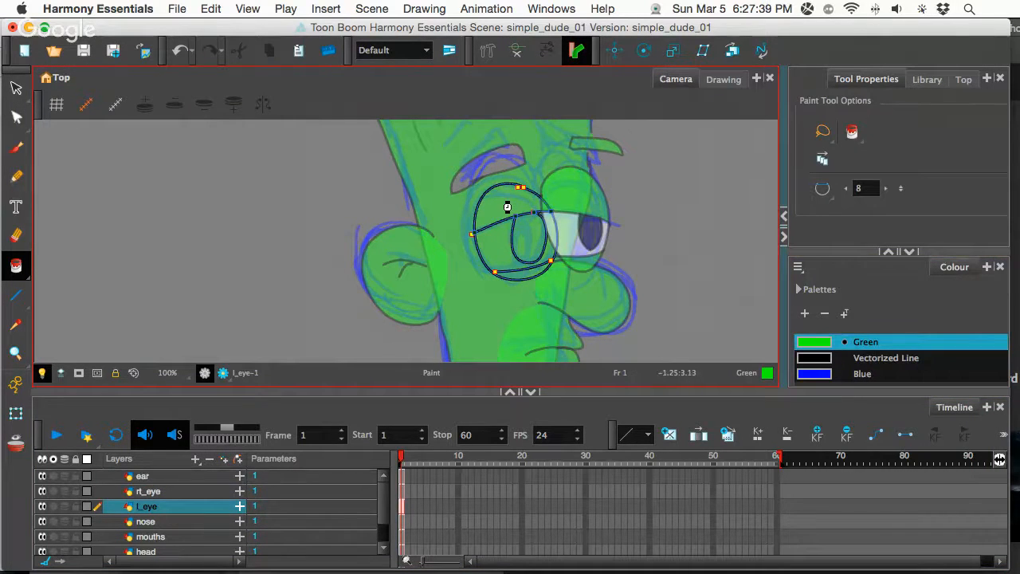
pyautogui.click(507, 207)
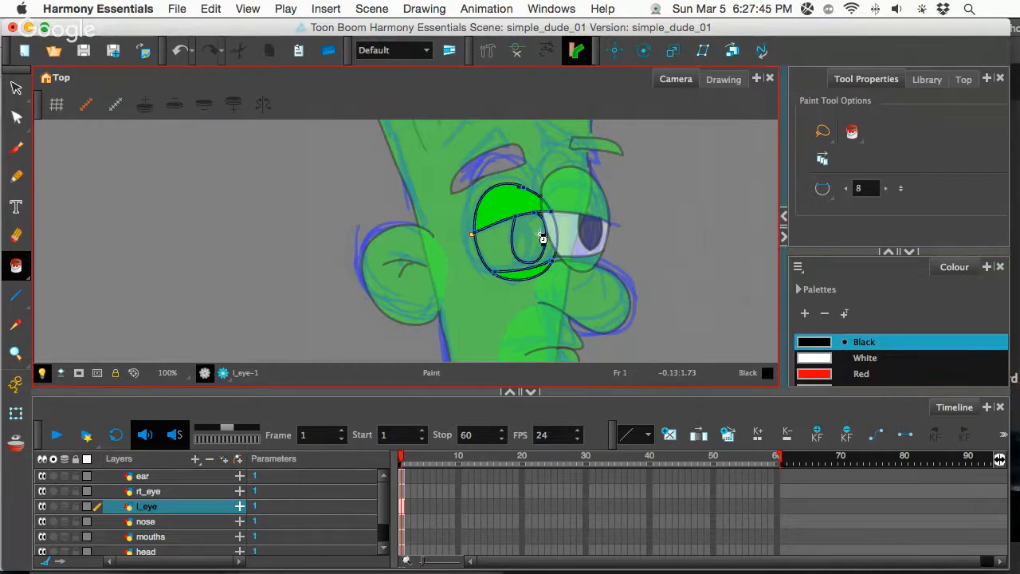
pyautogui.click(865, 358)
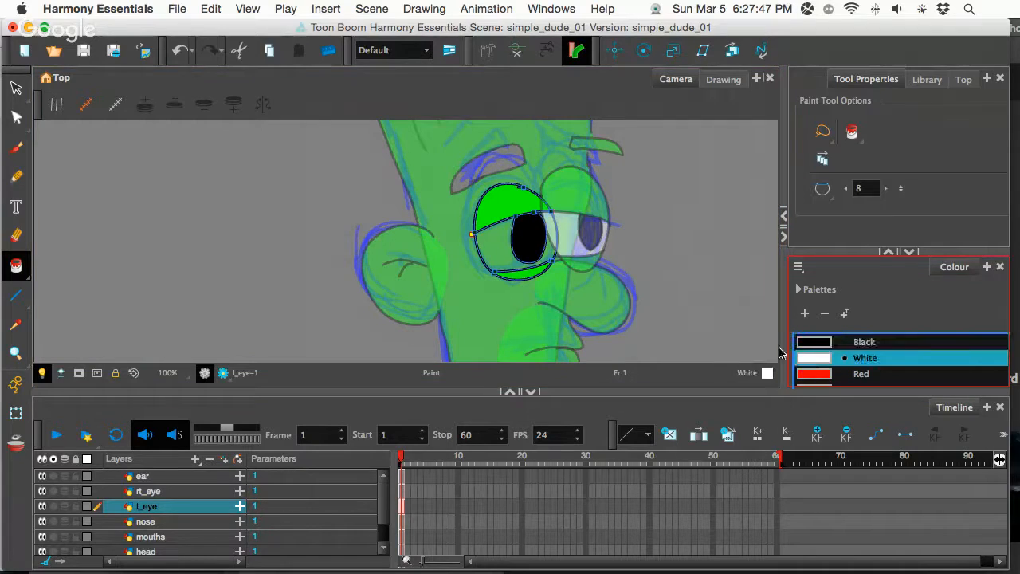
pyautogui.click(498, 236)
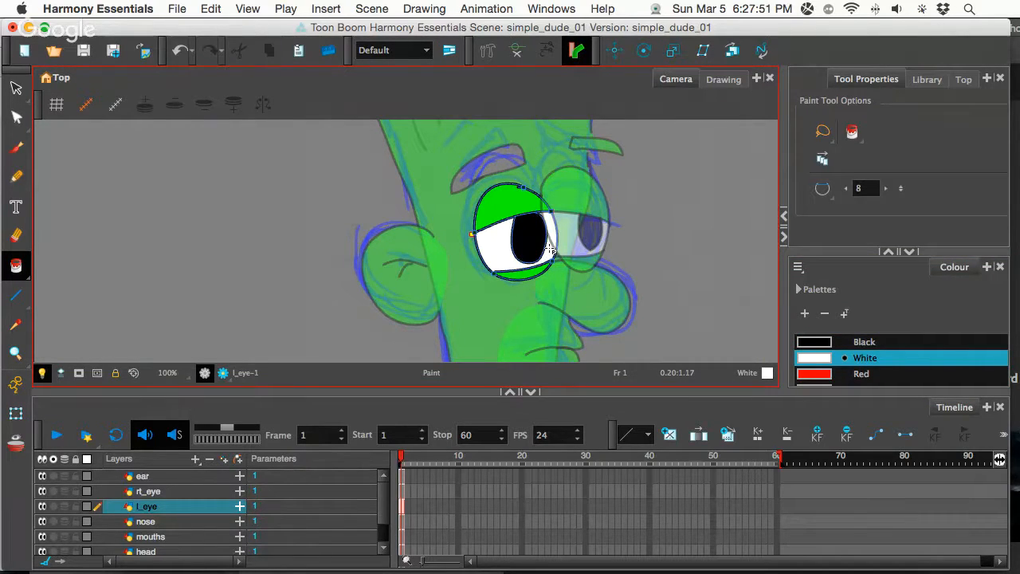
pyautogui.moveTo(319, 233)
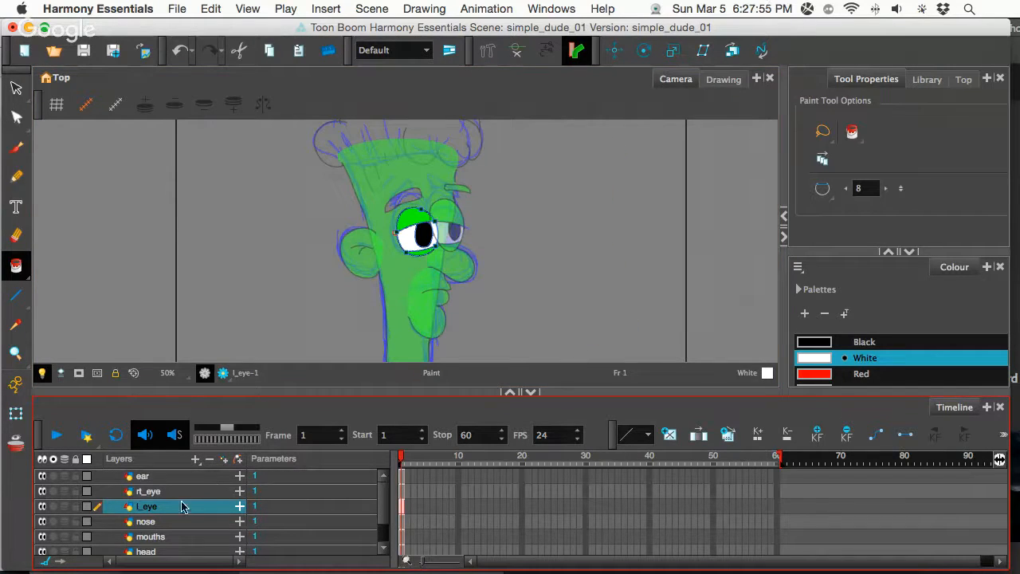
# Step: Check the nose, mouths and head layers in turn and return to the Select tool
pyautogui.click(147, 521)
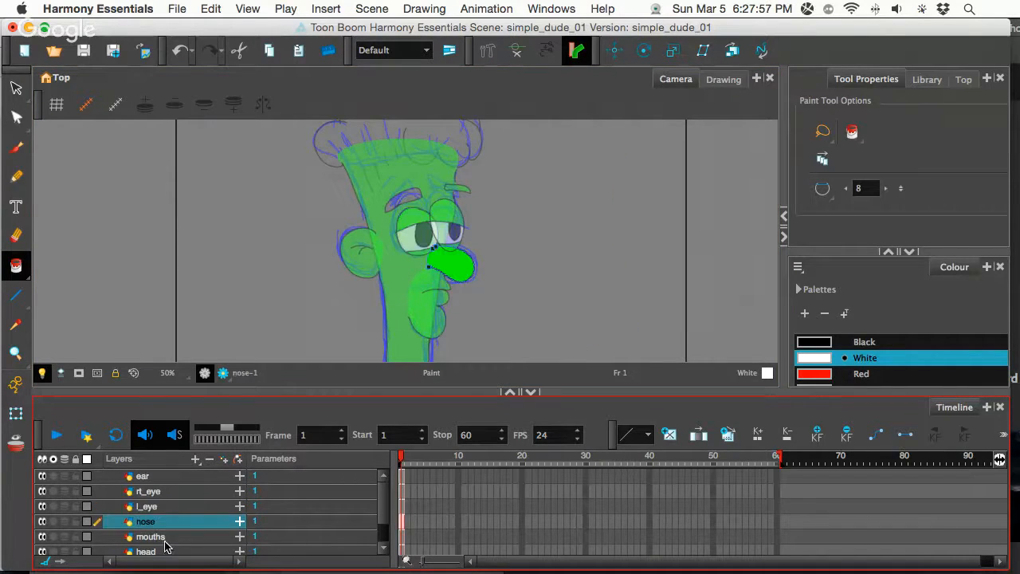
pyautogui.click(150, 536)
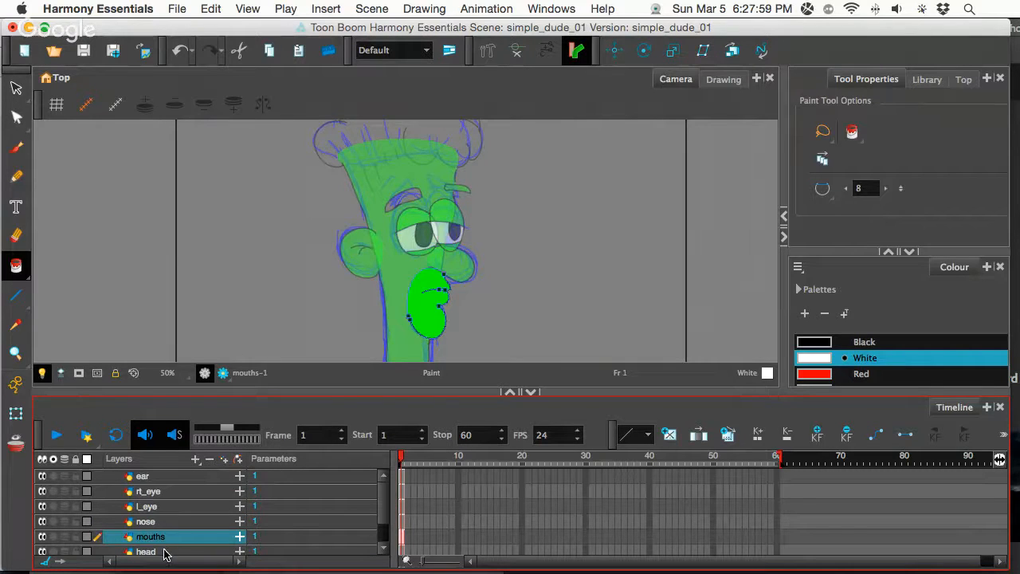
pyautogui.click(147, 552)
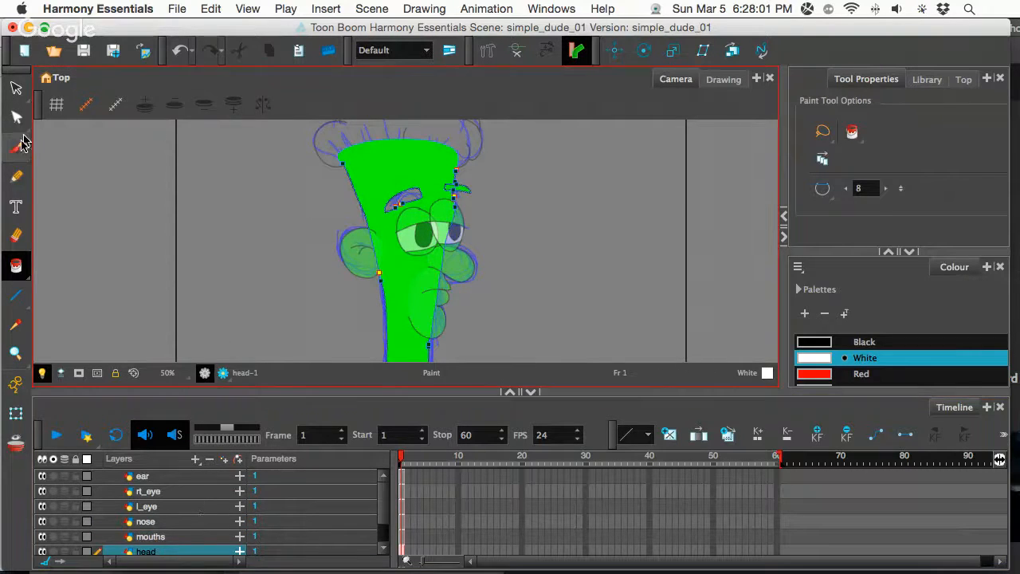
pyautogui.click(16, 88)
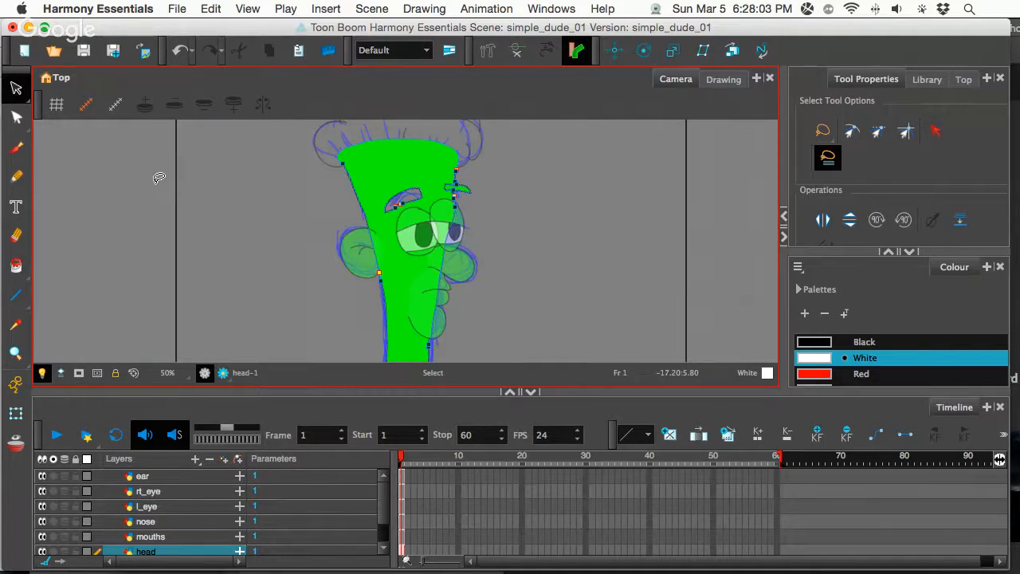
# Step: With the Rotate tool, check and adjust the pivots of the ear, right eye, left eye and nose layers
pyautogui.click(142, 475)
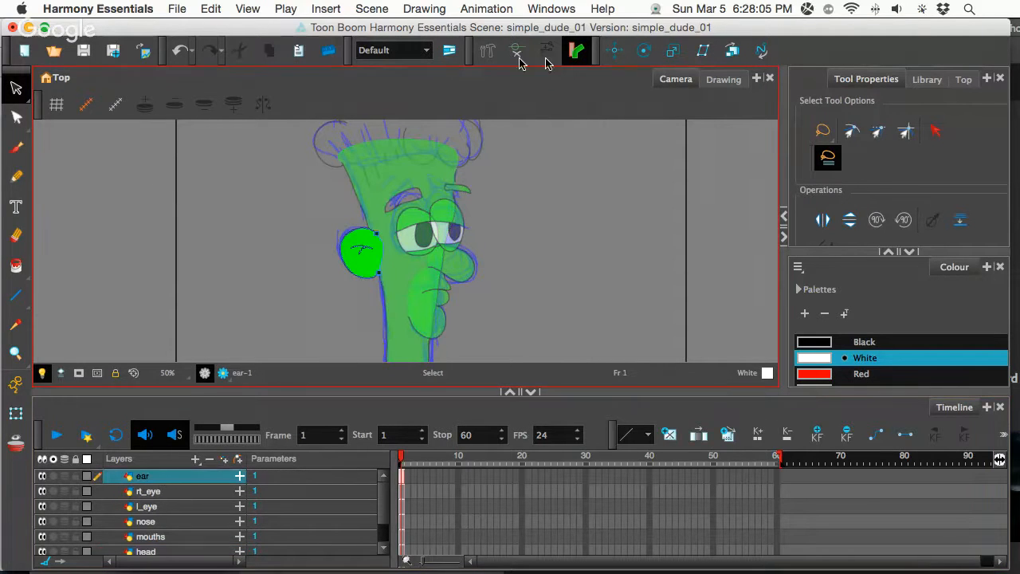
pyautogui.moveTo(644, 51)
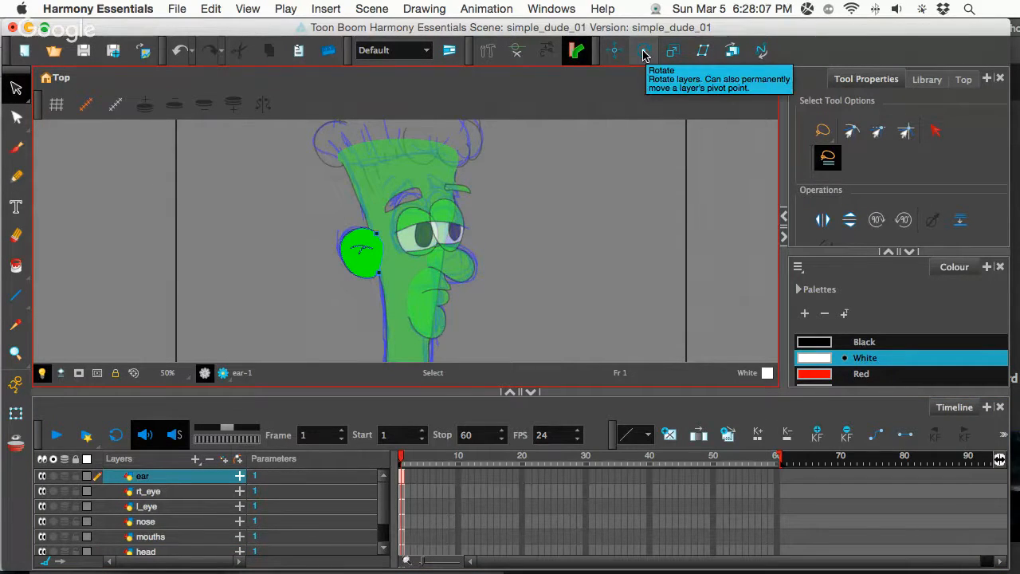
pyautogui.click(644, 51)
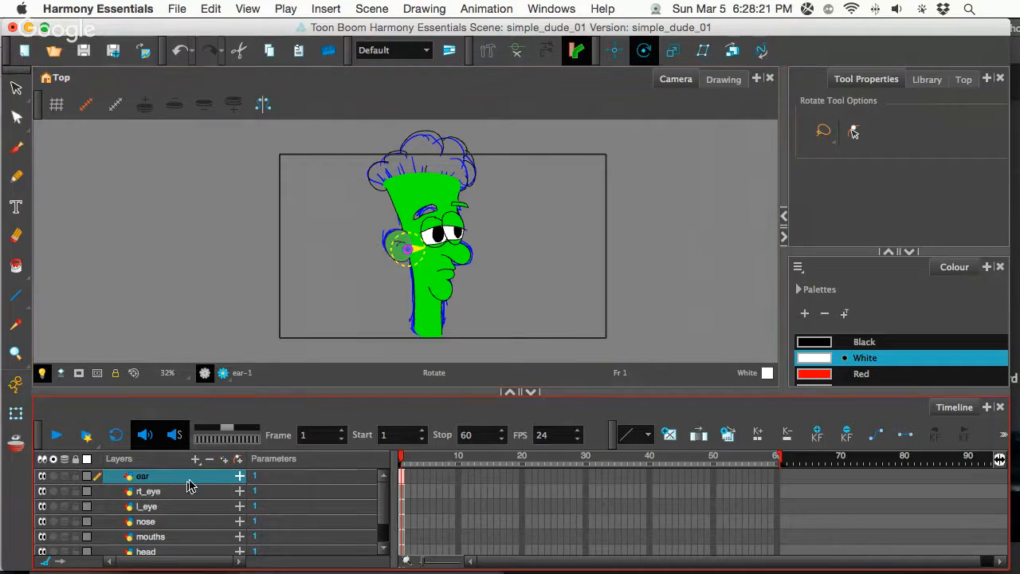
pyautogui.click(148, 492)
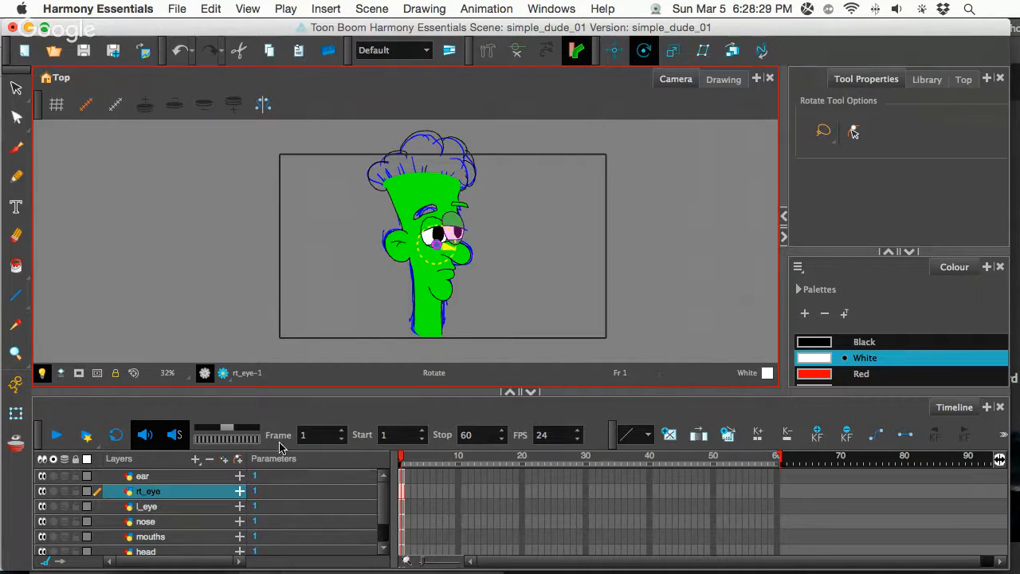
pyautogui.click(146, 507)
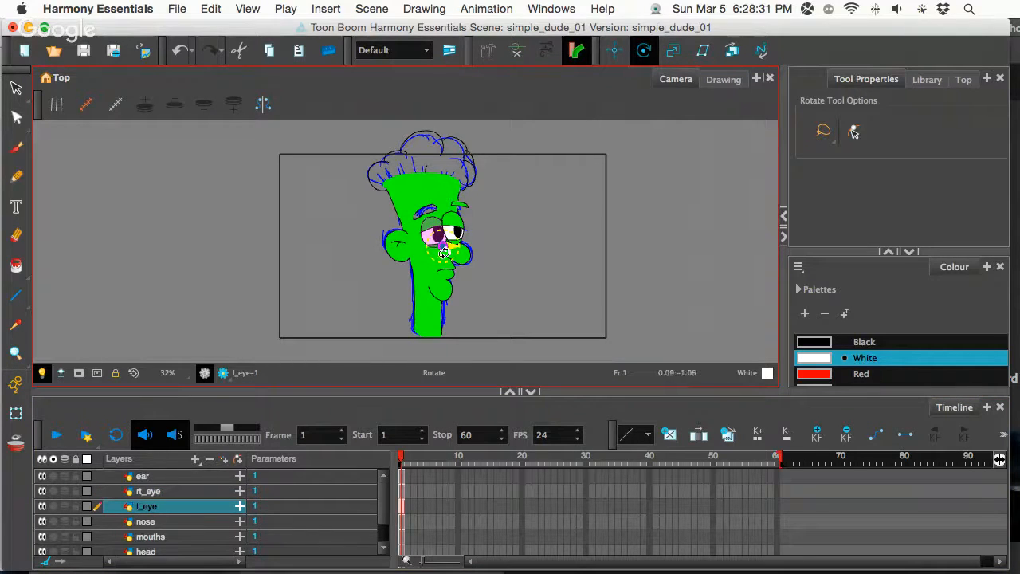
pyautogui.moveTo(446, 252); pyautogui.dragTo(460, 242)
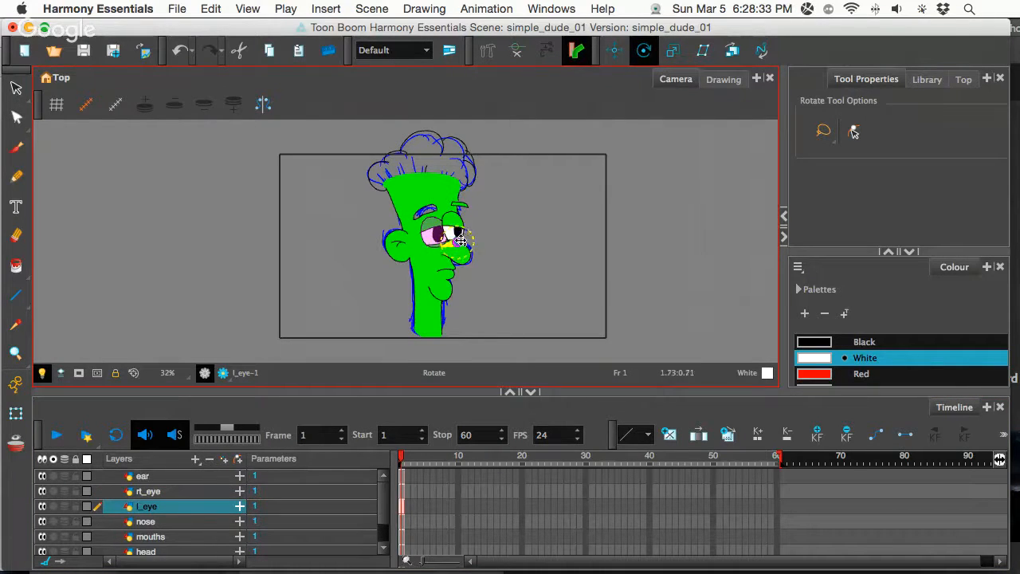
pyautogui.click(146, 521)
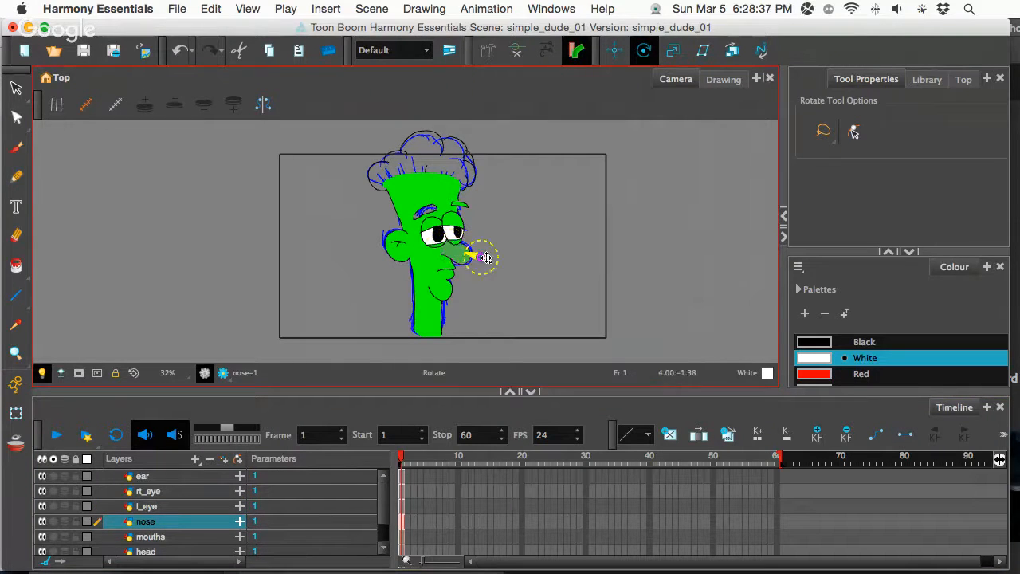
pyautogui.moveTo(486, 258); pyautogui.dragTo(454, 247)
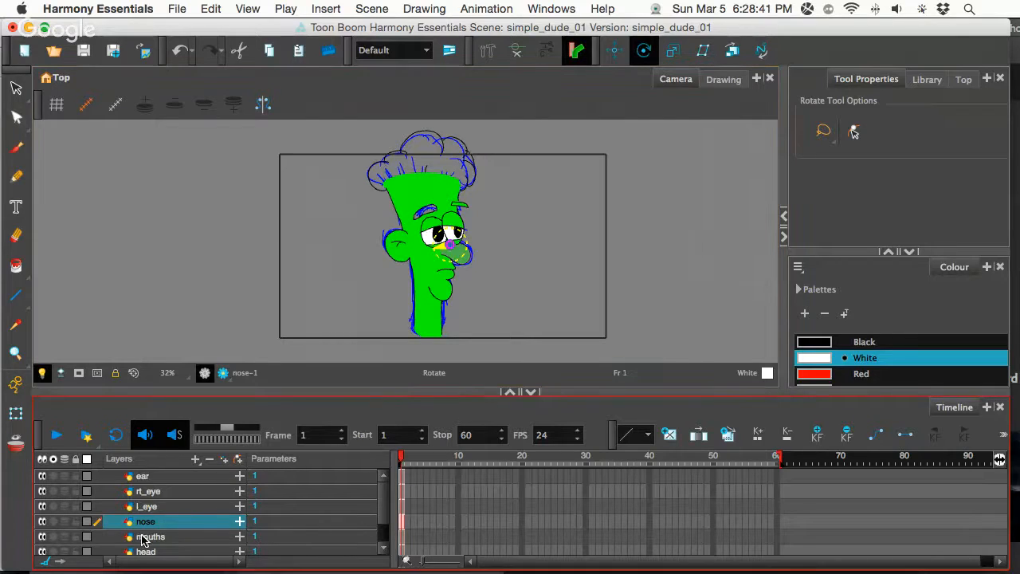
# Step: Adjust the mouths pivot and drag the head's pivot down toward the neck
pyautogui.click(150, 535)
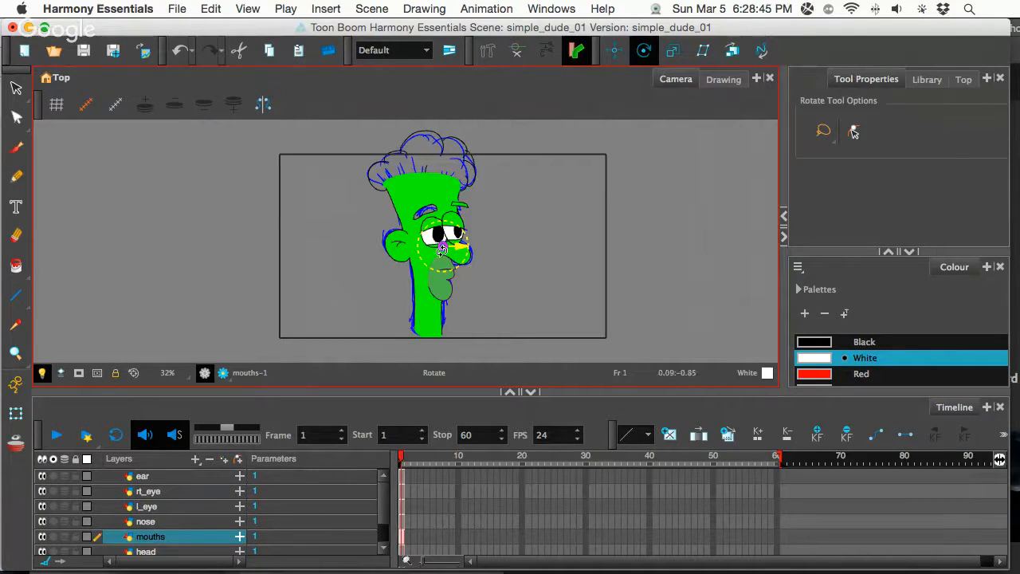
pyautogui.moveTo(460, 255); pyautogui.dragTo(447, 268)
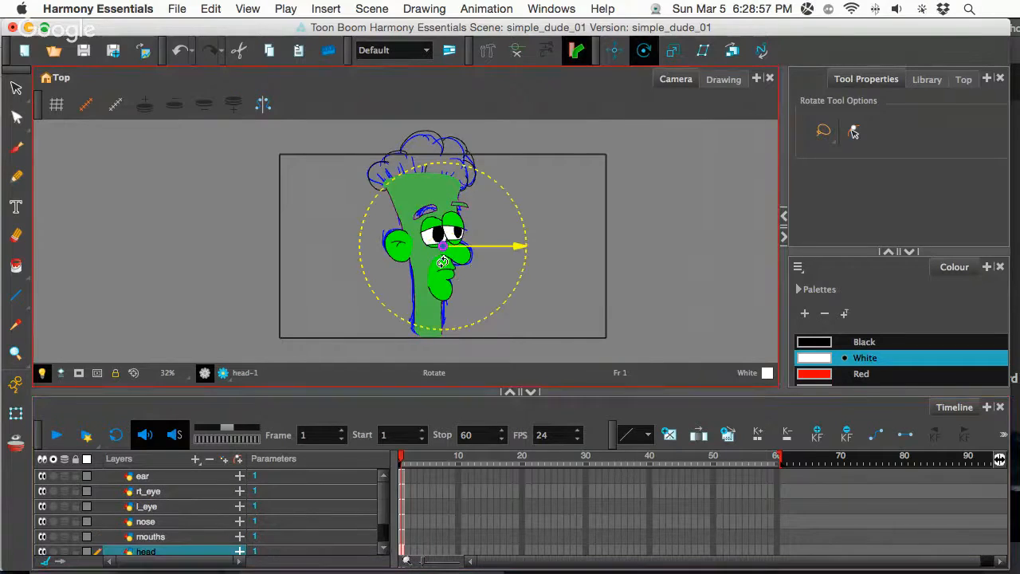
pyautogui.moveTo(444, 246); pyautogui.dragTo(428, 332)
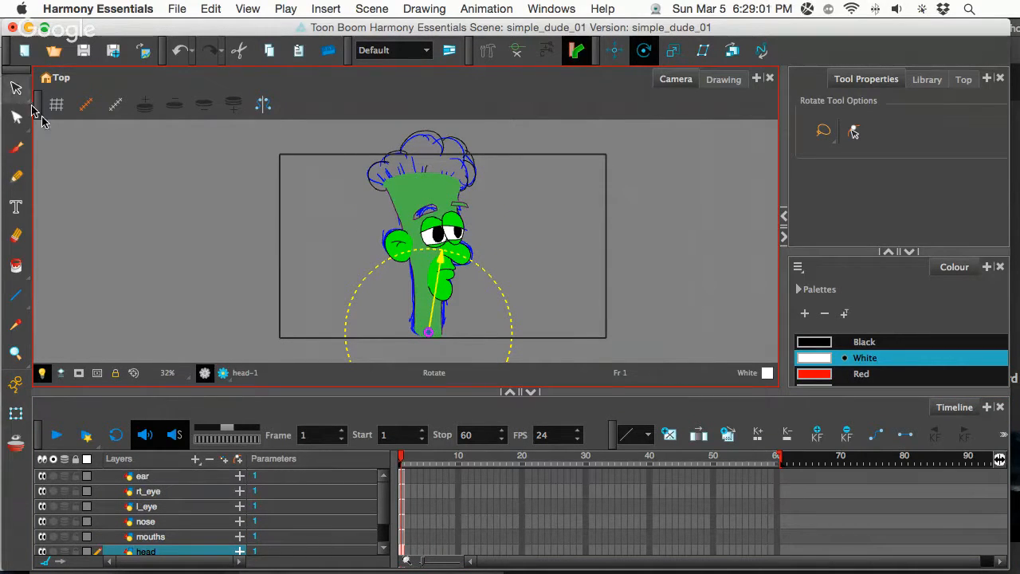
pyautogui.click(16, 87)
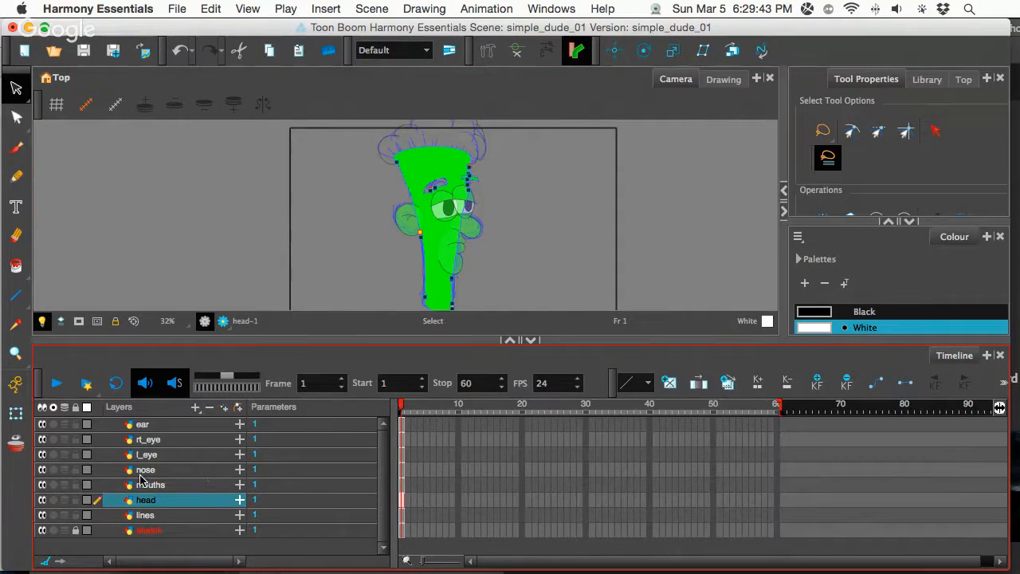
pyautogui.moveTo(175, 491)
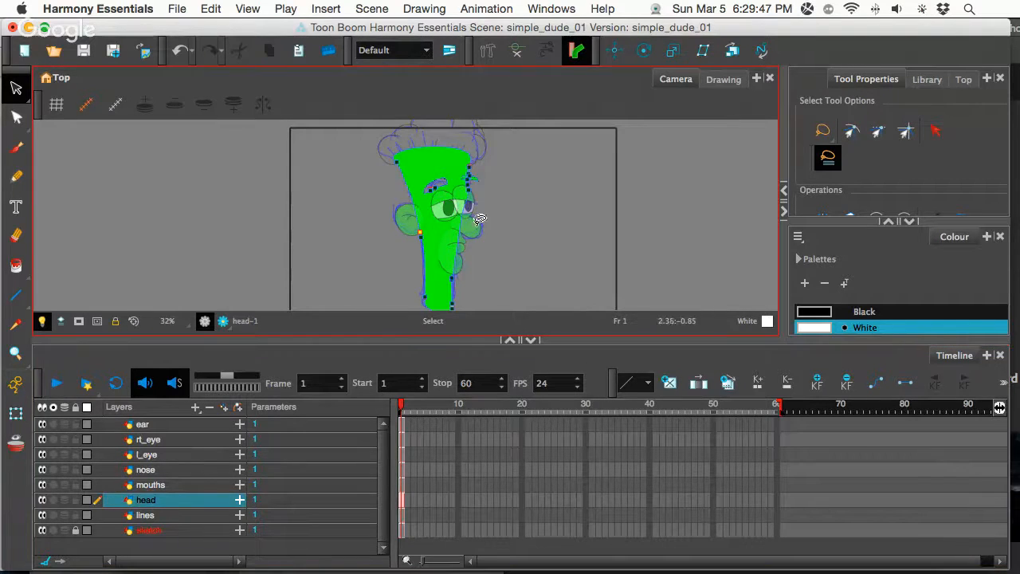
# Step: Parent the rt_eye, l_eye, nose and mouths layers under head, then the ear layer too
pyautogui.click(149, 440)
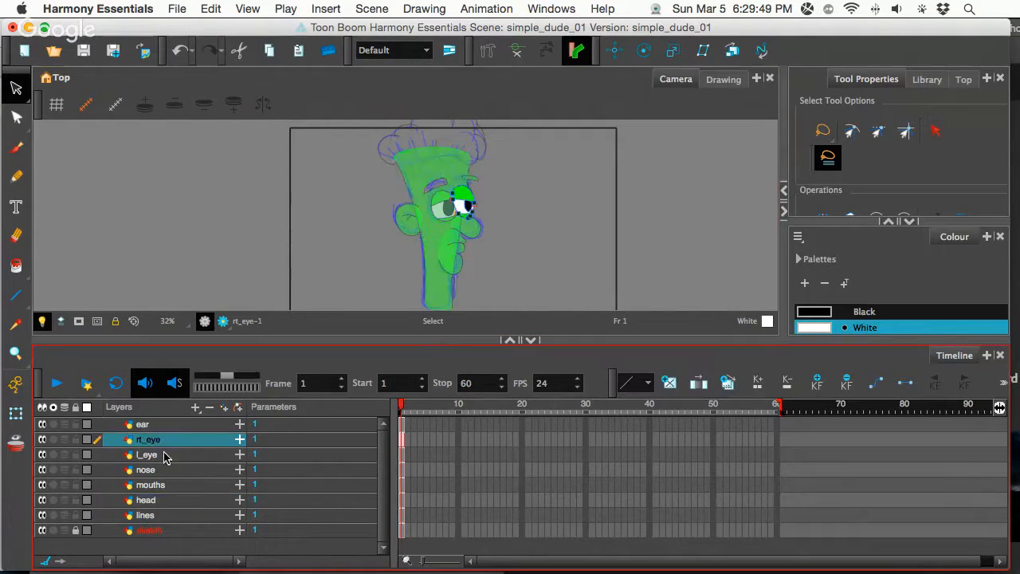
pyautogui.click(147, 454)
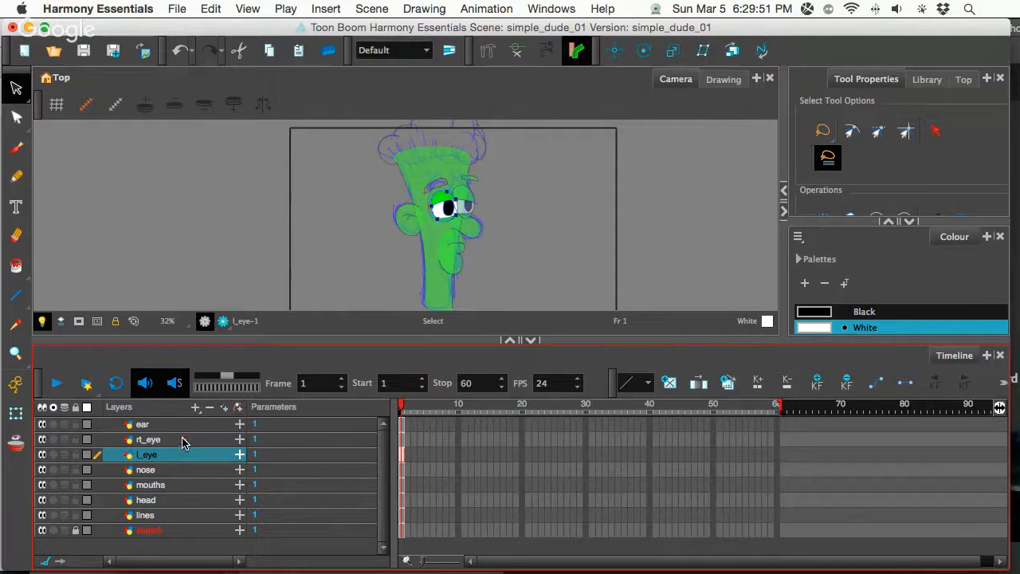
pyautogui.click(148, 440)
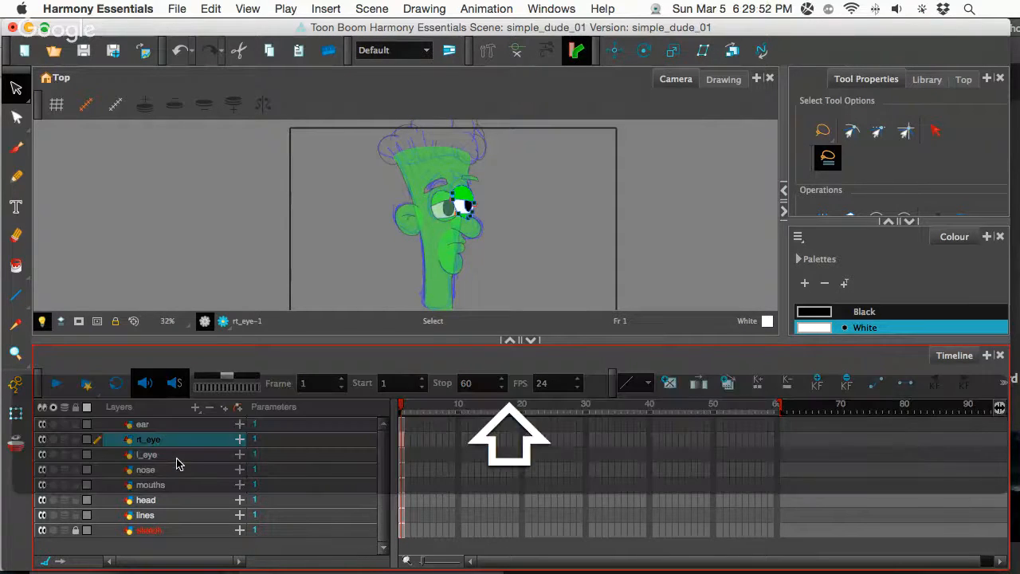
pyautogui.click(145, 469)
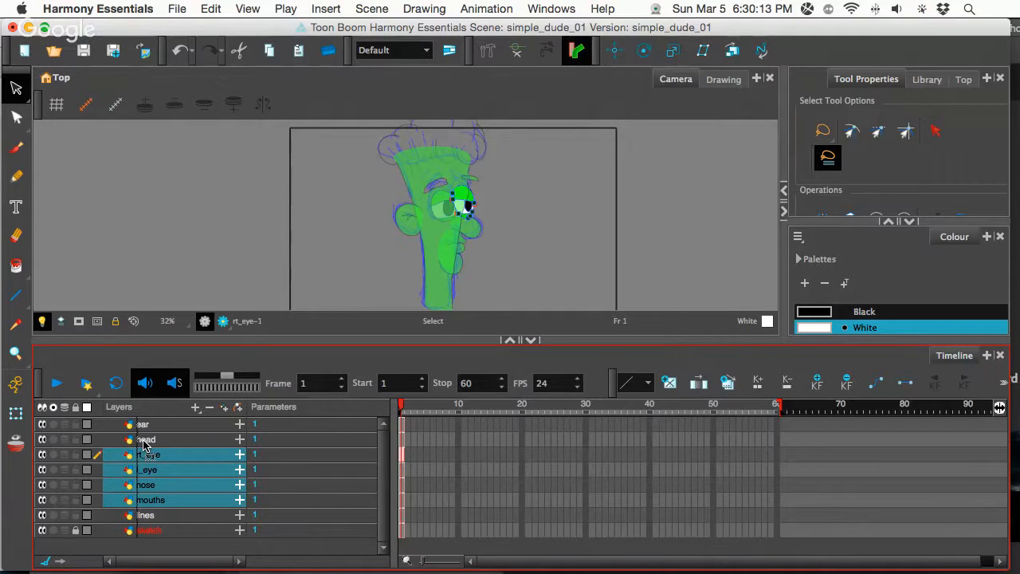
pyautogui.click(114, 440)
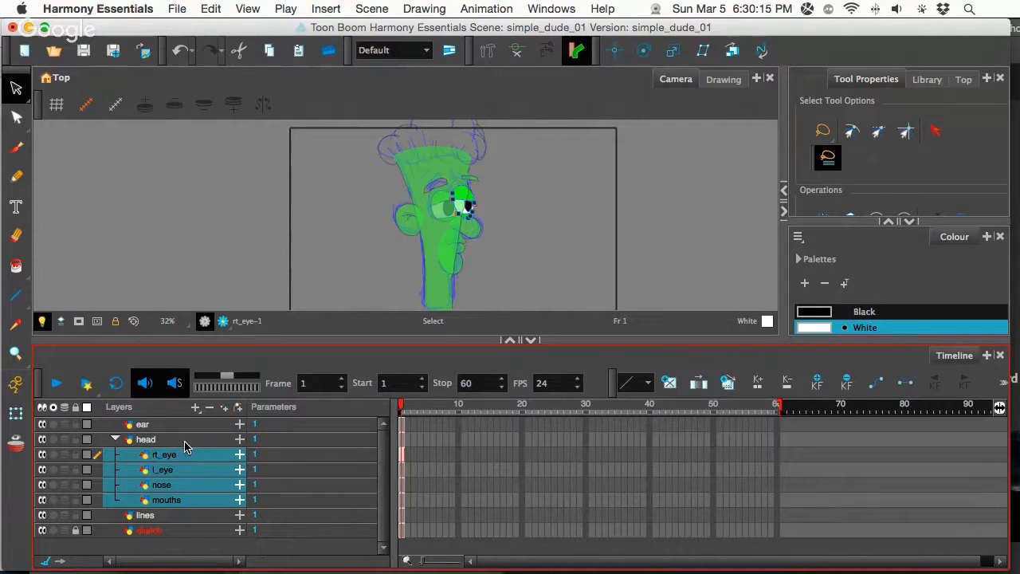
pyautogui.moveTo(174, 449)
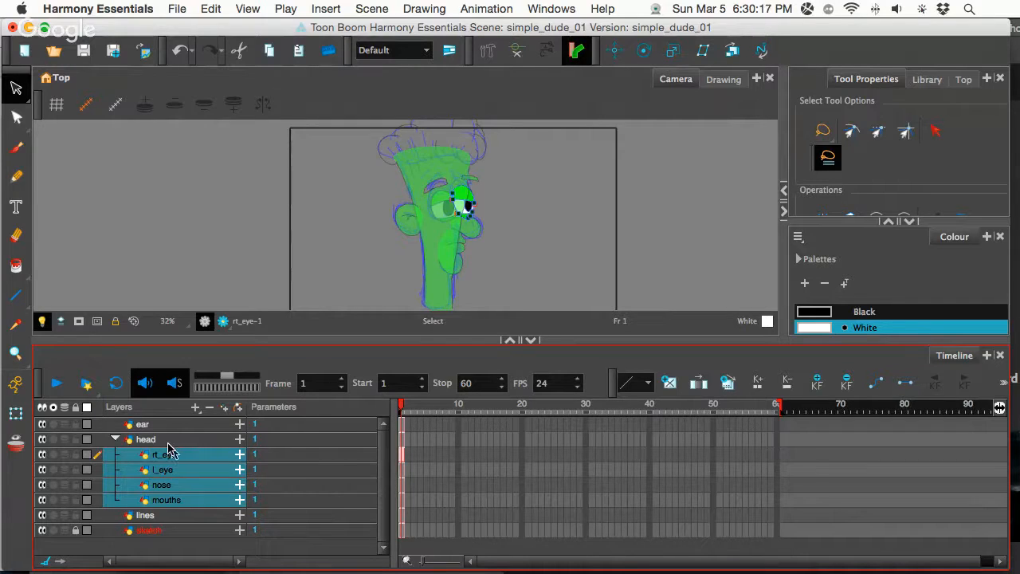
pyautogui.click(142, 424)
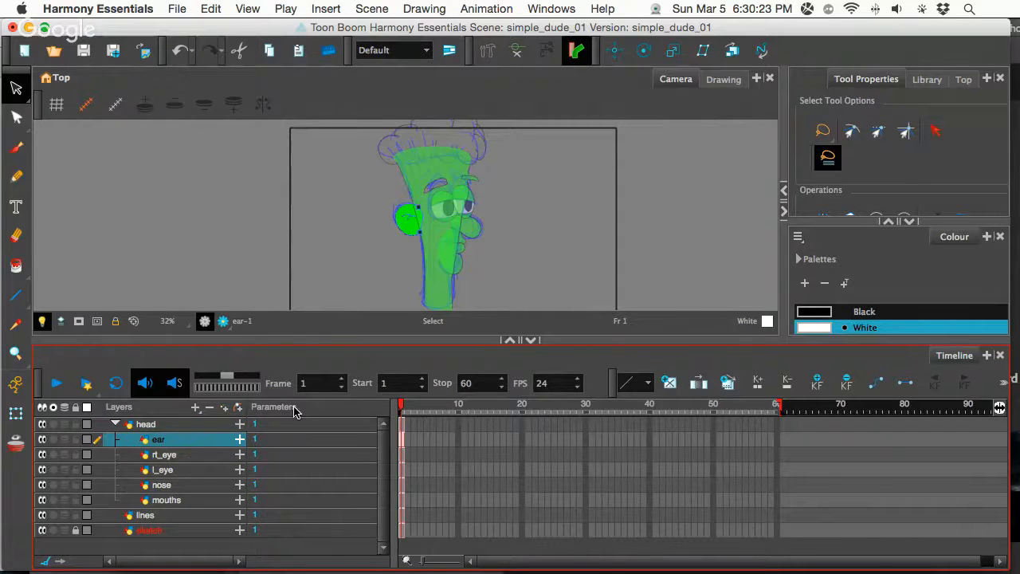
pyautogui.moveTo(431, 252)
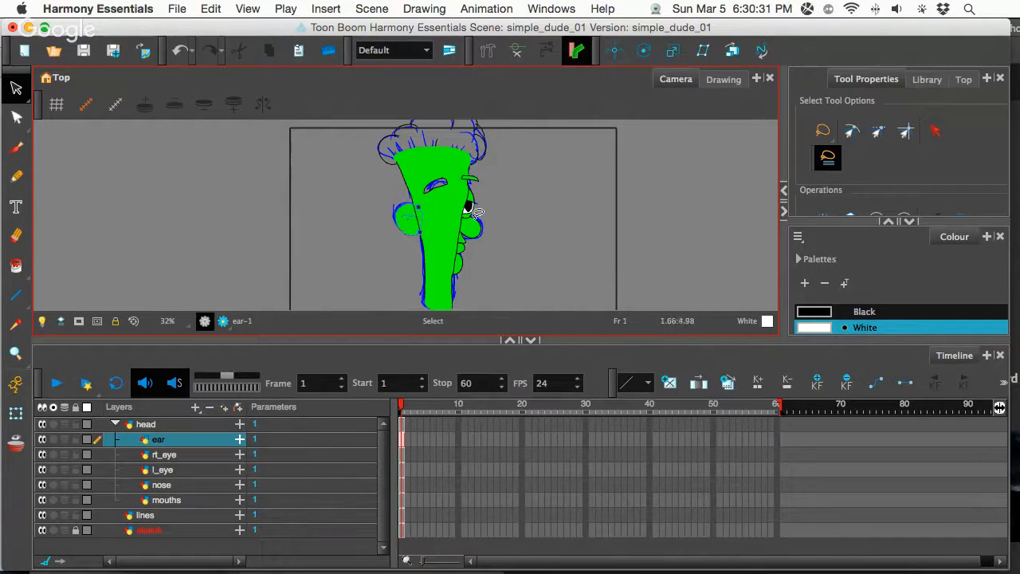
pyautogui.moveTo(502, 194)
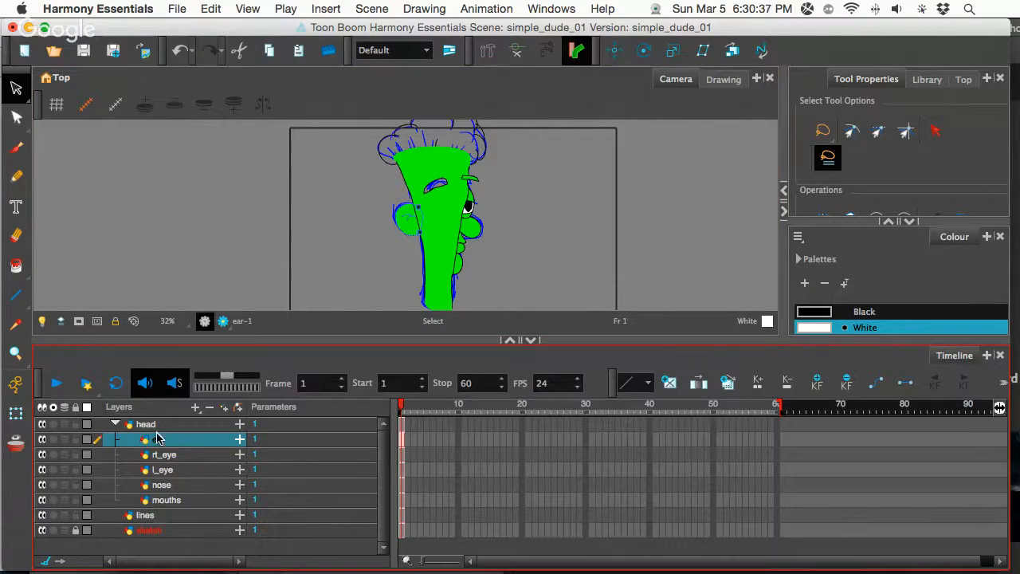
# Step: Select the head layer, whose parented facial parts now sit hidden behind it
pyautogui.click(145, 424)
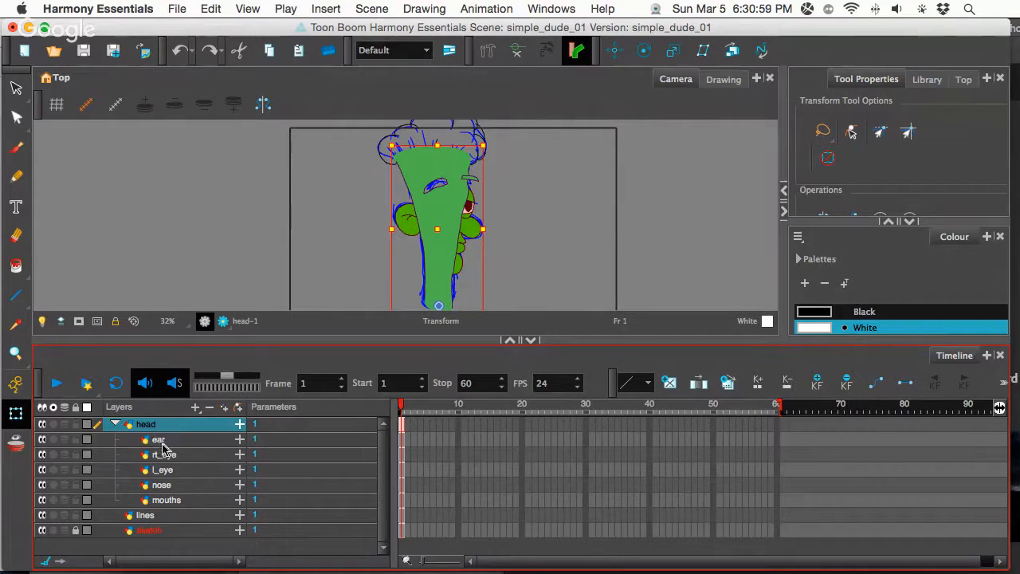
pyautogui.moveTo(181, 482)
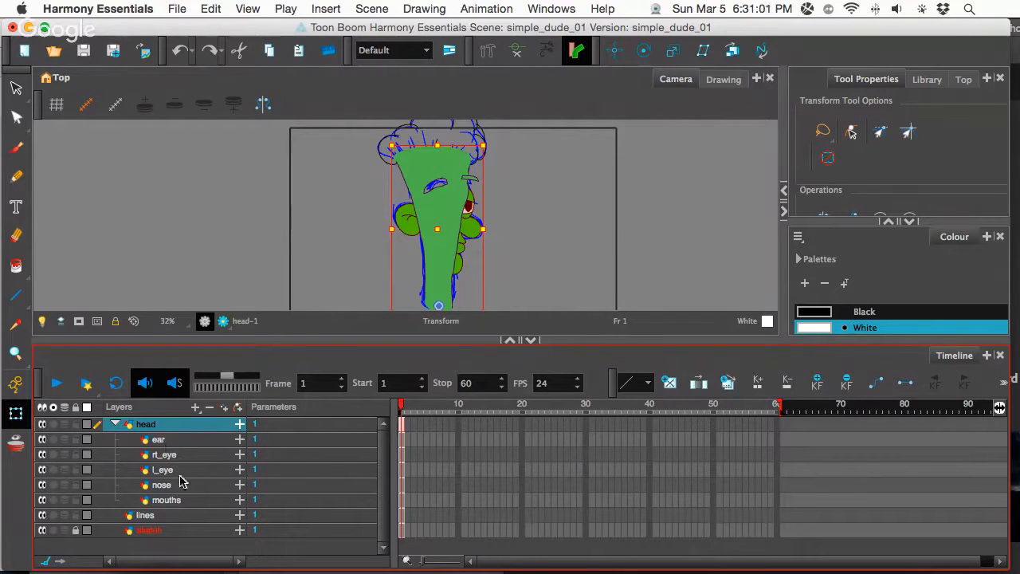
pyautogui.moveTo(178, 501)
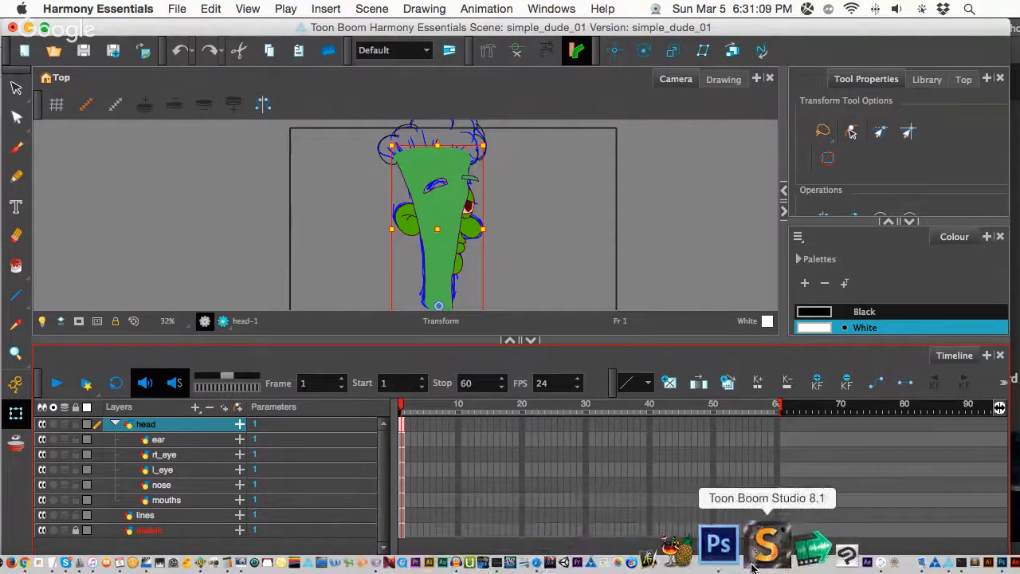
# Step: Show the viewer's question screenshot in Photoshop, then return to Harmony
pyautogui.click(717, 546)
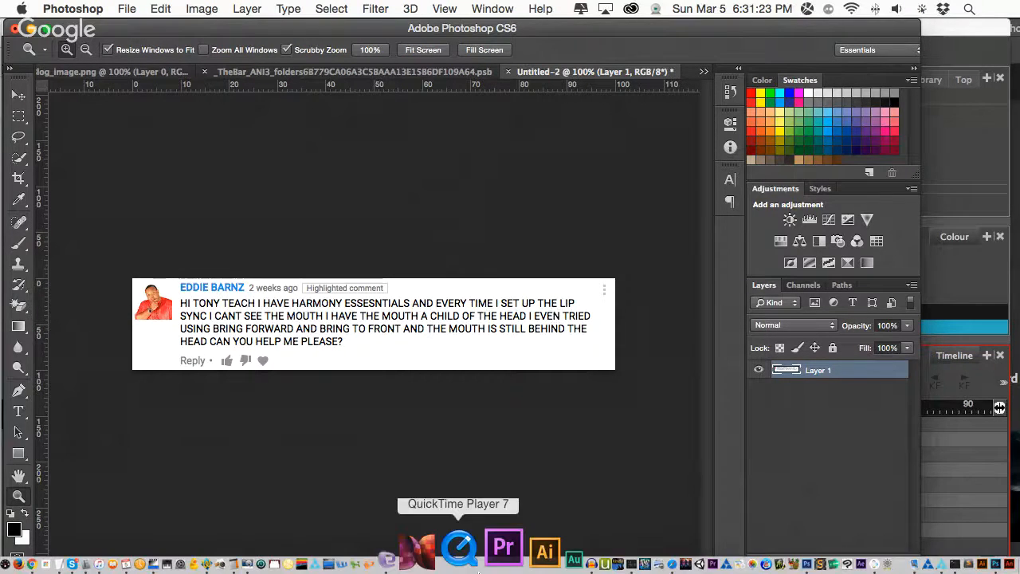
pyautogui.moveTo(804, 546)
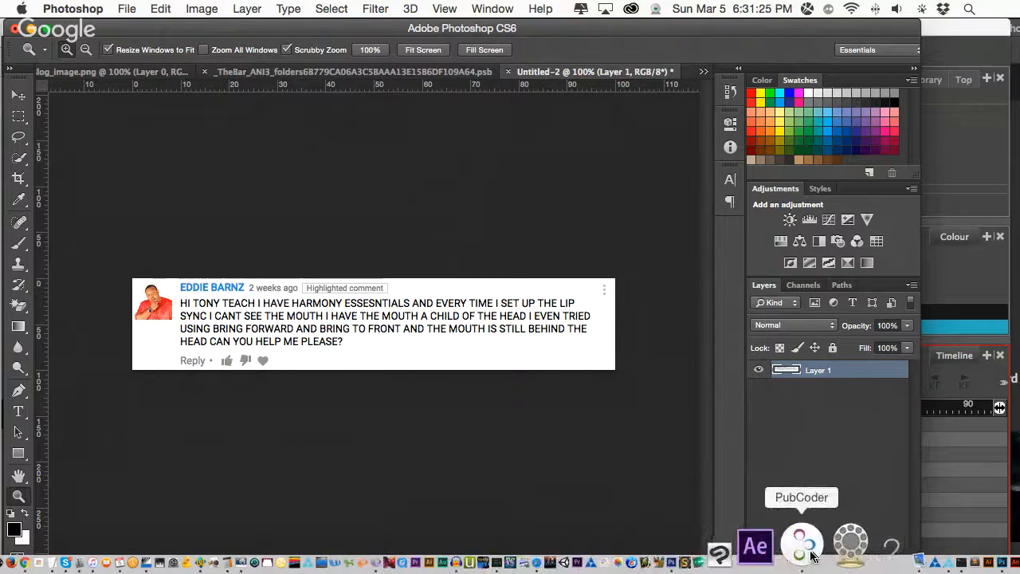
pyautogui.click(802, 545)
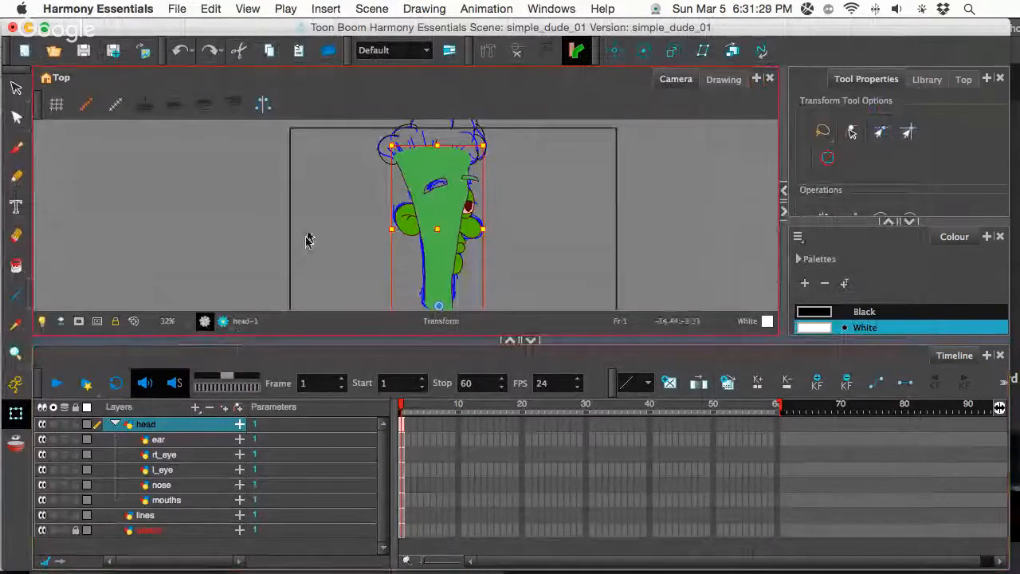
pyautogui.moveTo(277, 76)
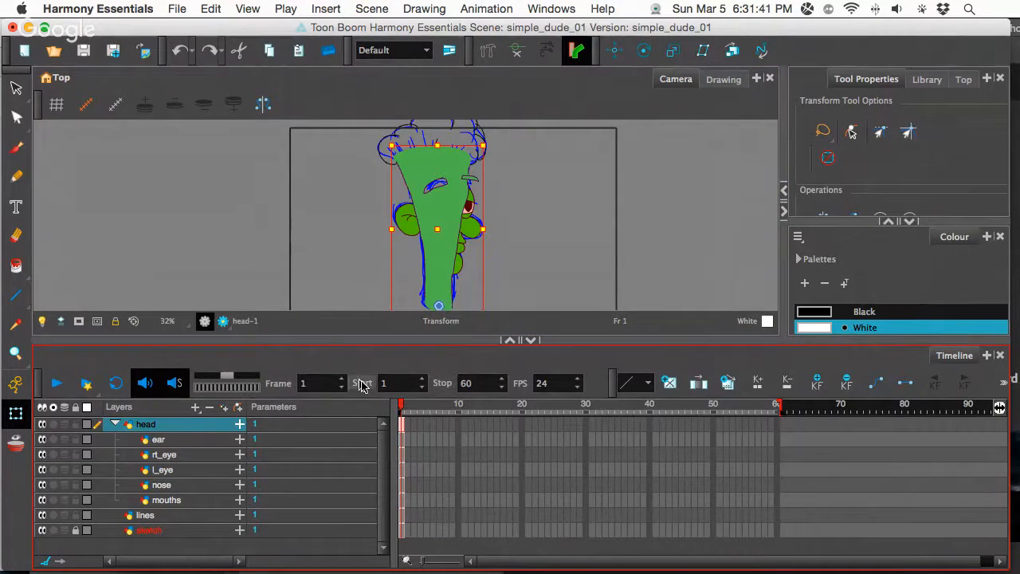
# Step: Review the General preferences under Harmony Essentials > Preferences and close the dialog
pyautogui.click(99, 9)
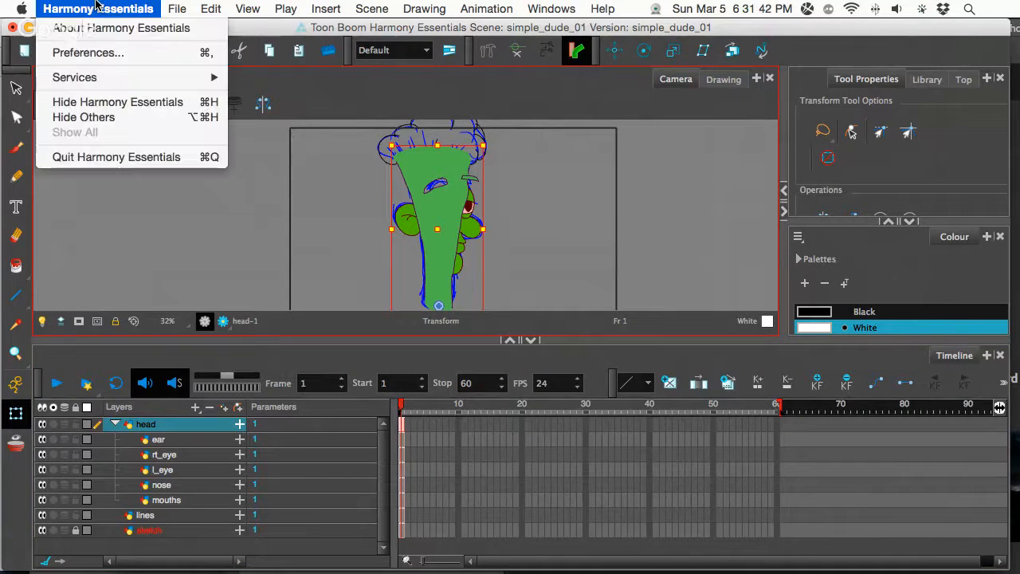
pyautogui.moveTo(88, 51)
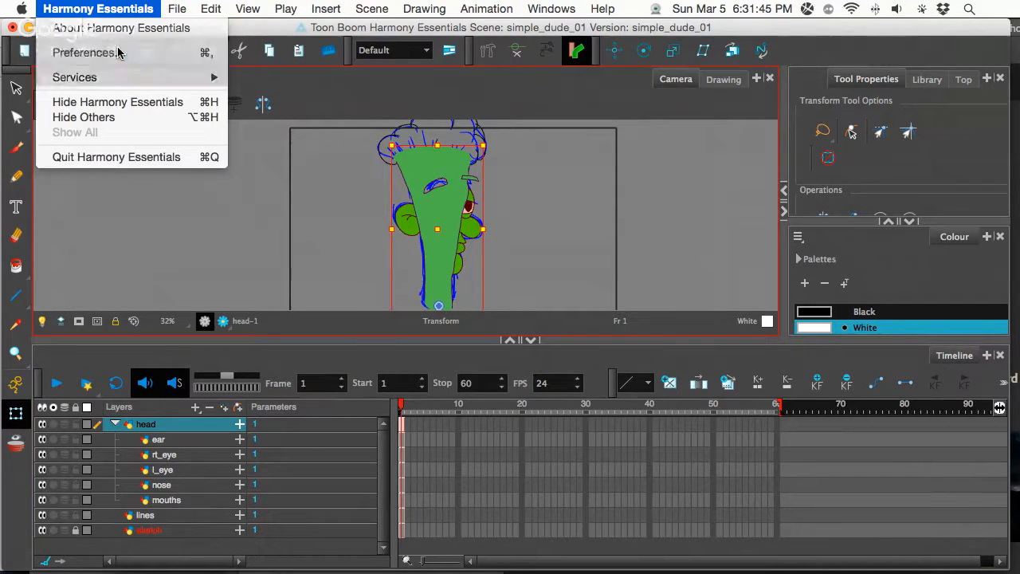
pyautogui.click(83, 51)
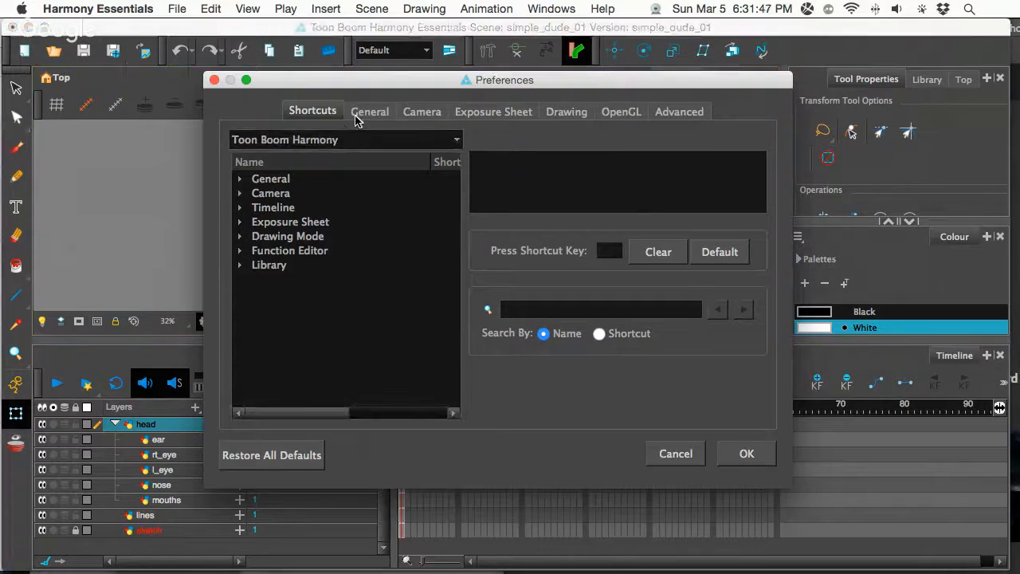
pyautogui.click(370, 112)
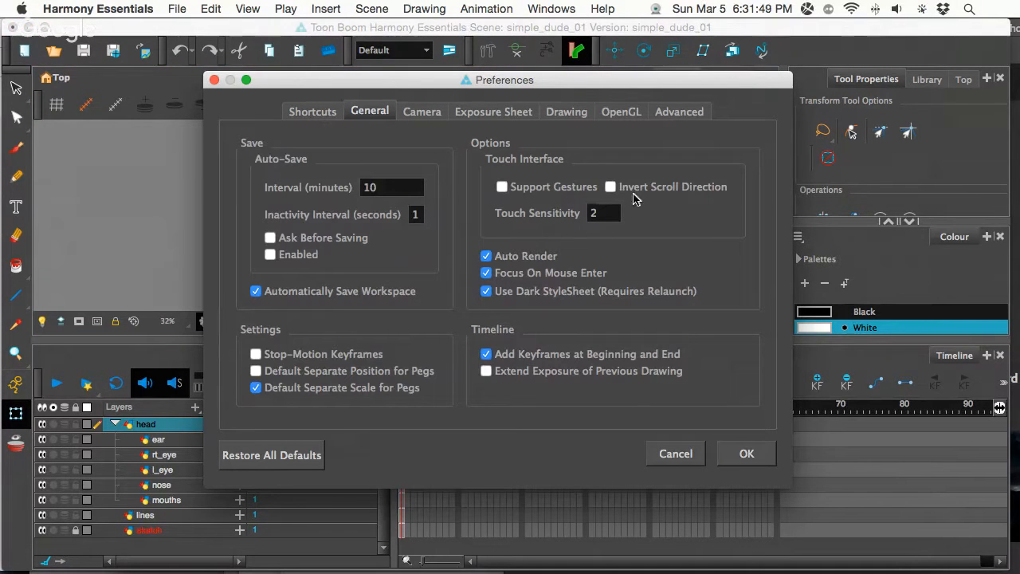
pyautogui.moveTo(498, 212)
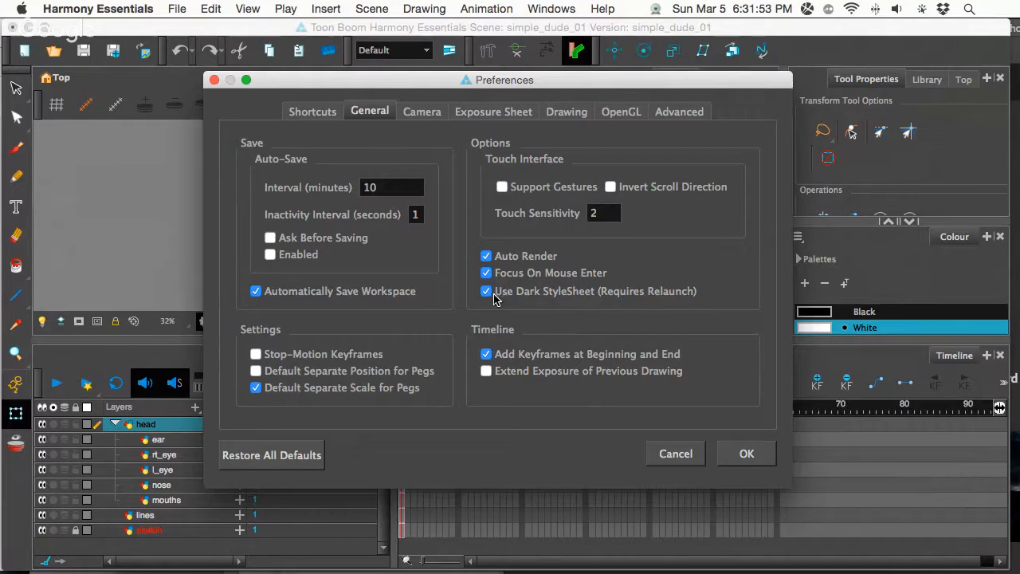
pyautogui.moveTo(518, 279)
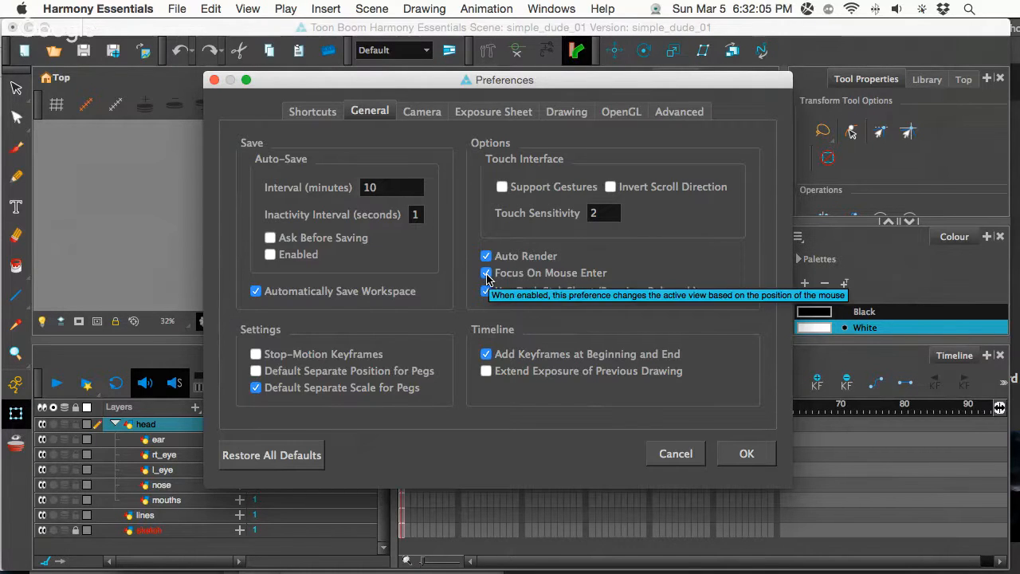
pyautogui.click(746, 453)
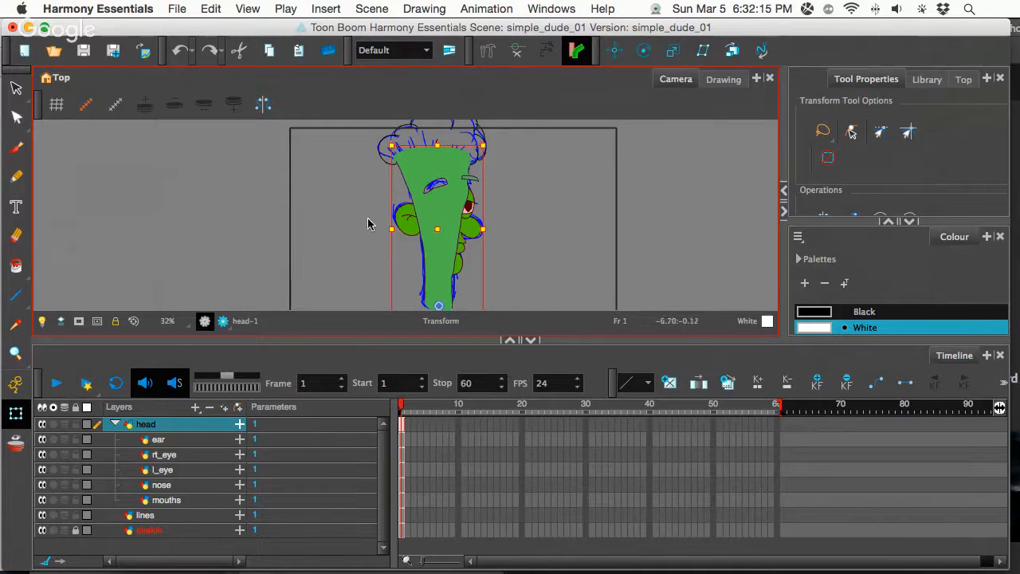
pyautogui.moveTo(354, 169)
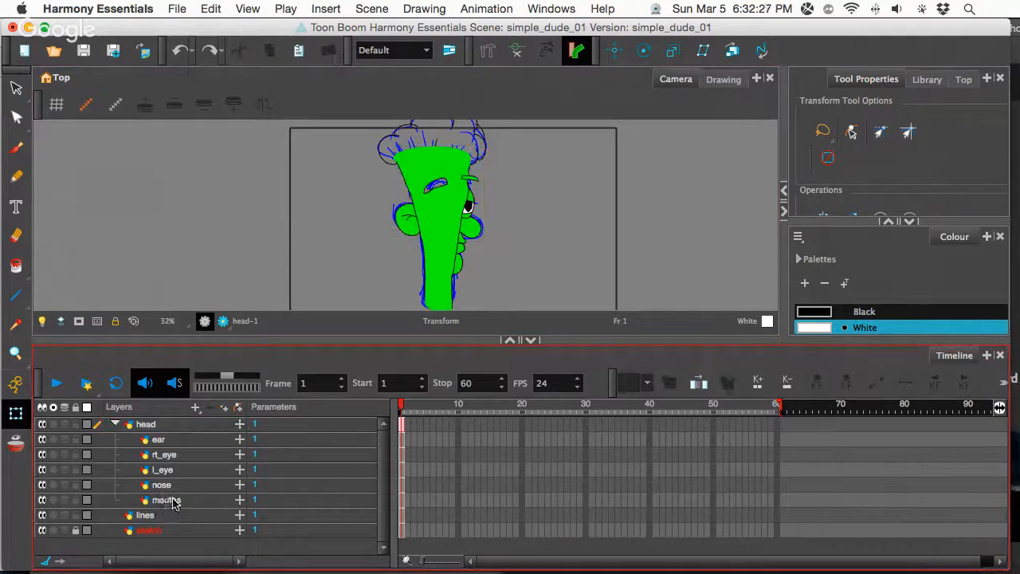
# Step: Push the mouths, nose, ear and eye drawings forward in Z with the Transform tool
pyautogui.click(166, 501)
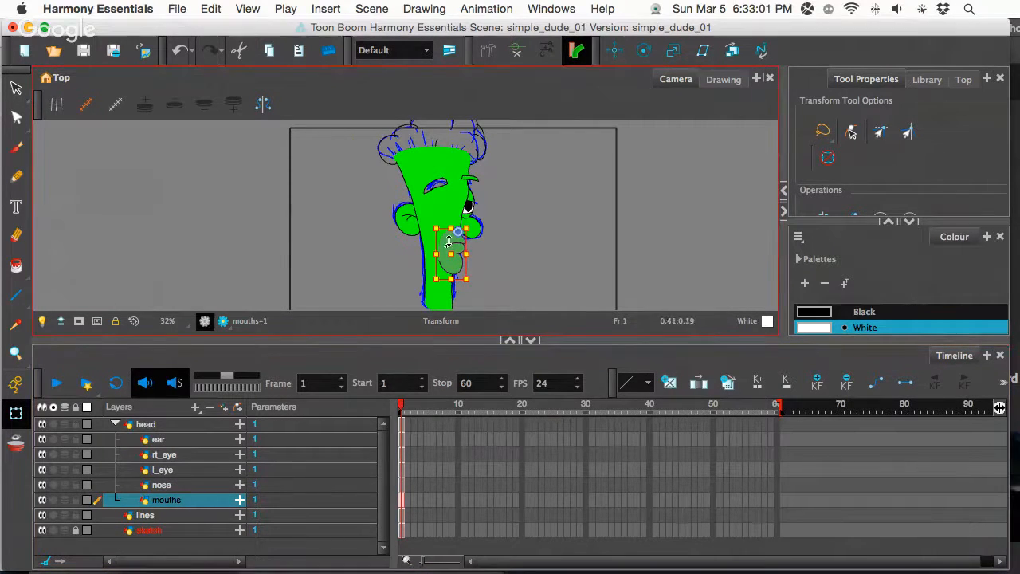
pyautogui.click(161, 485)
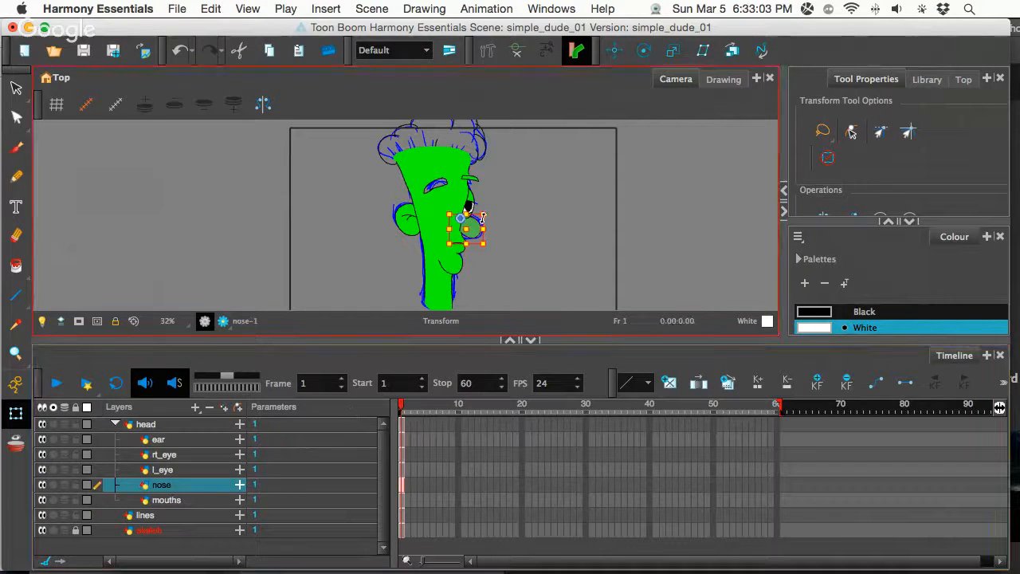
pyautogui.moveTo(469, 220); pyautogui.dragTo(476, 226)
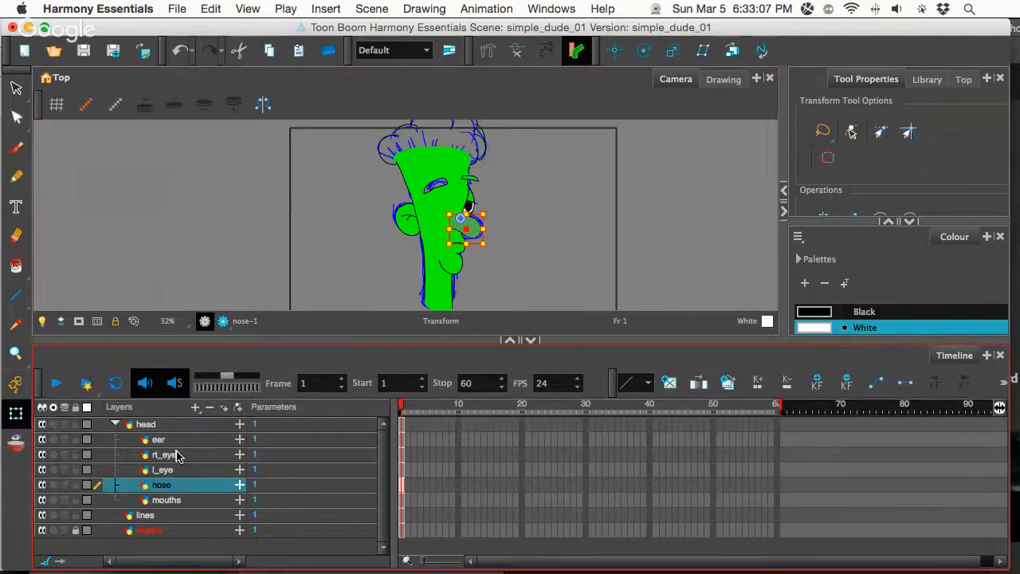
pyautogui.click(158, 440)
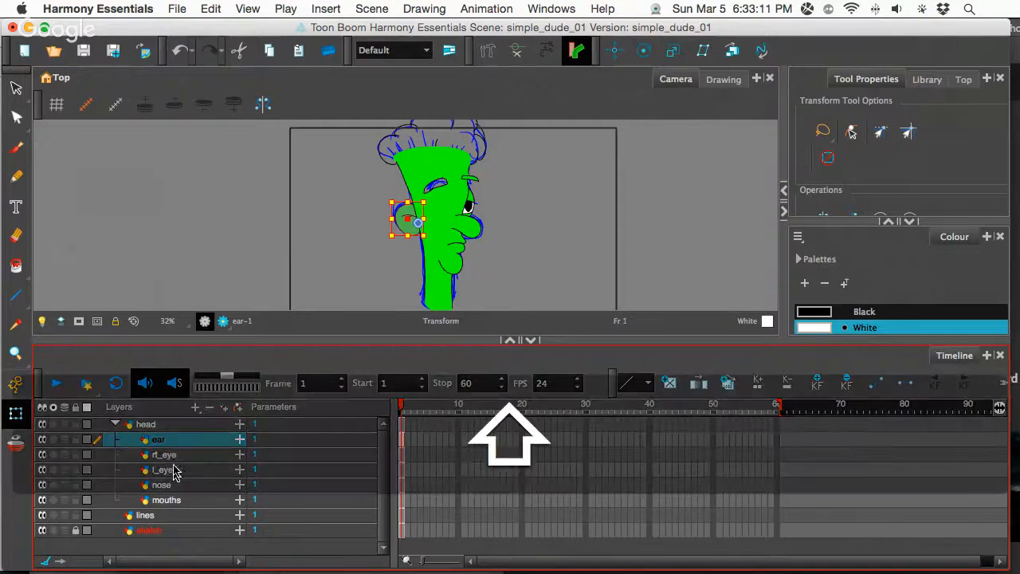
pyautogui.click(163, 454)
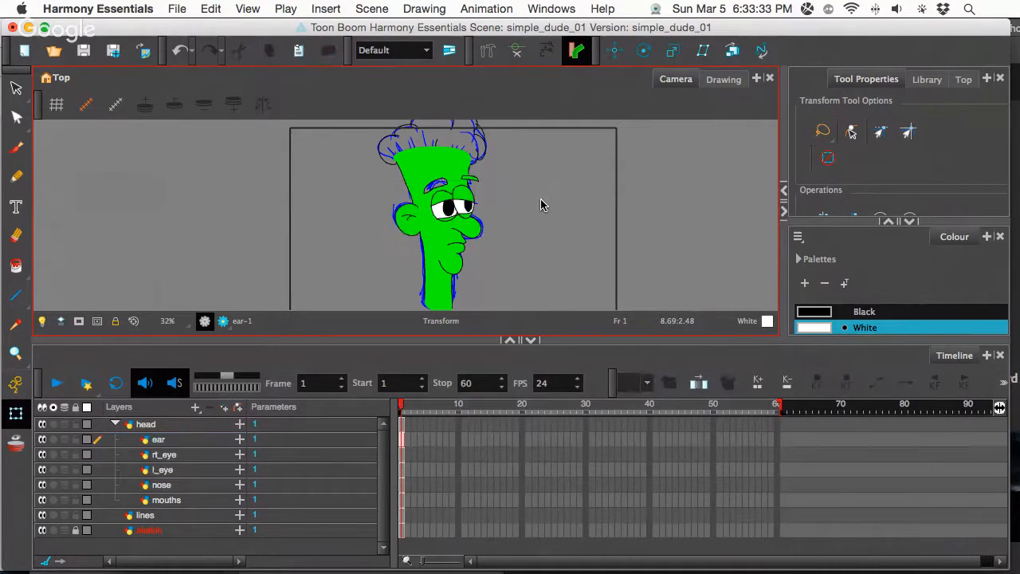
pyautogui.moveTo(495, 237)
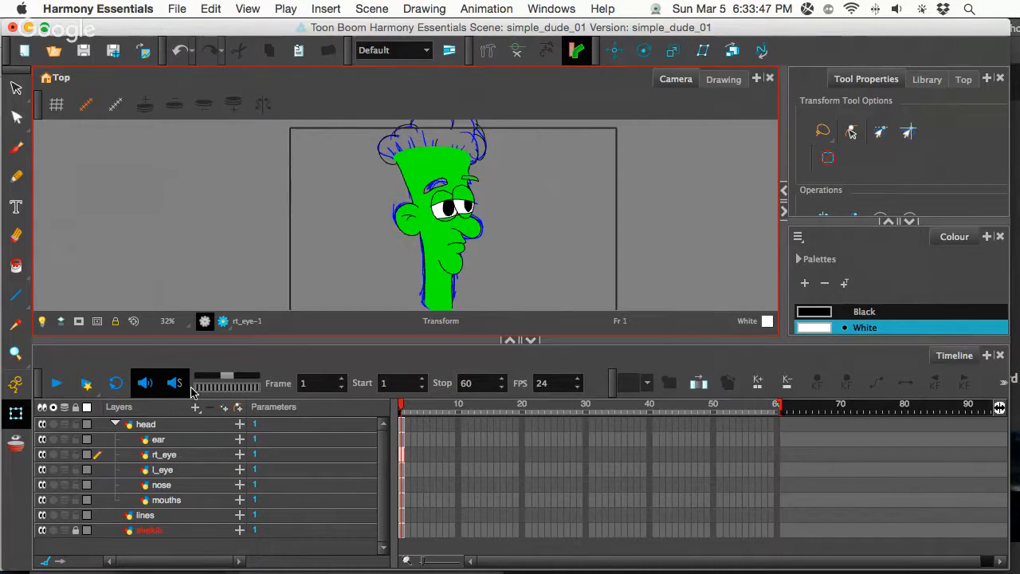
# Step: Reorder the head layers to ear, l_eye, nose, rt_eye, then mouths
pyautogui.click(162, 469)
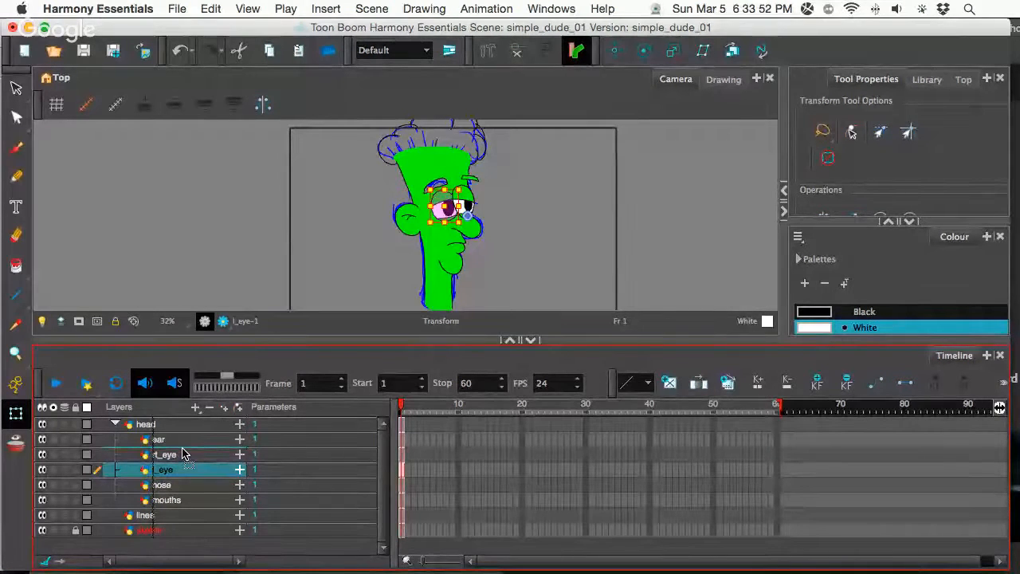
pyautogui.click(162, 455)
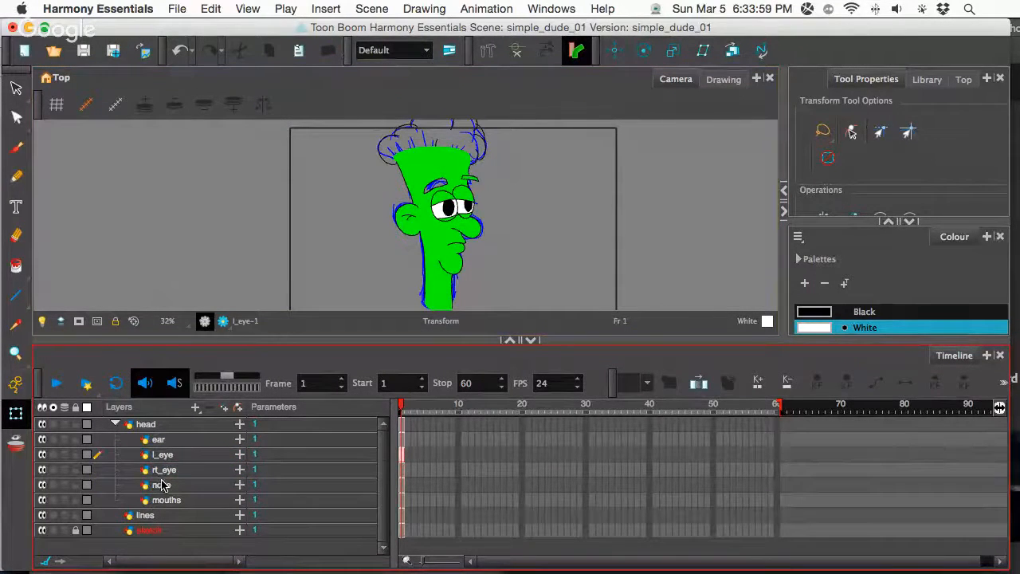
pyautogui.click(161, 485)
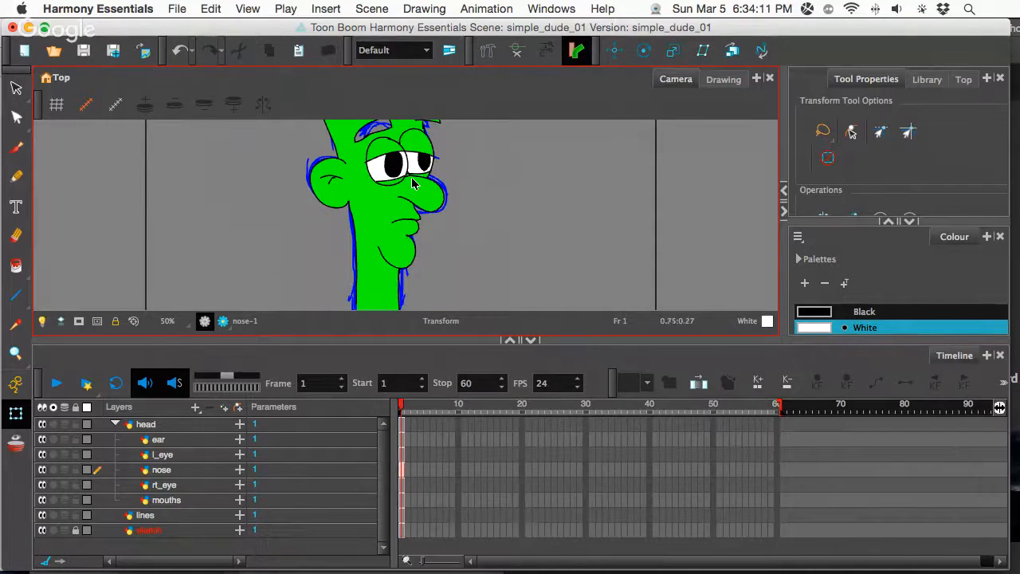
pyautogui.scroll(-3)
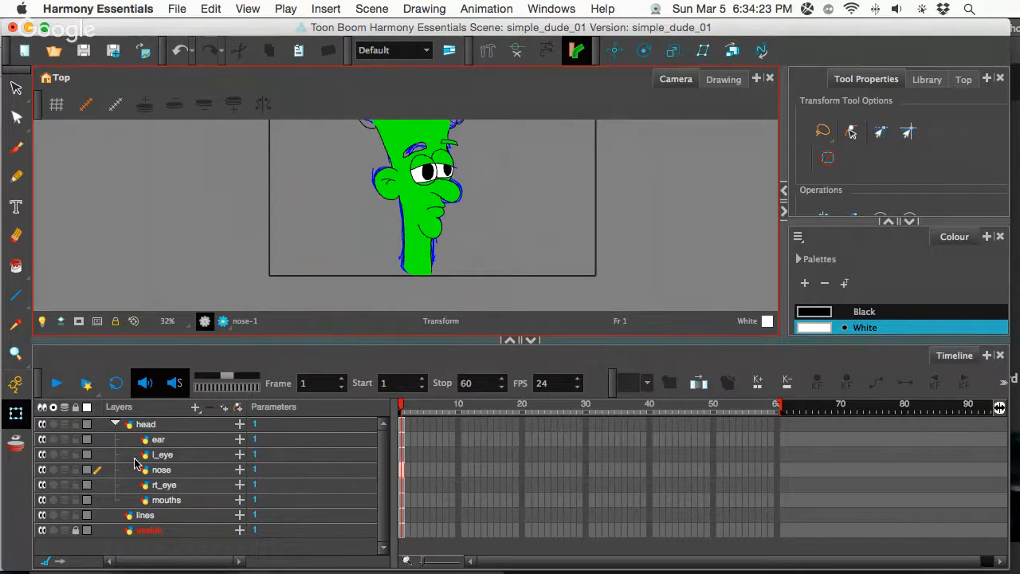
pyautogui.moveTo(114, 509)
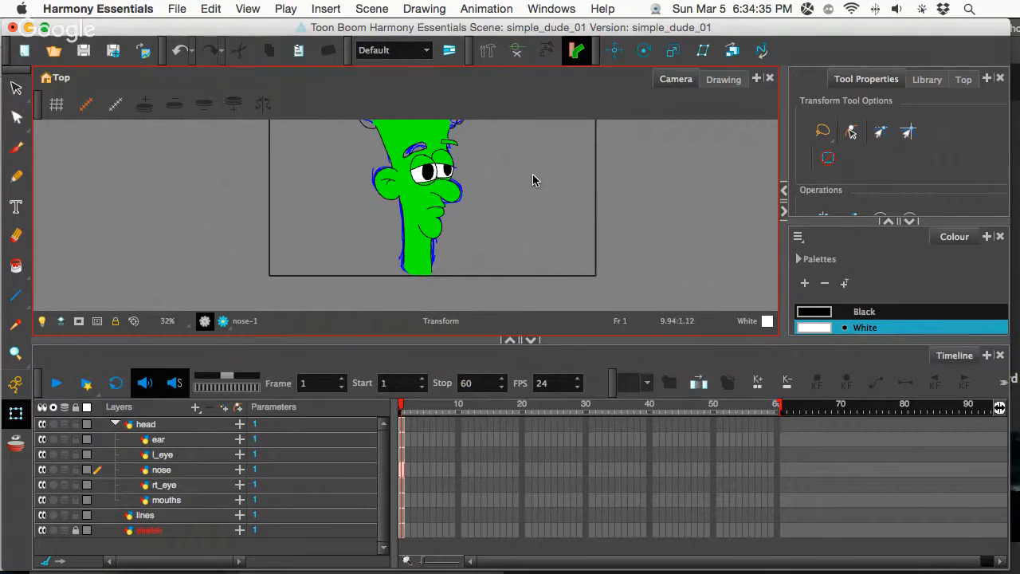
pyautogui.moveTo(535, 179); pyautogui.dragTo(510, 213)
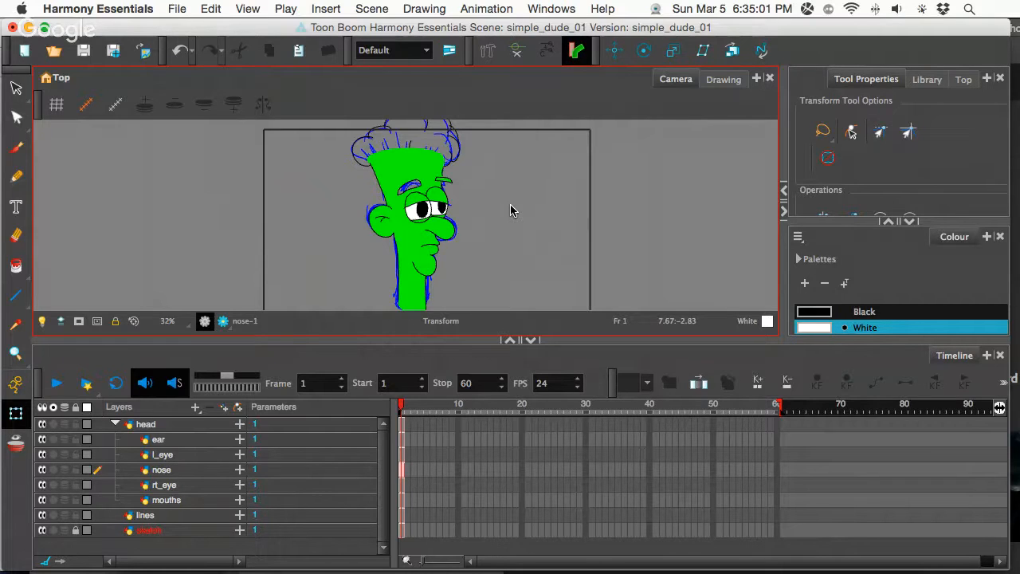
pyautogui.moveTo(517, 263)
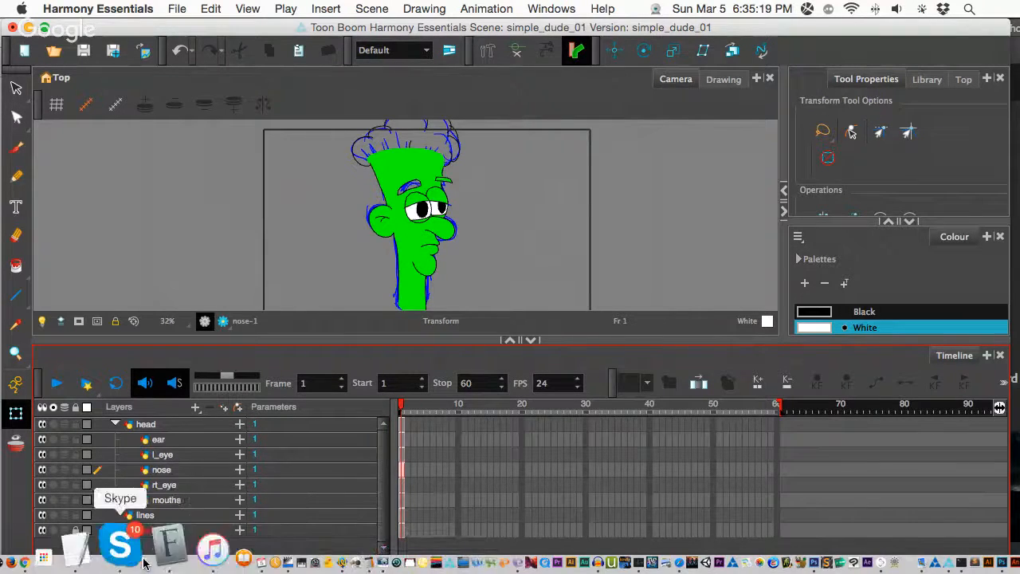
pyautogui.moveTo(99, 545)
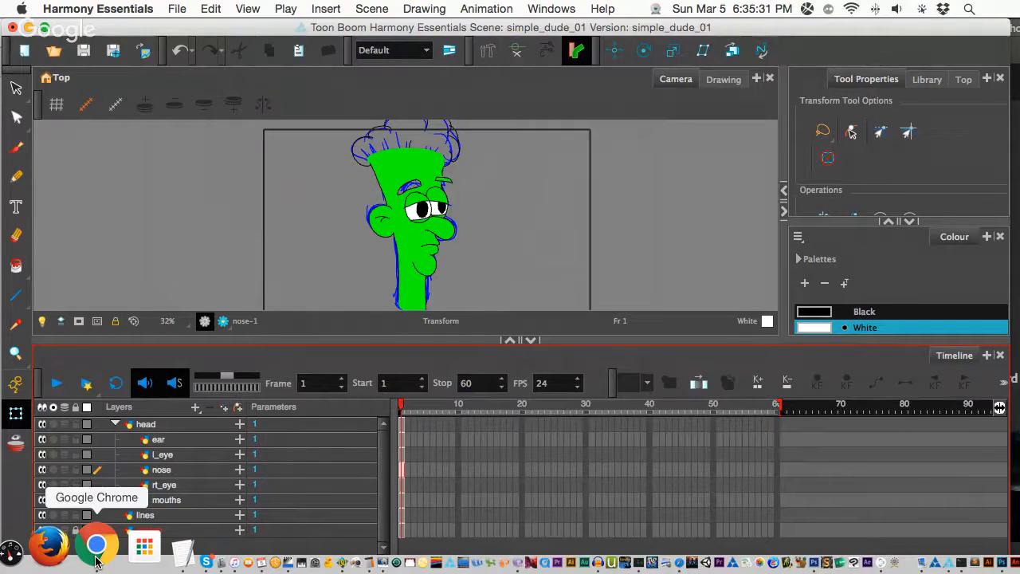
pyautogui.moveTo(71, 545)
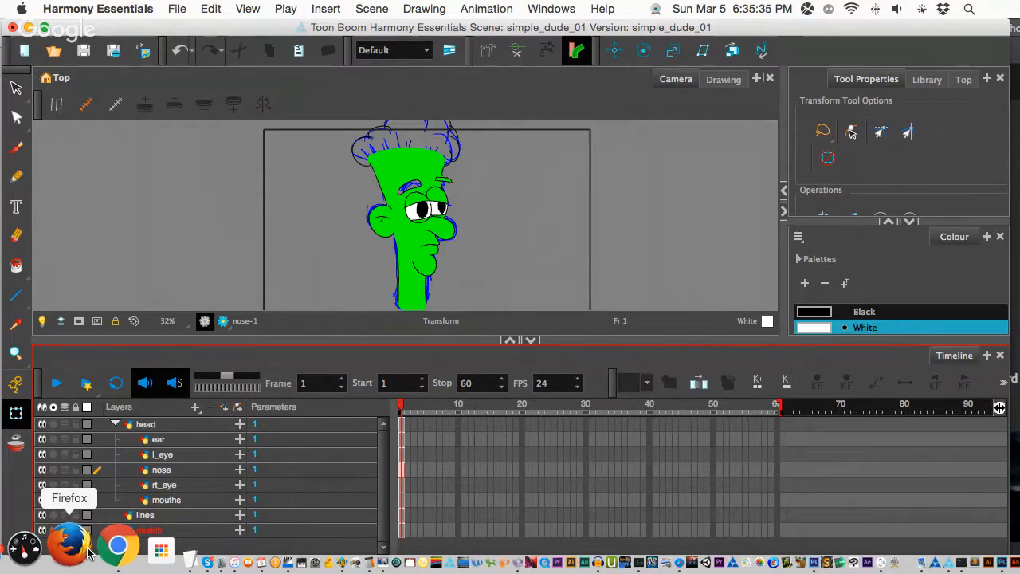
pyautogui.moveTo(93, 545)
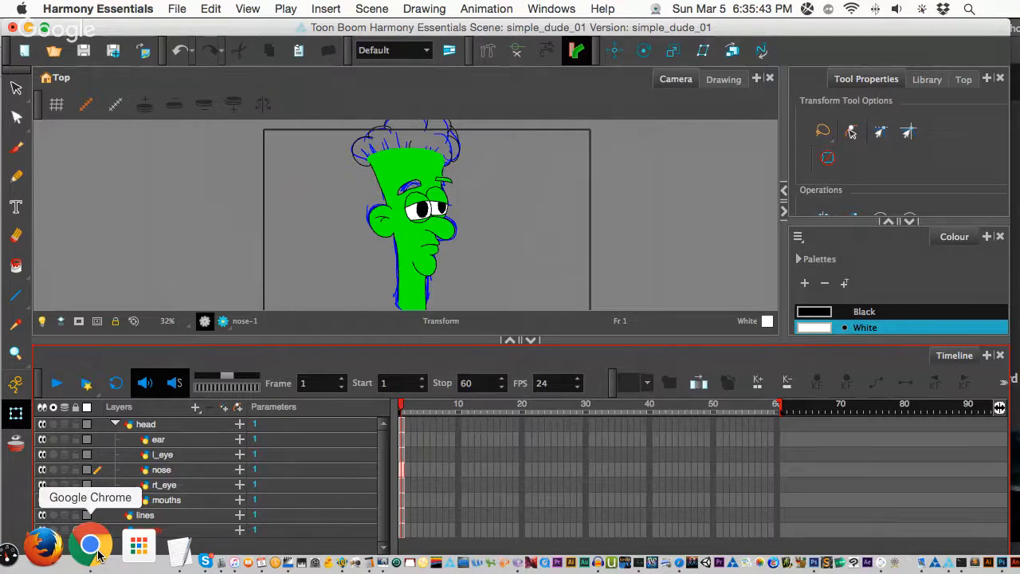
pyautogui.moveTo(112, 545)
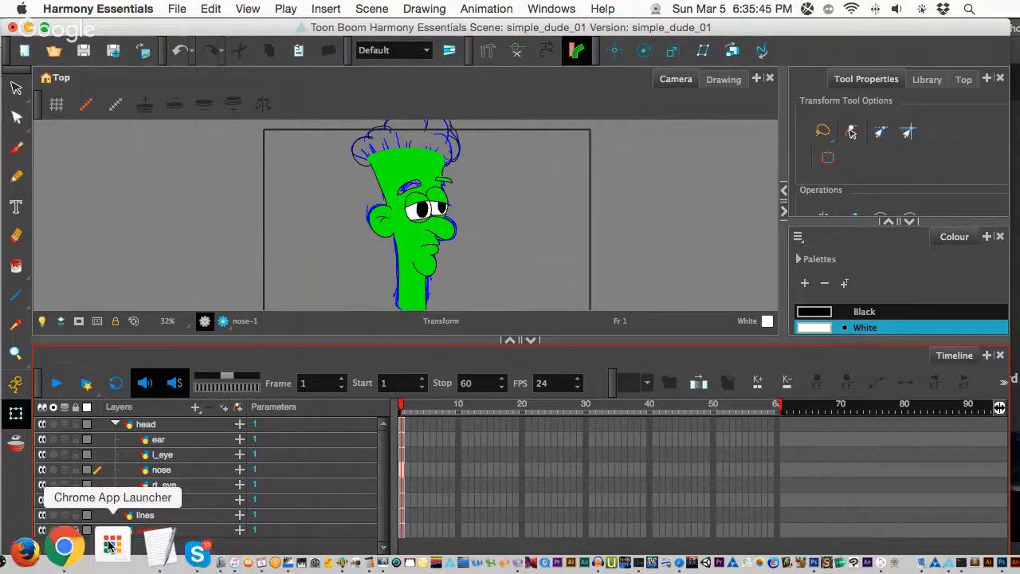
pyautogui.moveTo(86, 545)
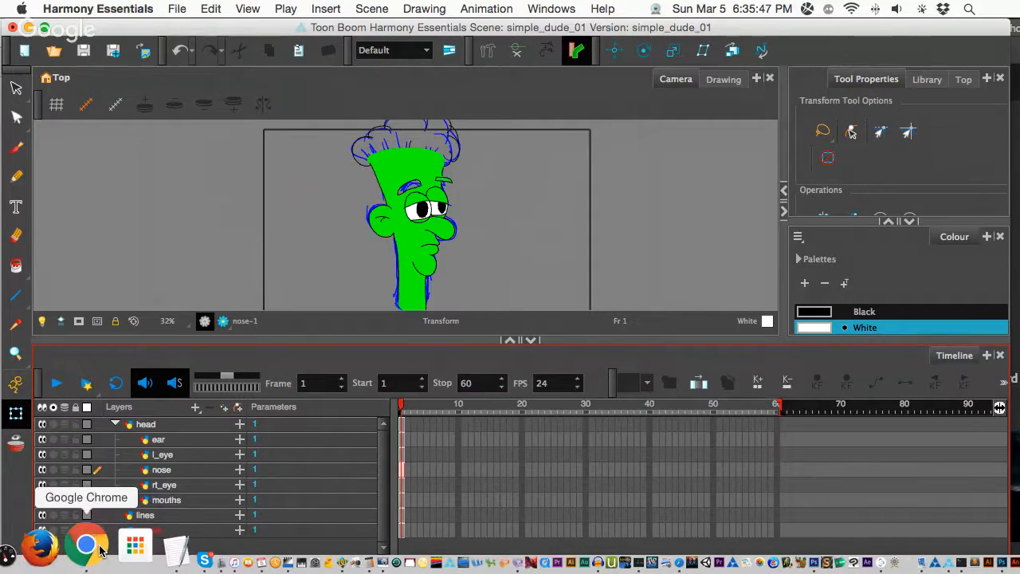
# Step: Switch from Harmony to the Google Hangouts broadcast window in Chrome via the Dock
pyautogui.click(86, 545)
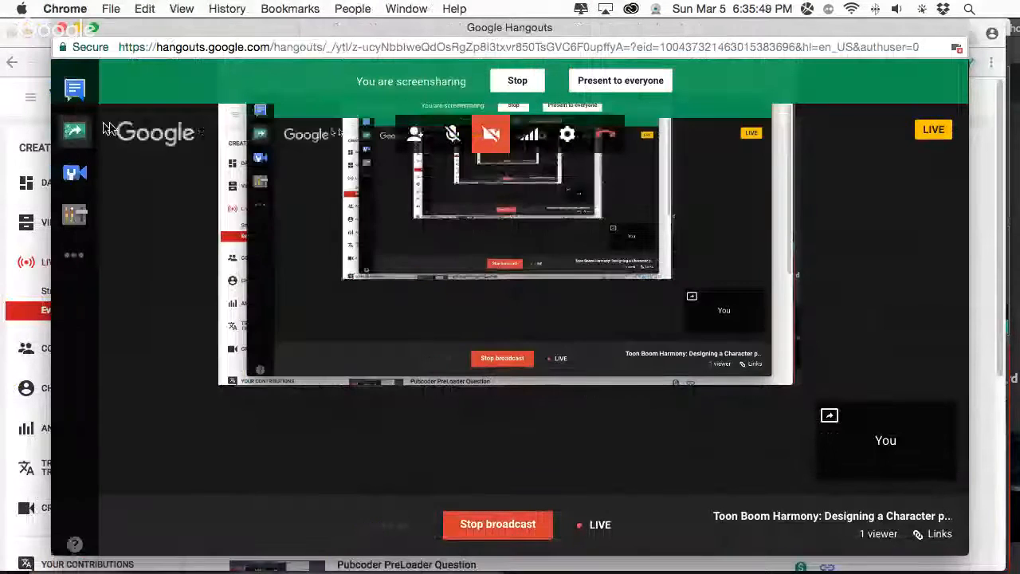
# Step: Show the Thunderclap page with the pending 'FREE Toon Boom Character Rig!' campaign
pyautogui.click(845, 35)
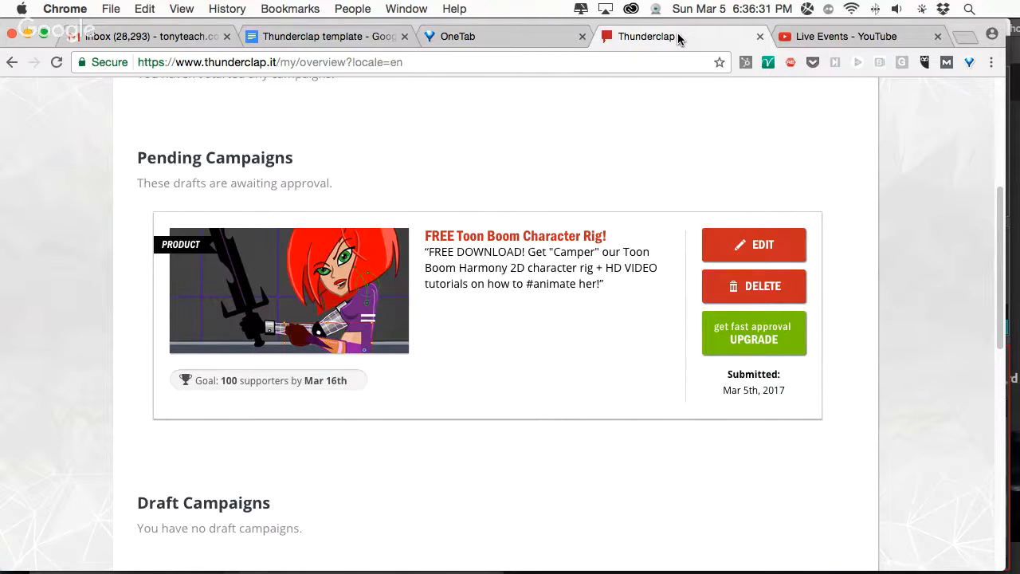
pyautogui.moveTo(424, 237)
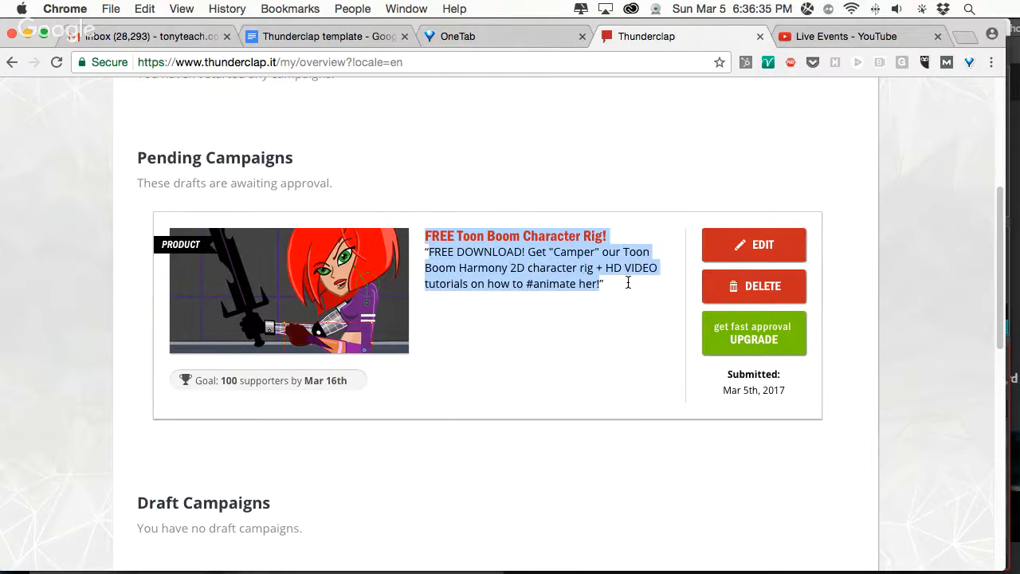
pyautogui.moveTo(629, 287)
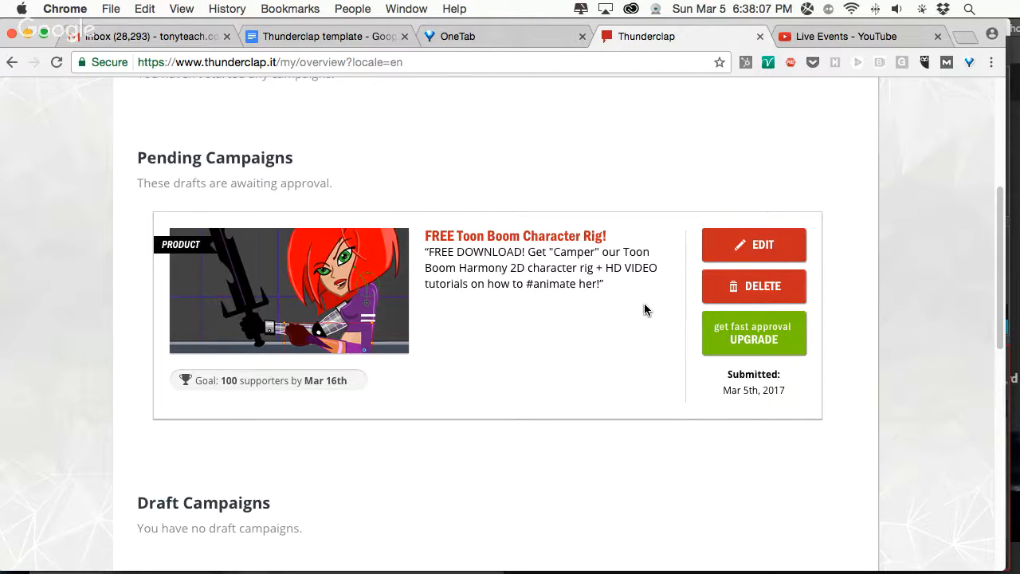
pyautogui.moveTo(226, 382)
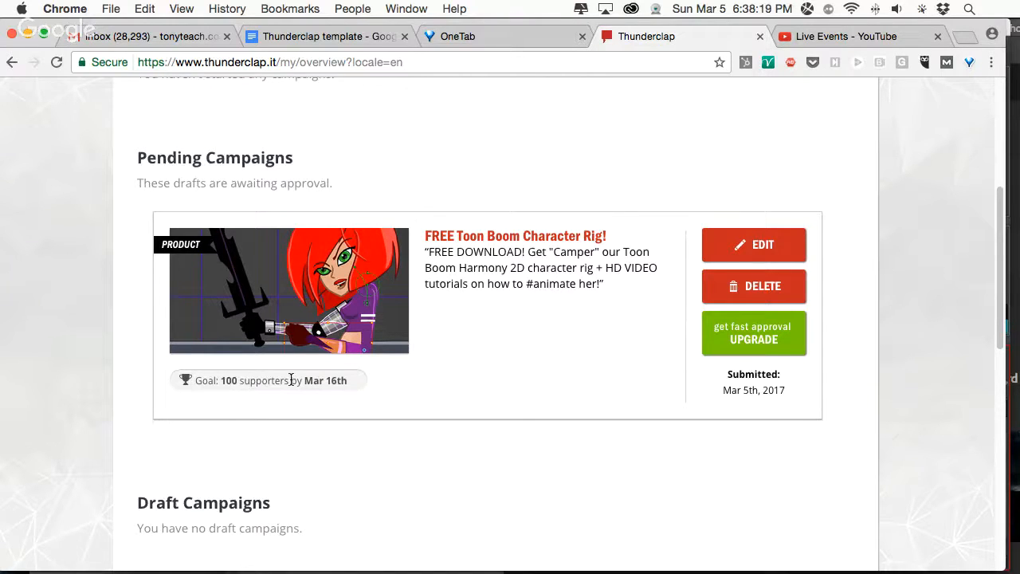
pyautogui.moveTo(752, 558)
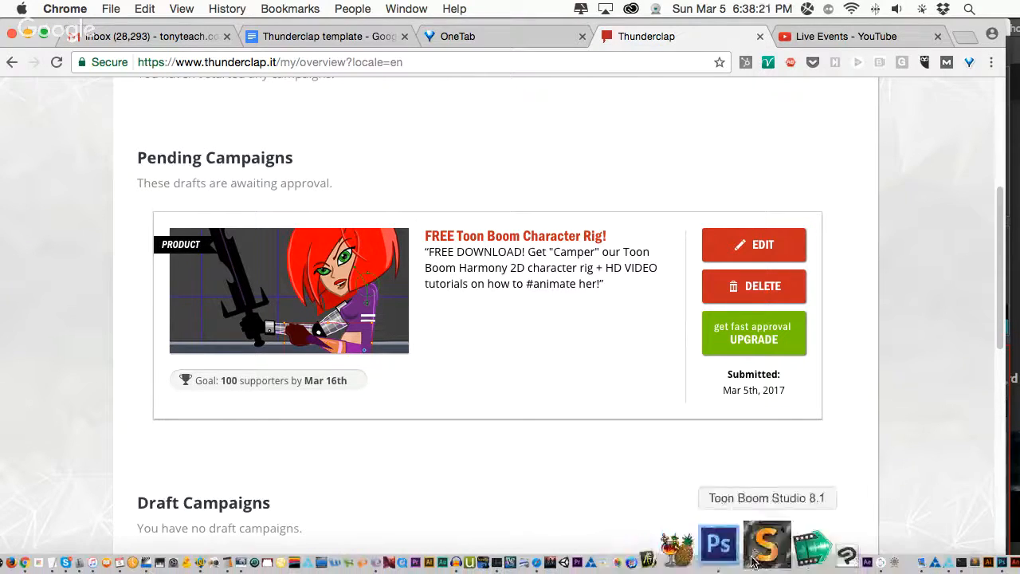
pyautogui.moveTo(542, 546)
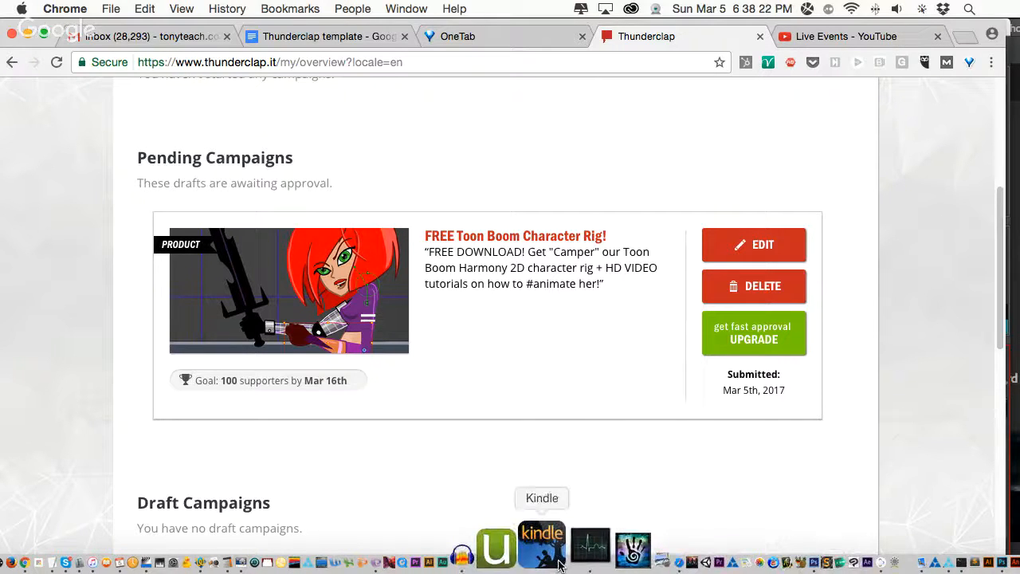
pyautogui.moveTo(606, 546)
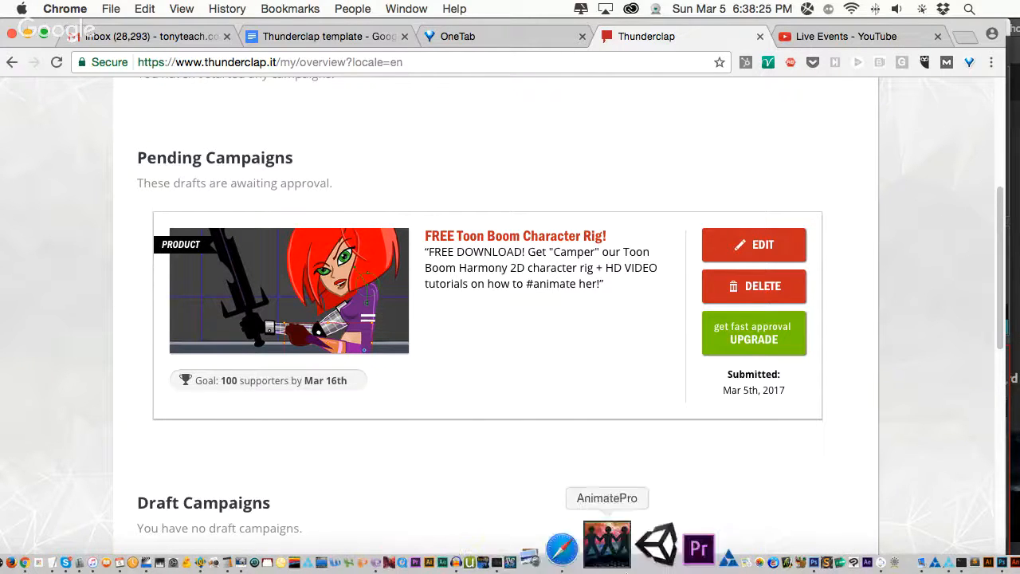
pyautogui.moveTo(880, 545)
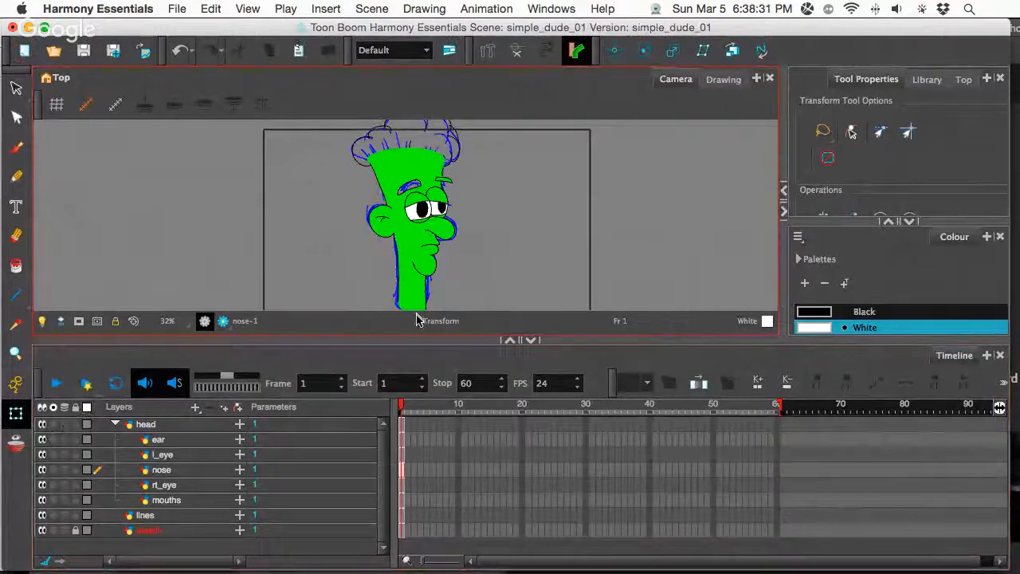
# Step: Select the head drawing with the Transform tool so its parented face parts follow it
pyautogui.click(147, 424)
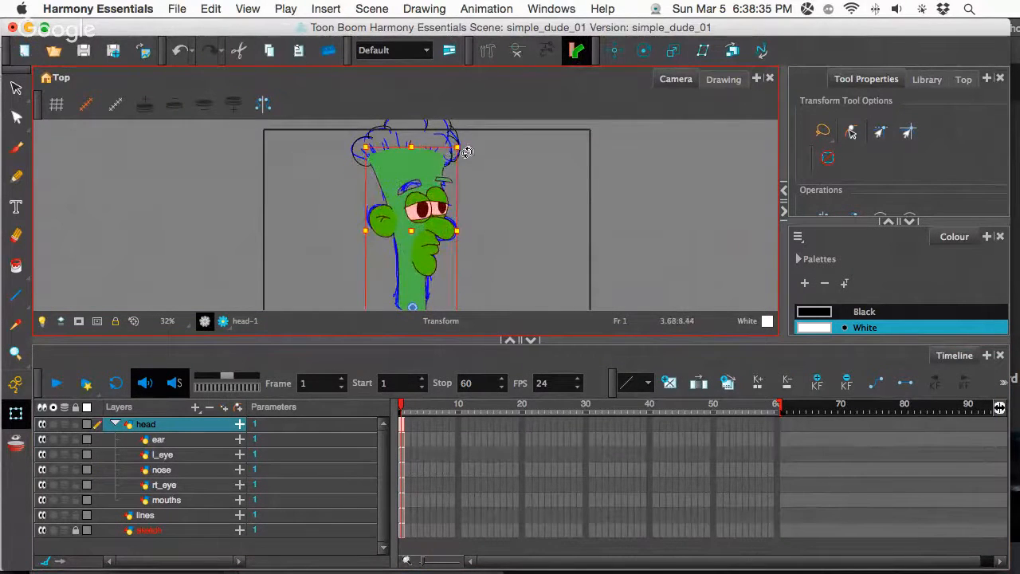
pyautogui.moveTo(466, 151); pyautogui.dragTo(466, 153)
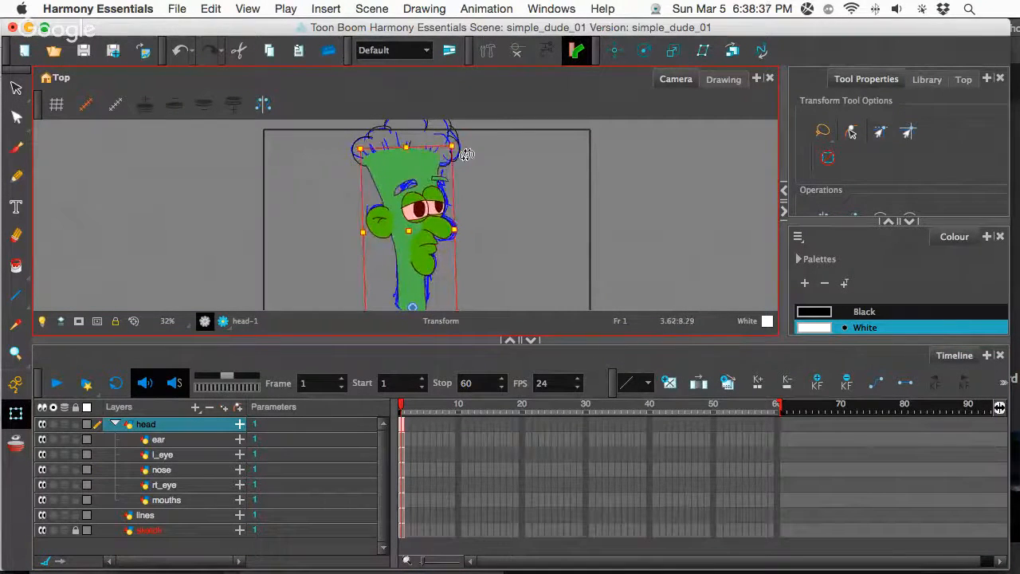